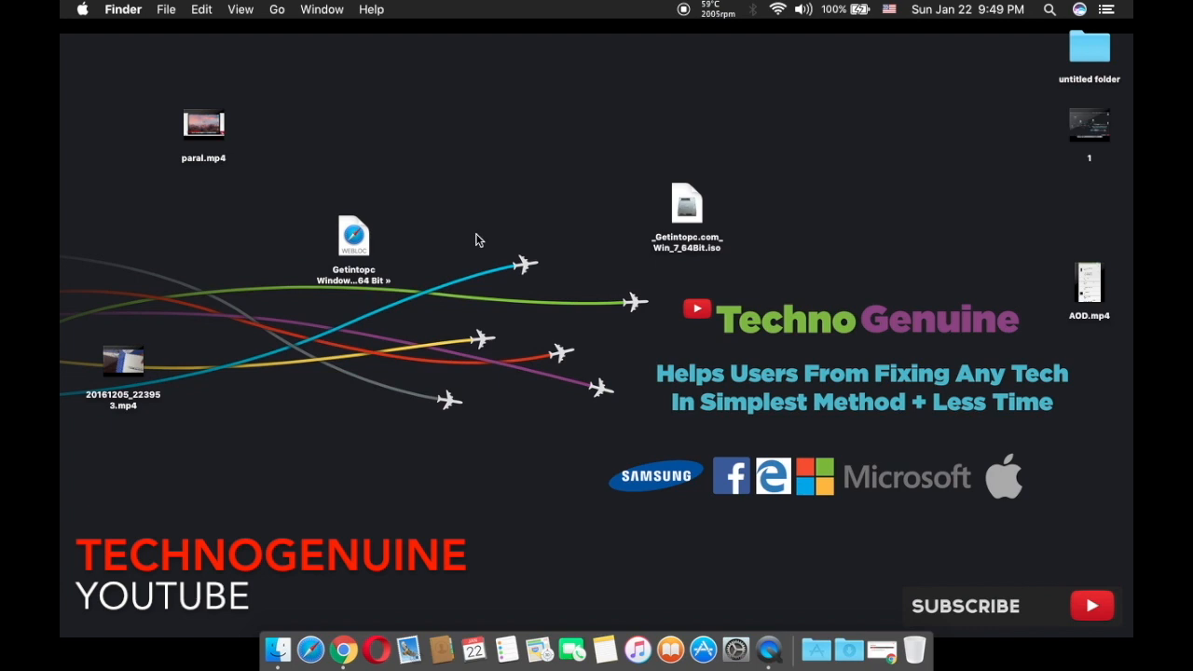
Tidy the Windows 7 ISO on the desktop and dismiss its quick preview.
drag(686, 204, 603, 177)
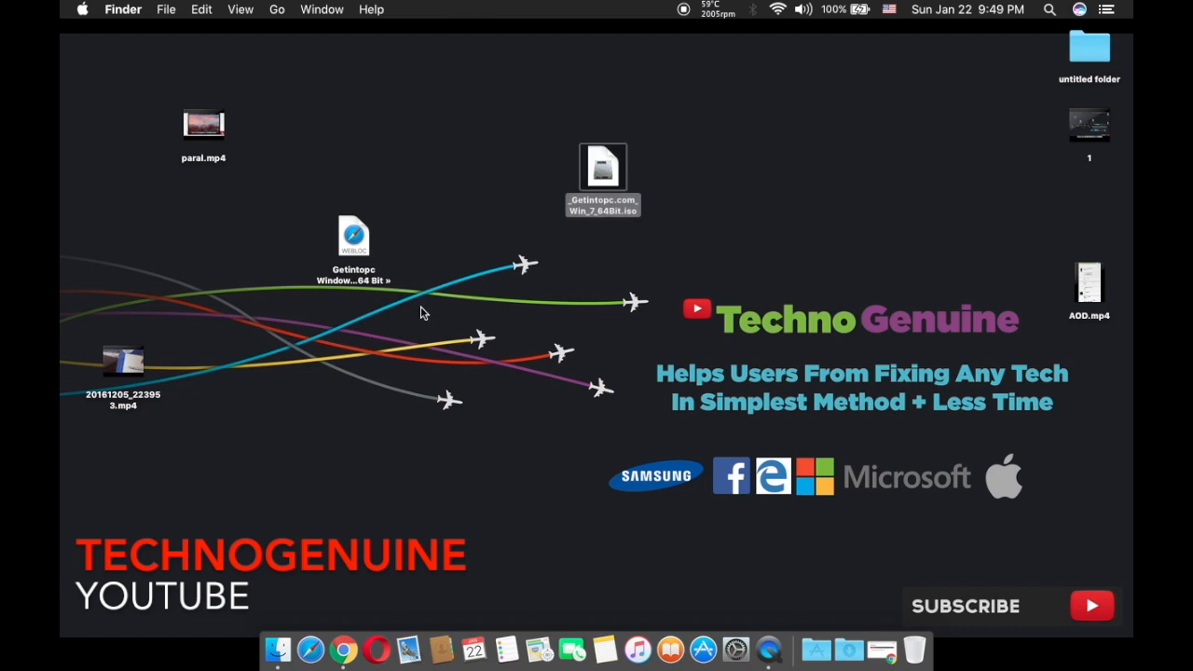
mouse_move(512, 263)
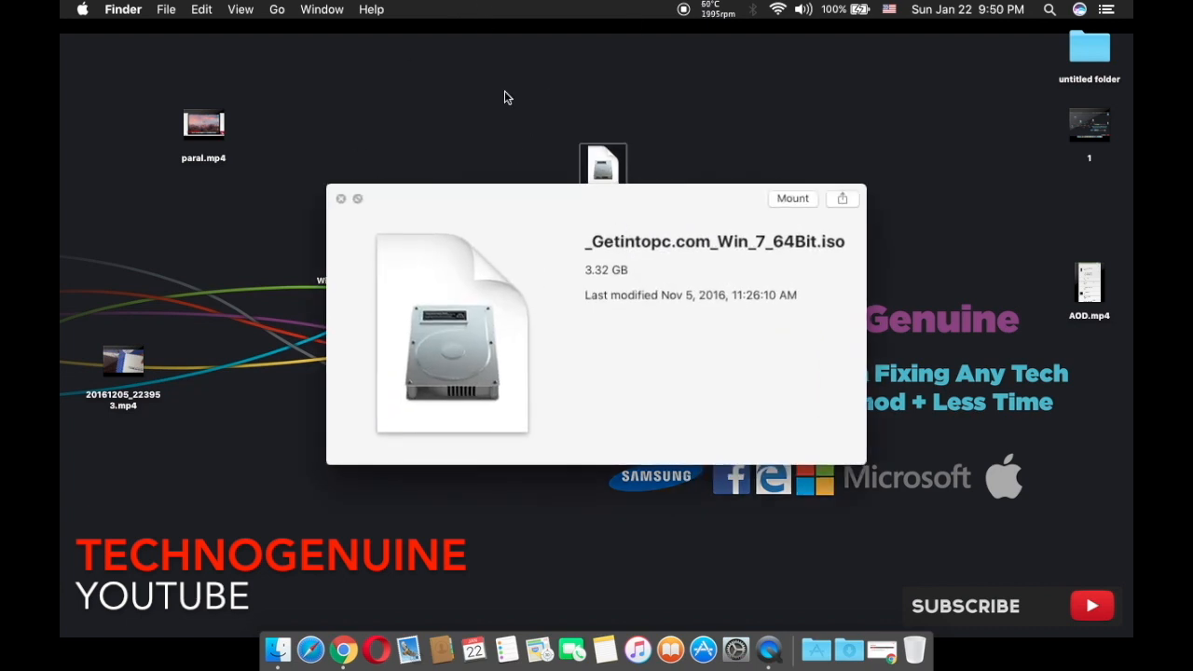
mouse_move(569, 343)
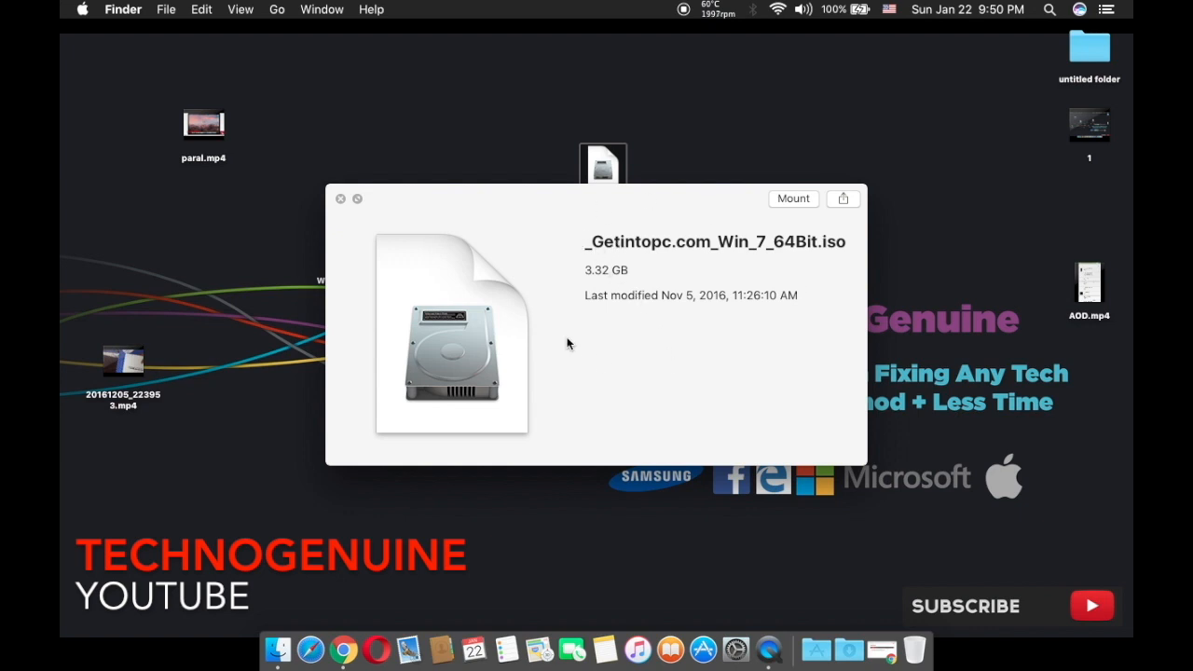
mouse_move(865, 257)
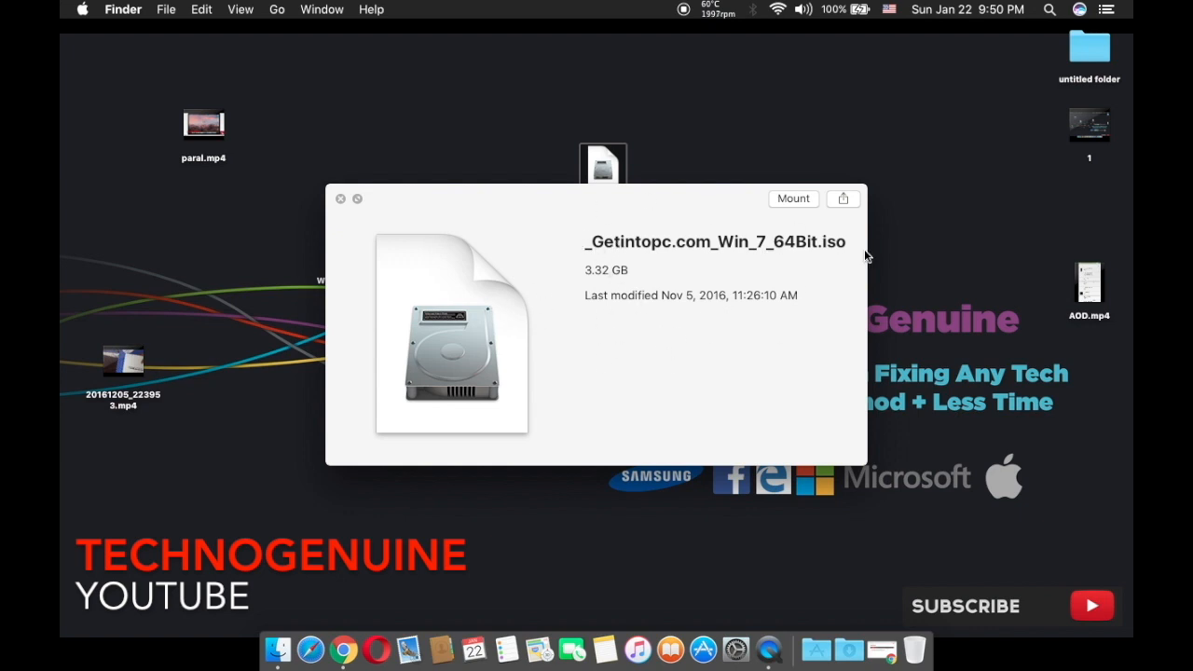
click(341, 200)
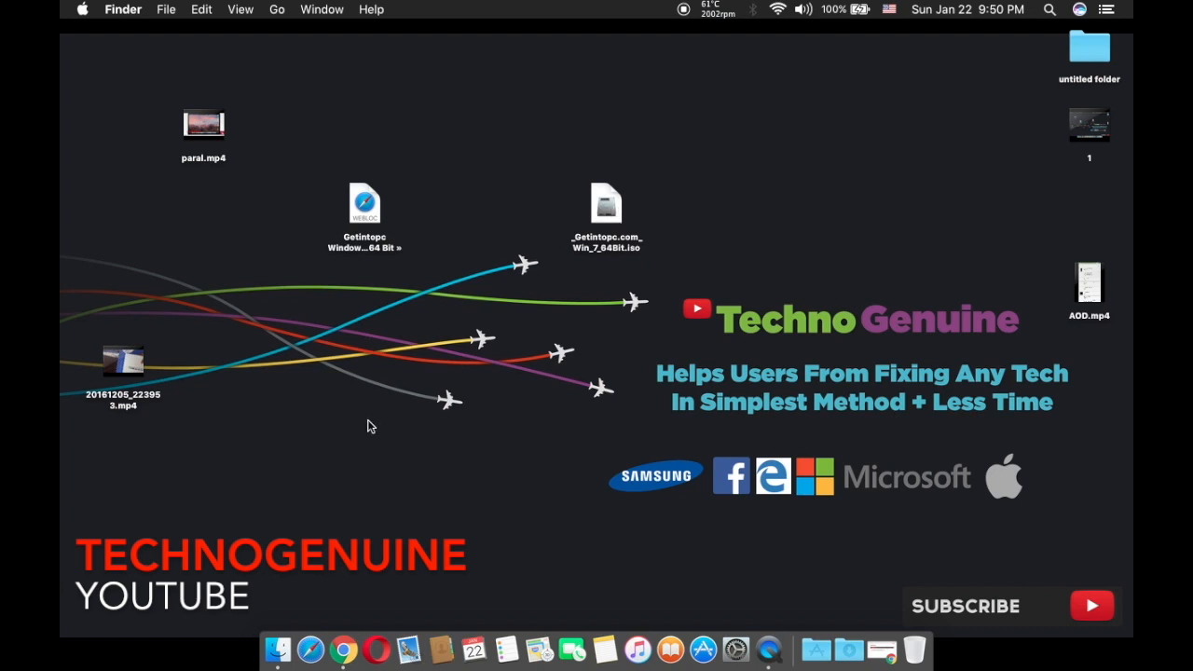
mouse_move(586, 287)
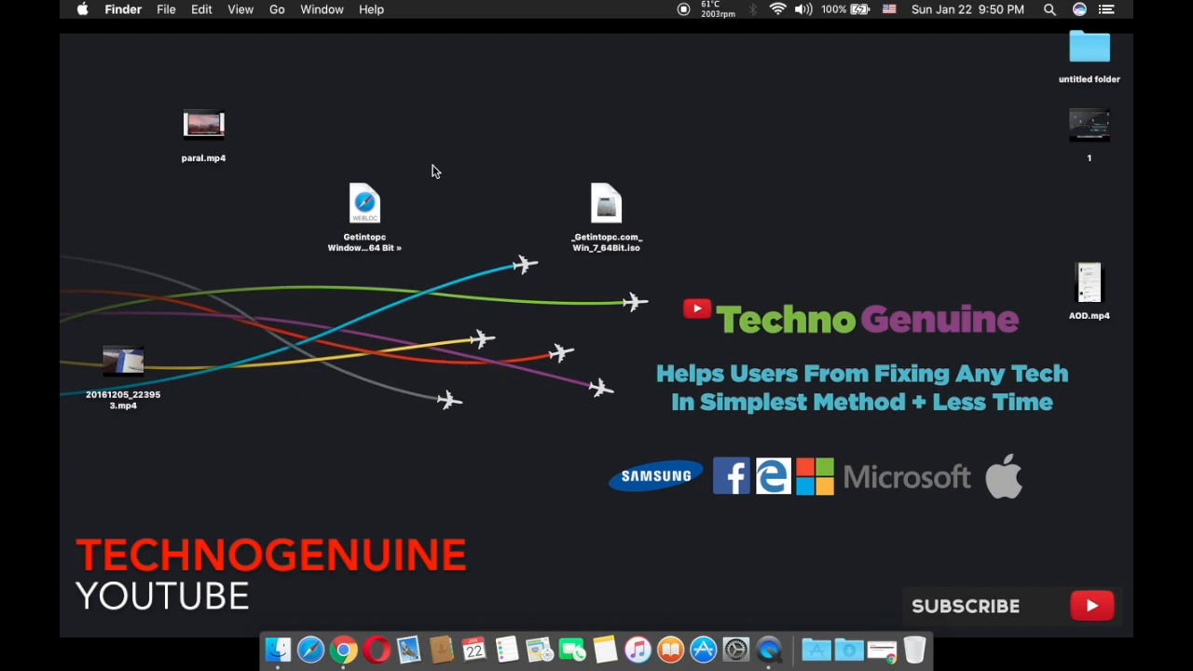
mouse_move(447, 104)
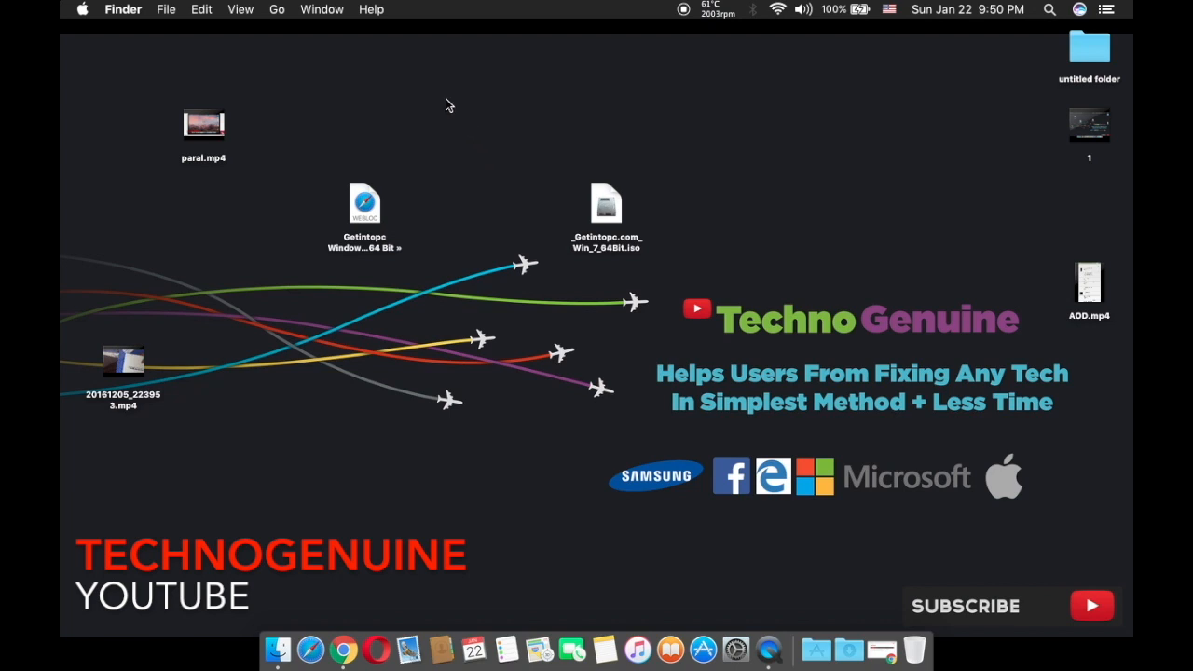
mouse_move(610, 151)
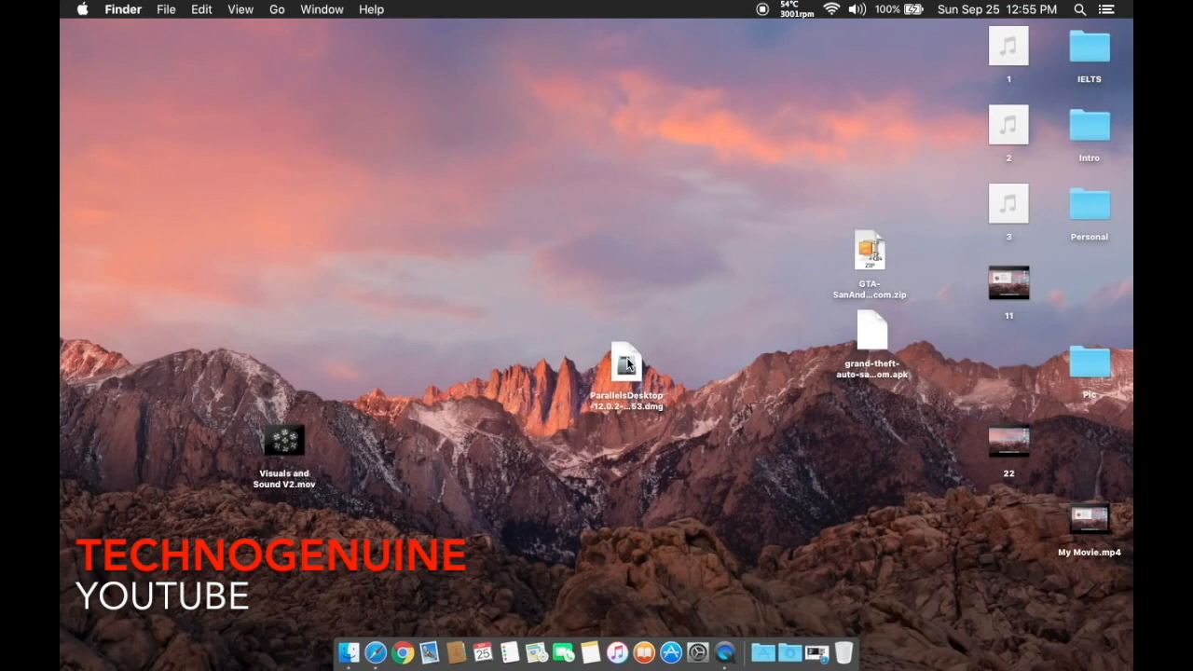
Run the Parallels Desktop installer from its disk image and authorise it with the admin password.
click(630, 373)
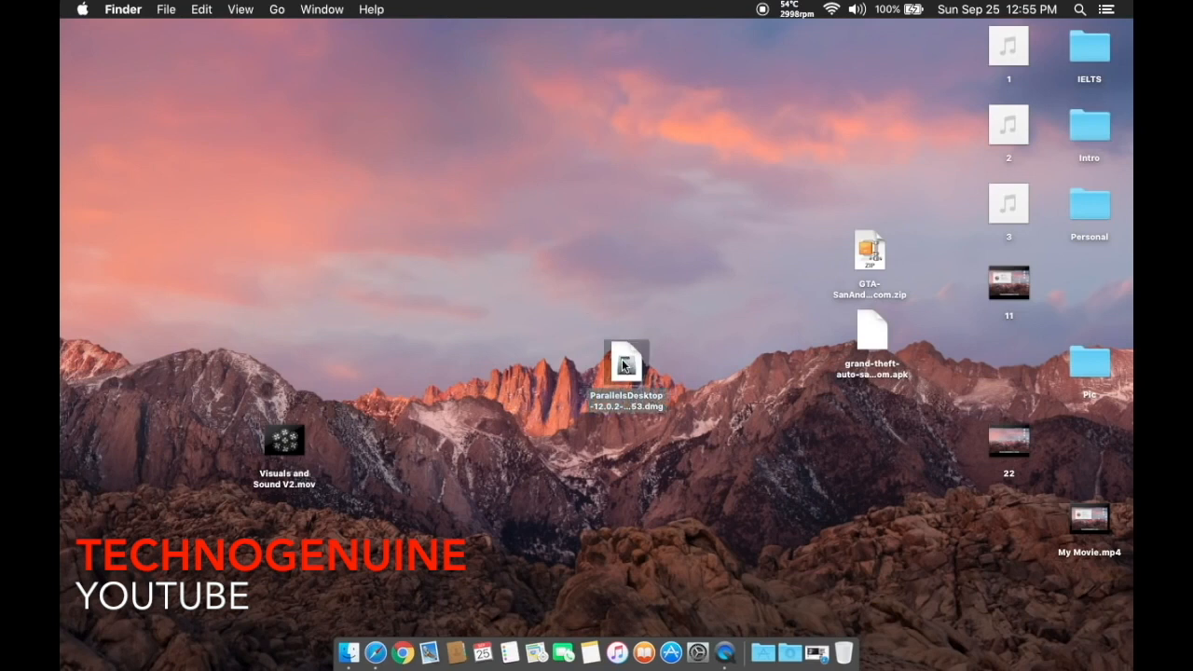
double_click(625, 371)
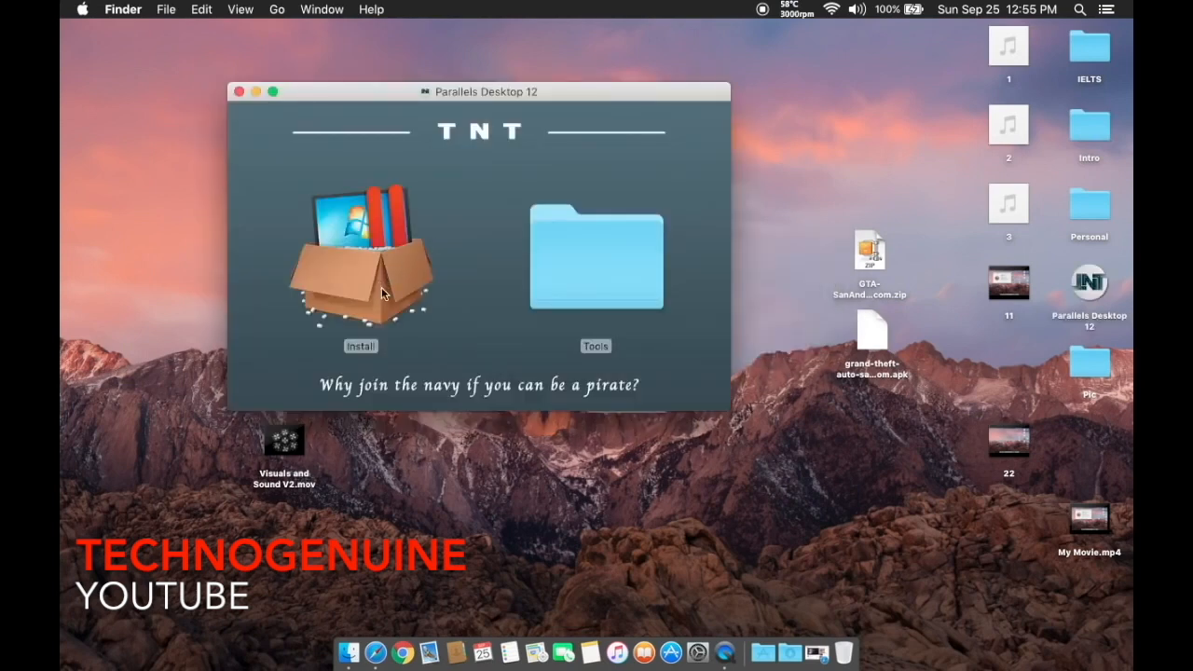
mouse_move(403, 246)
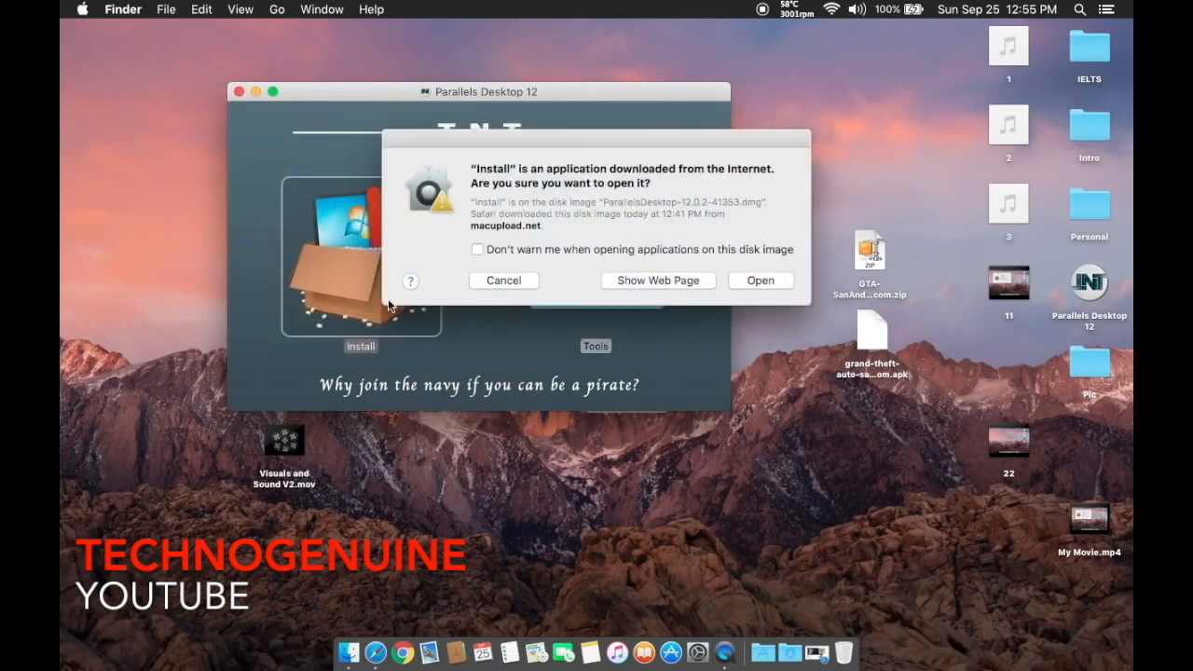
click(761, 280)
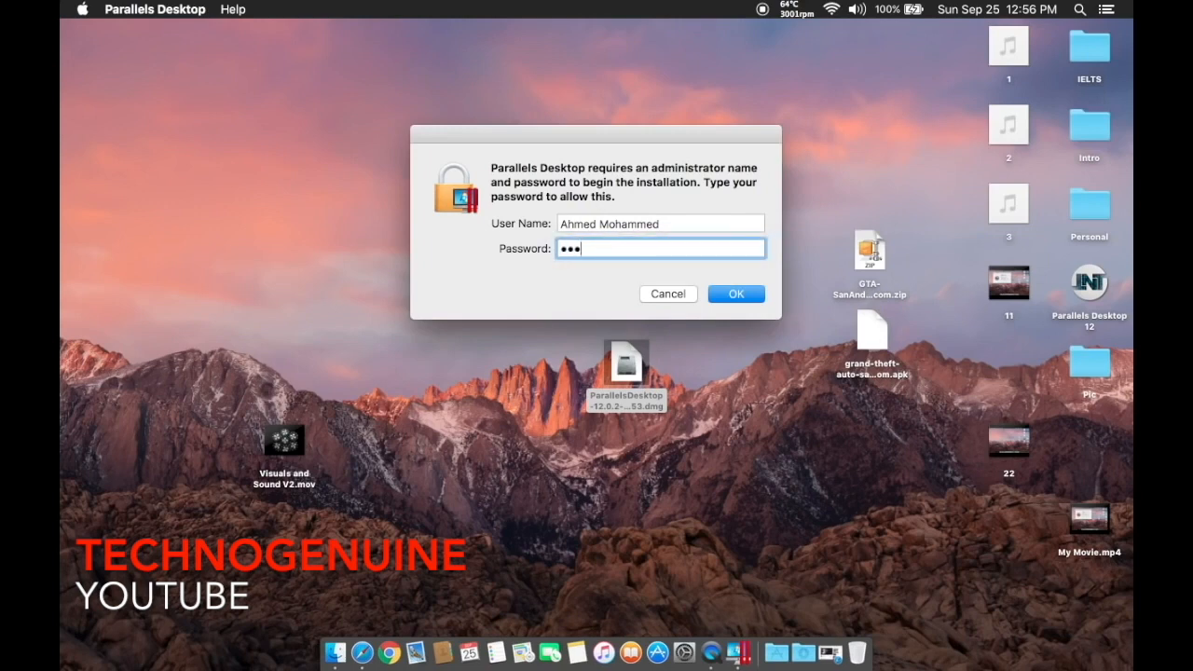
click(734, 295)
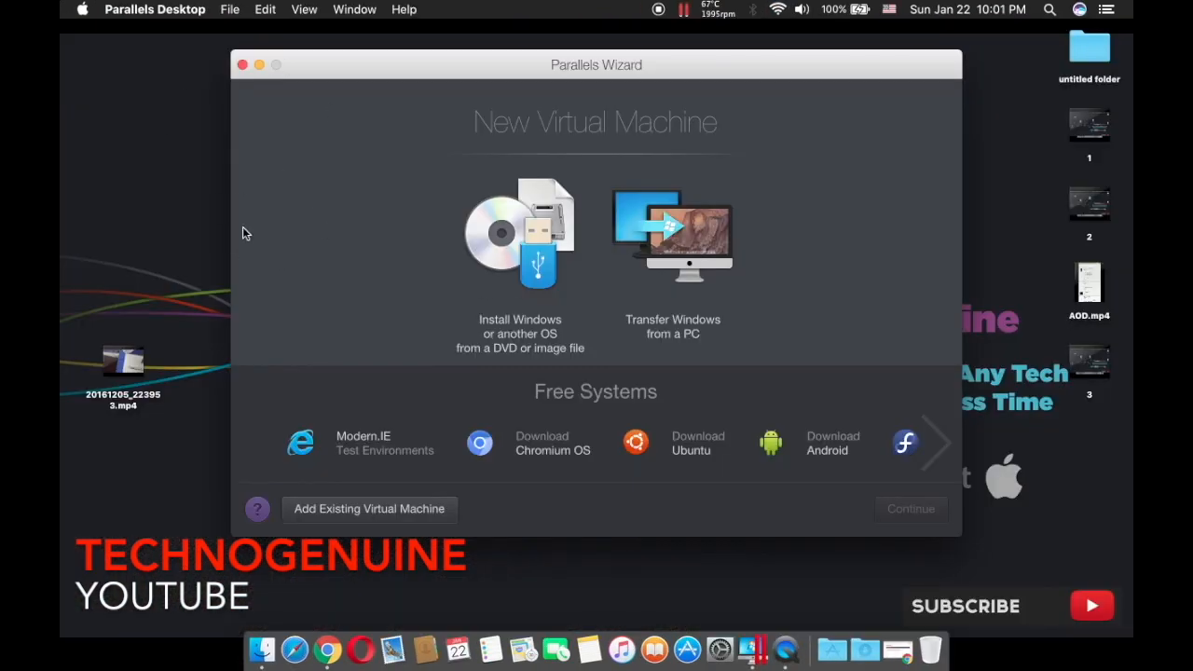
mouse_move(847, 263)
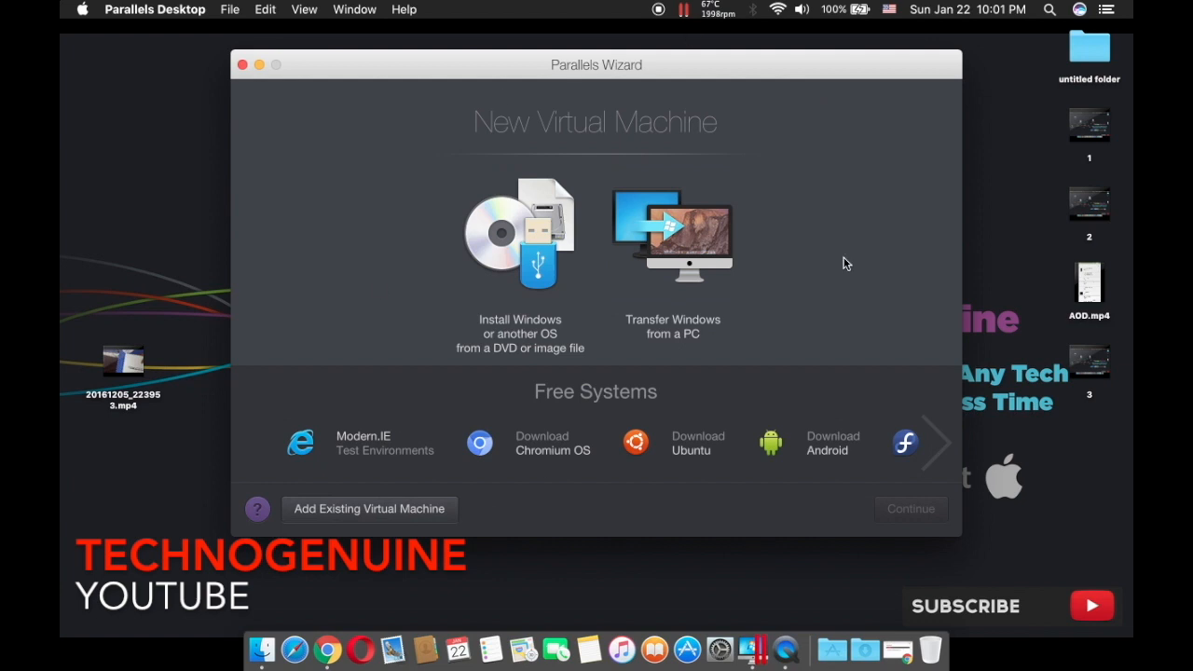
mouse_move(410, 421)
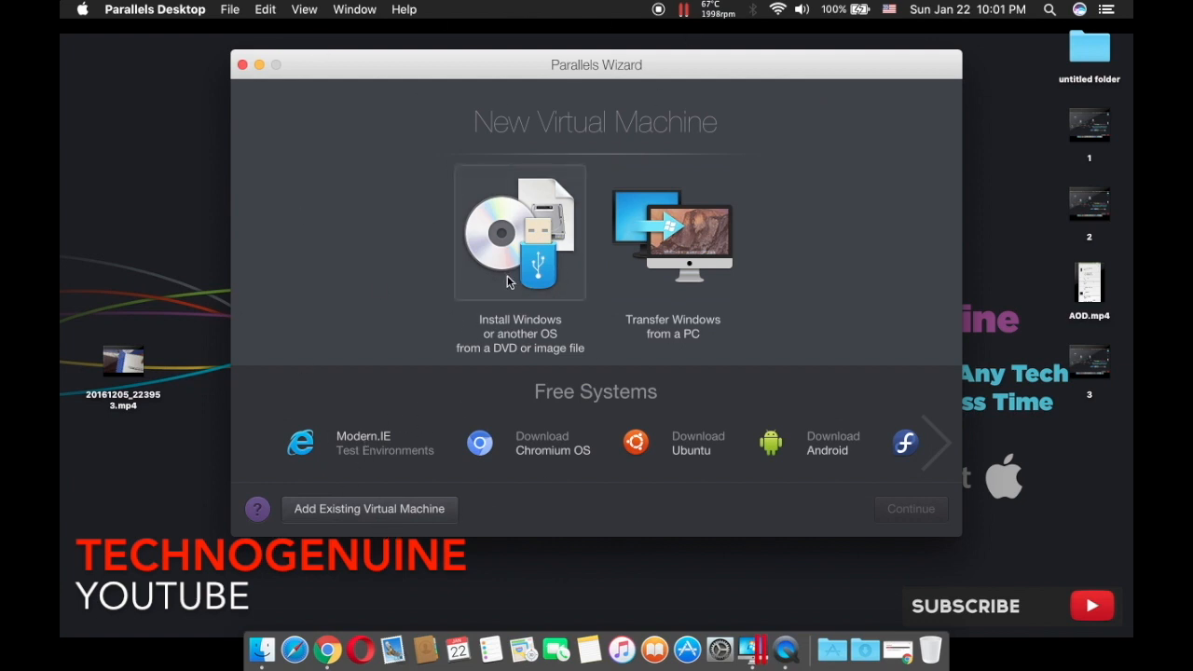
mouse_move(522, 229)
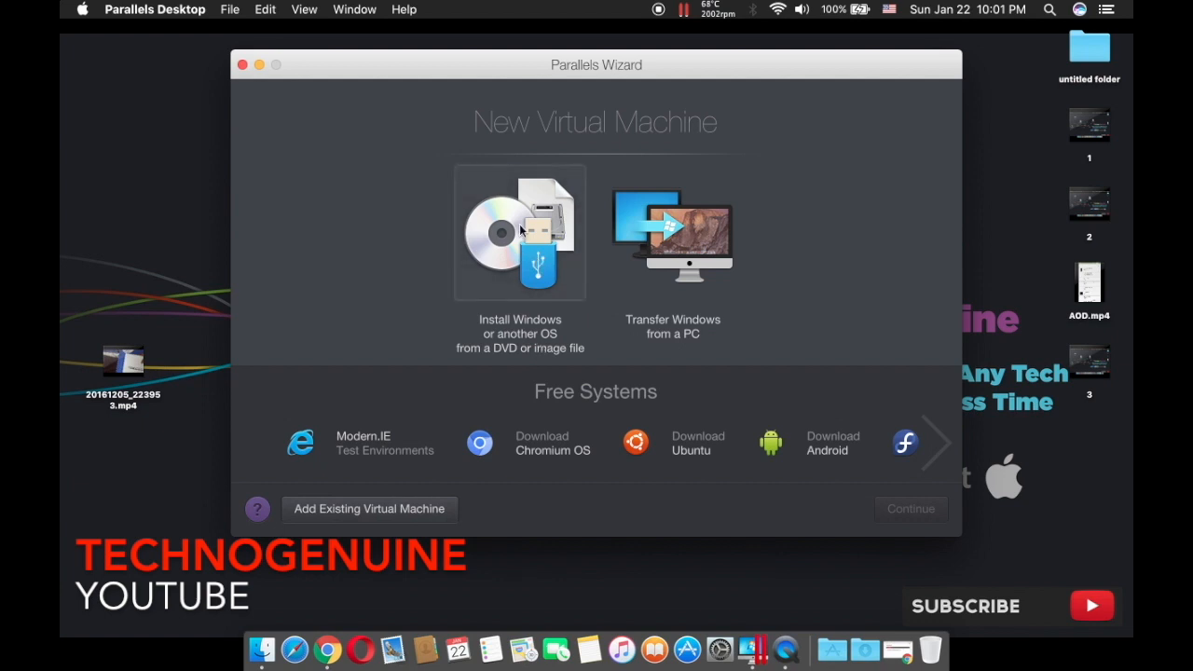
Choose Image File as the install source and continue once Windows 7 is detected.
click(518, 233)
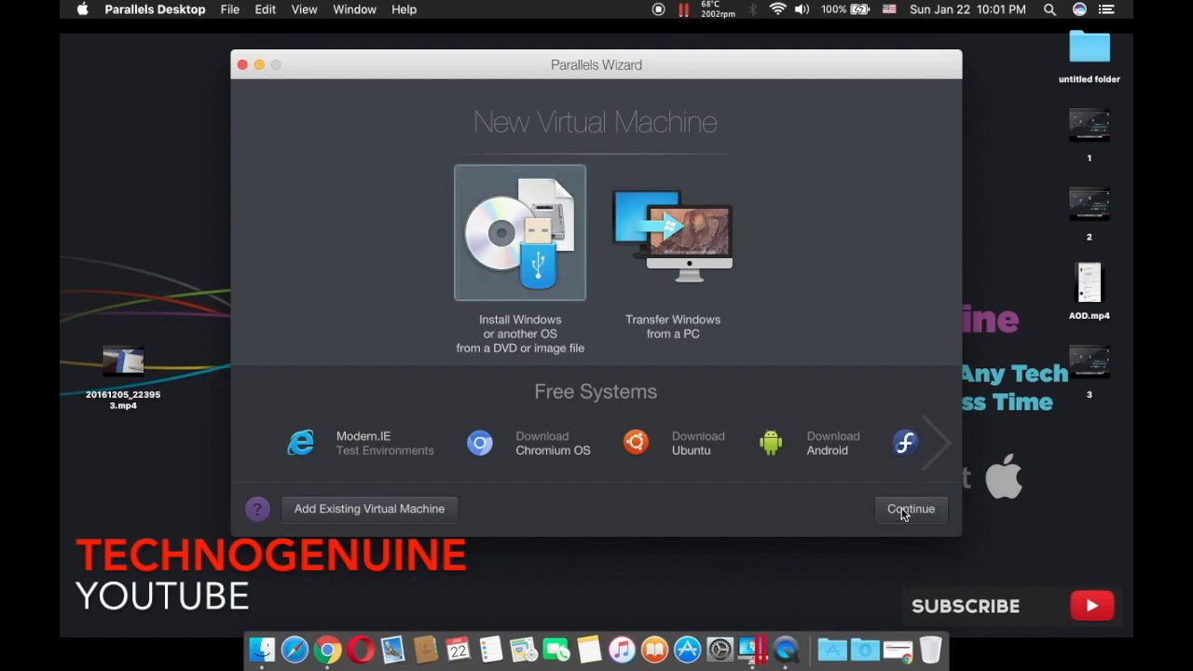
mouse_move(906, 522)
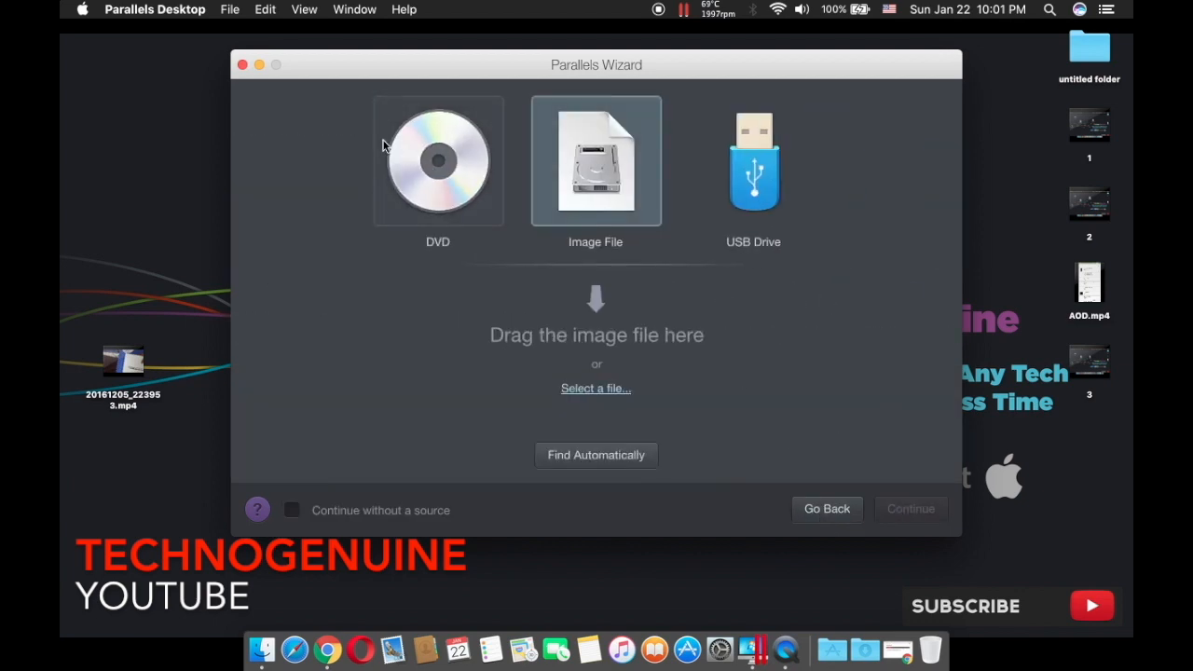
click(436, 161)
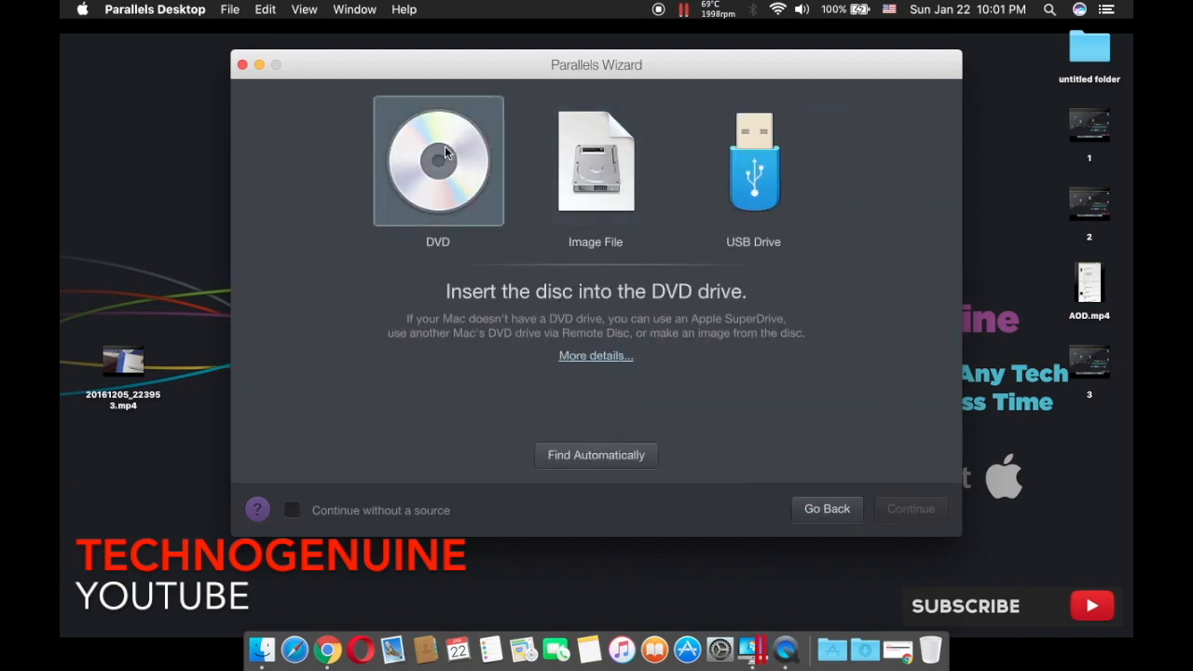
click(597, 160)
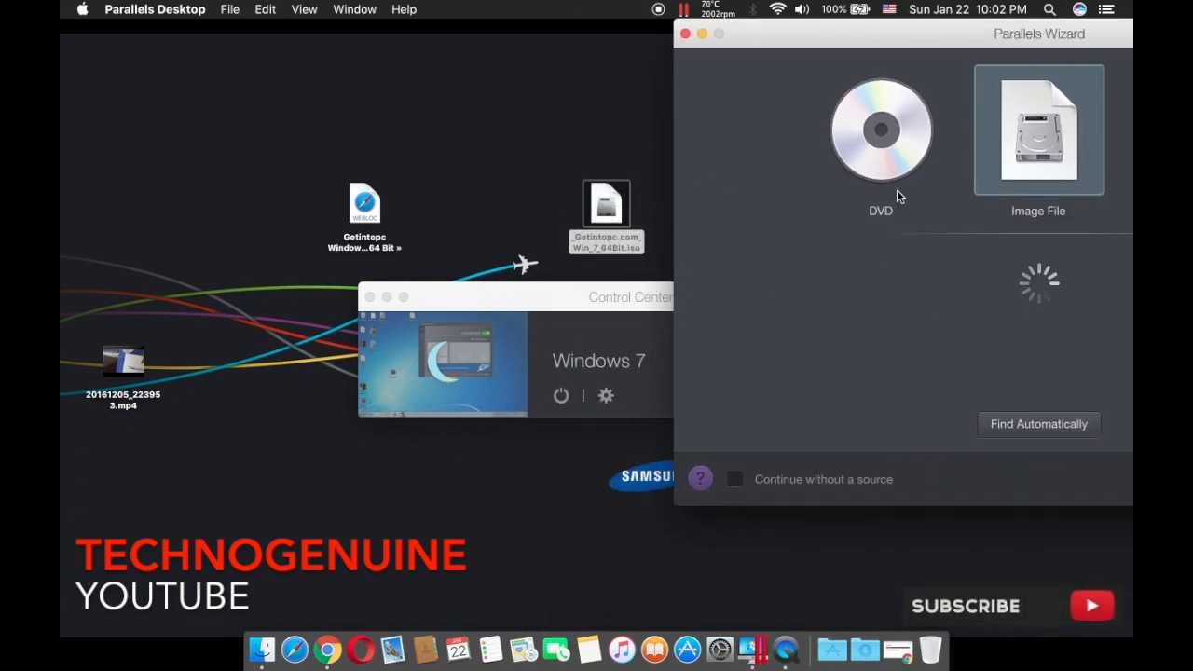
mouse_move(936, 41)
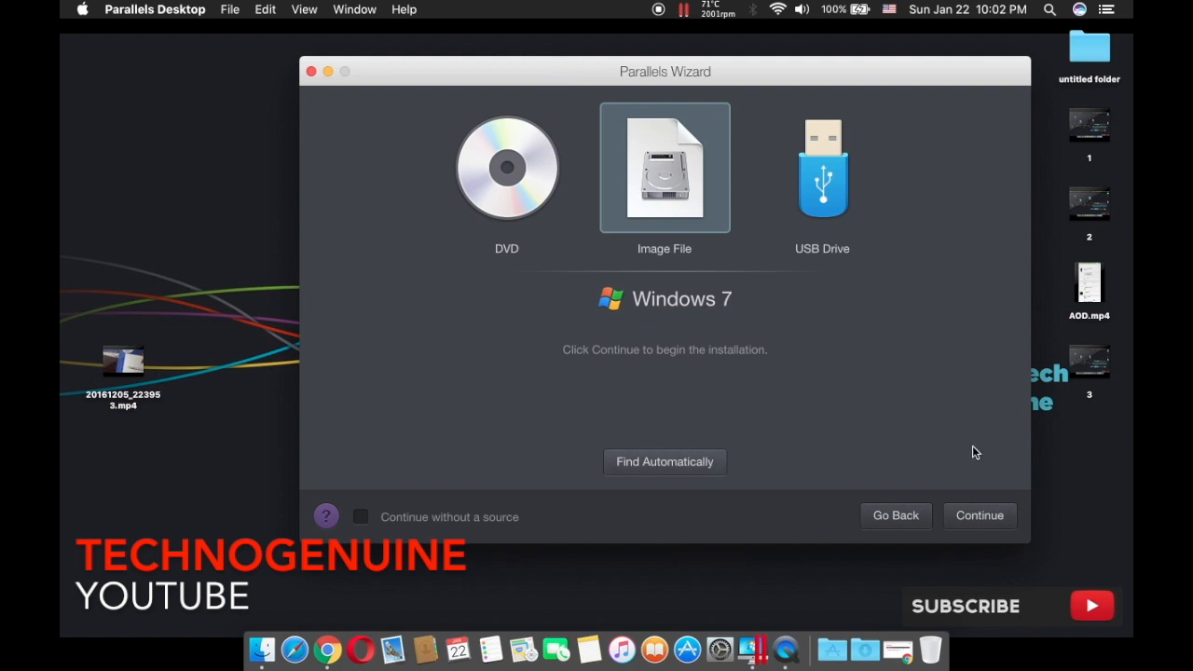
click(979, 515)
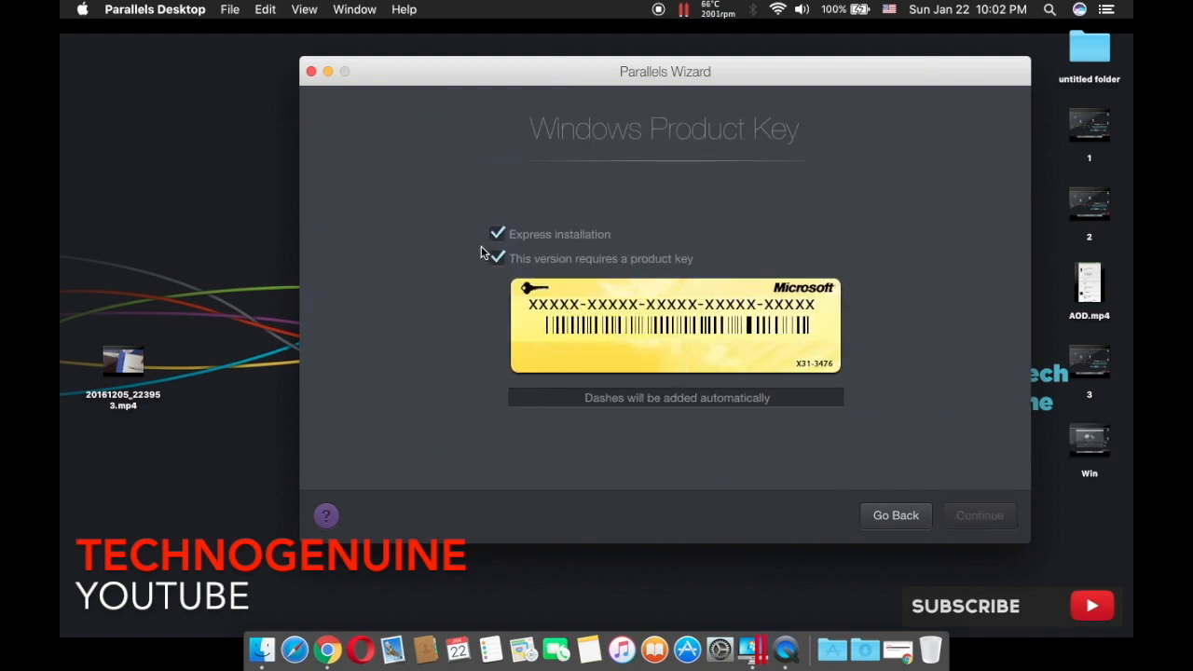
Skip the product key, accept the usage profile and create the VM with default name and location.
click(496, 258)
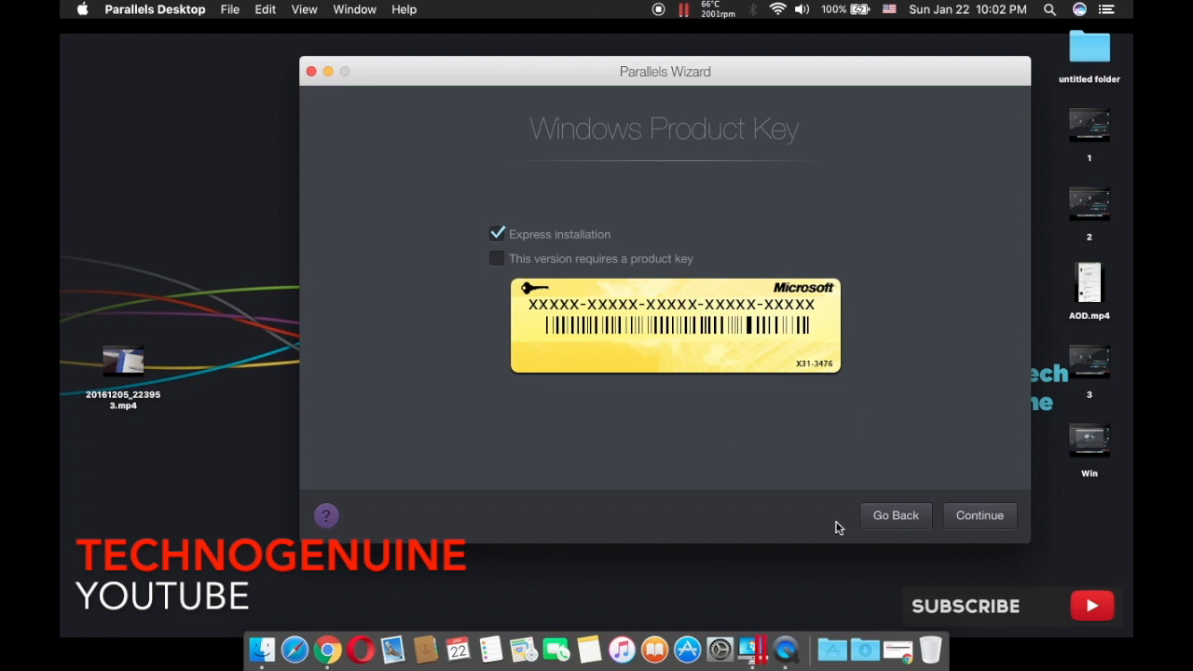
click(979, 515)
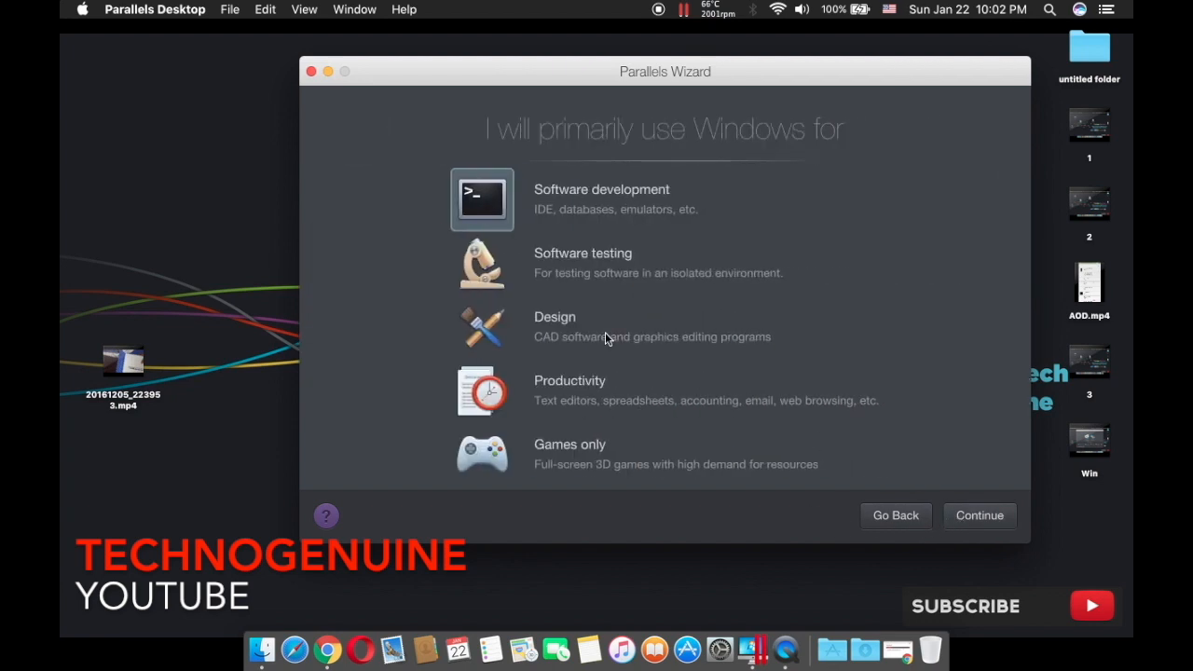
mouse_move(544, 386)
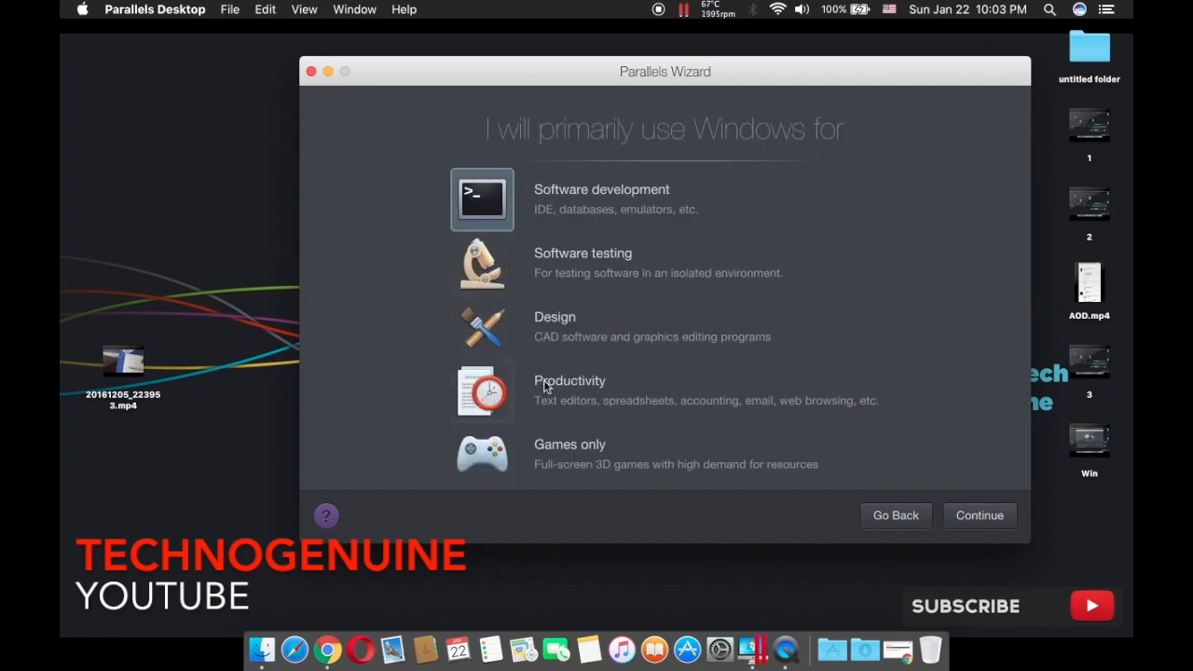
mouse_move(567, 452)
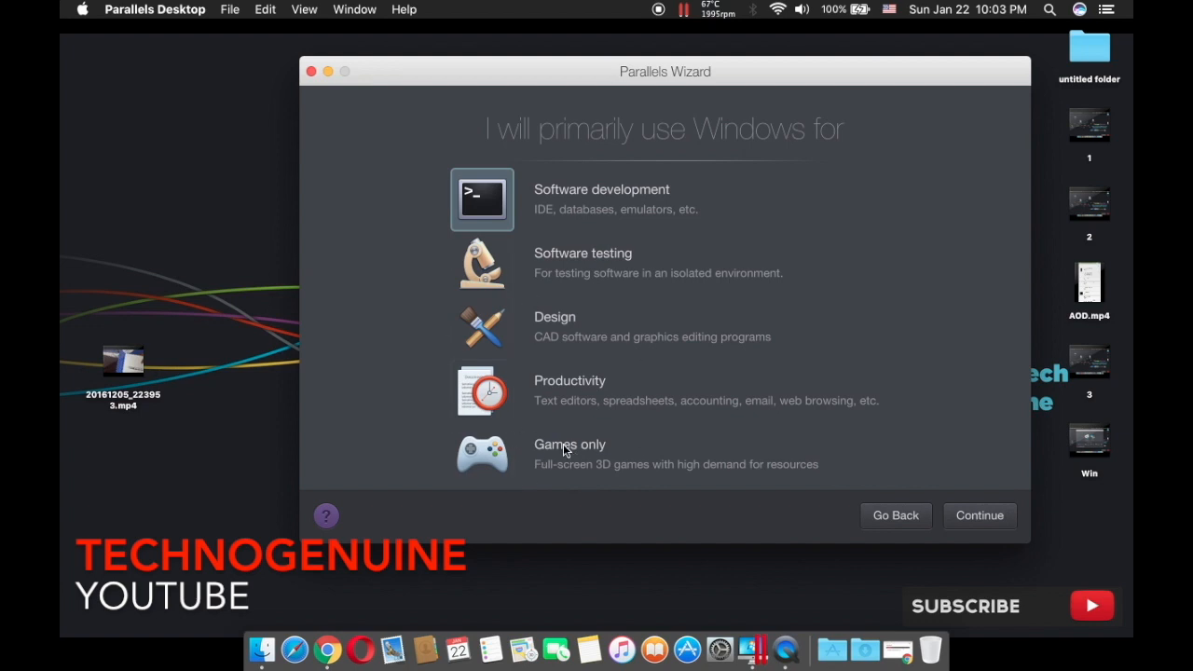
mouse_move(518, 492)
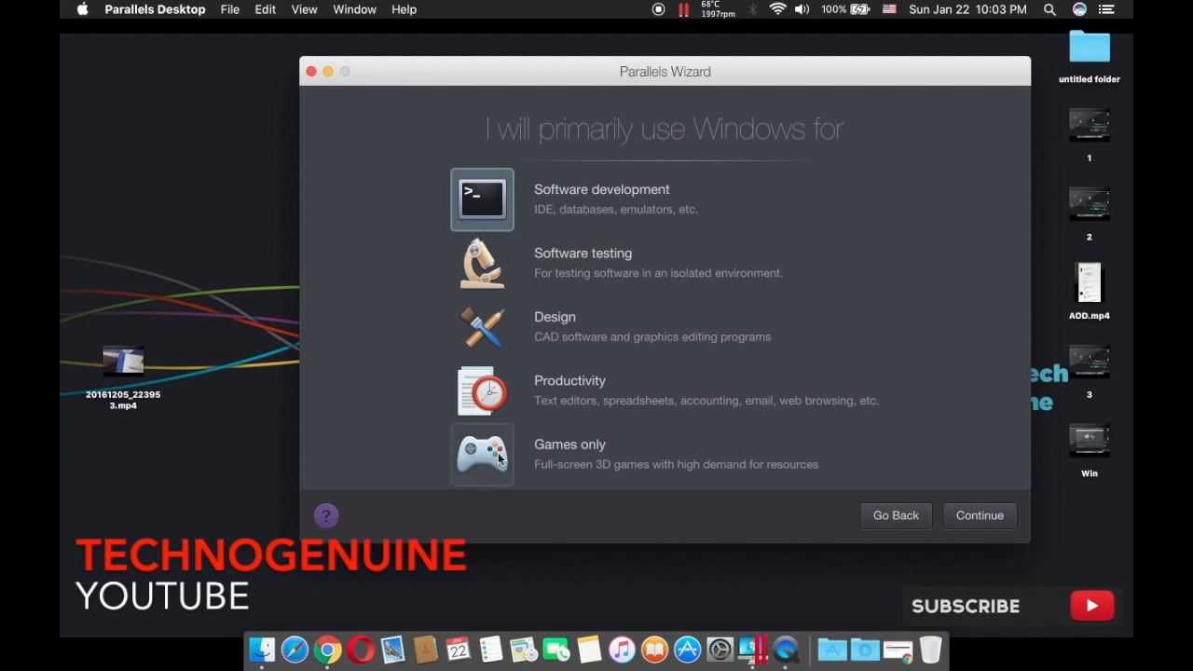
mouse_move(481, 265)
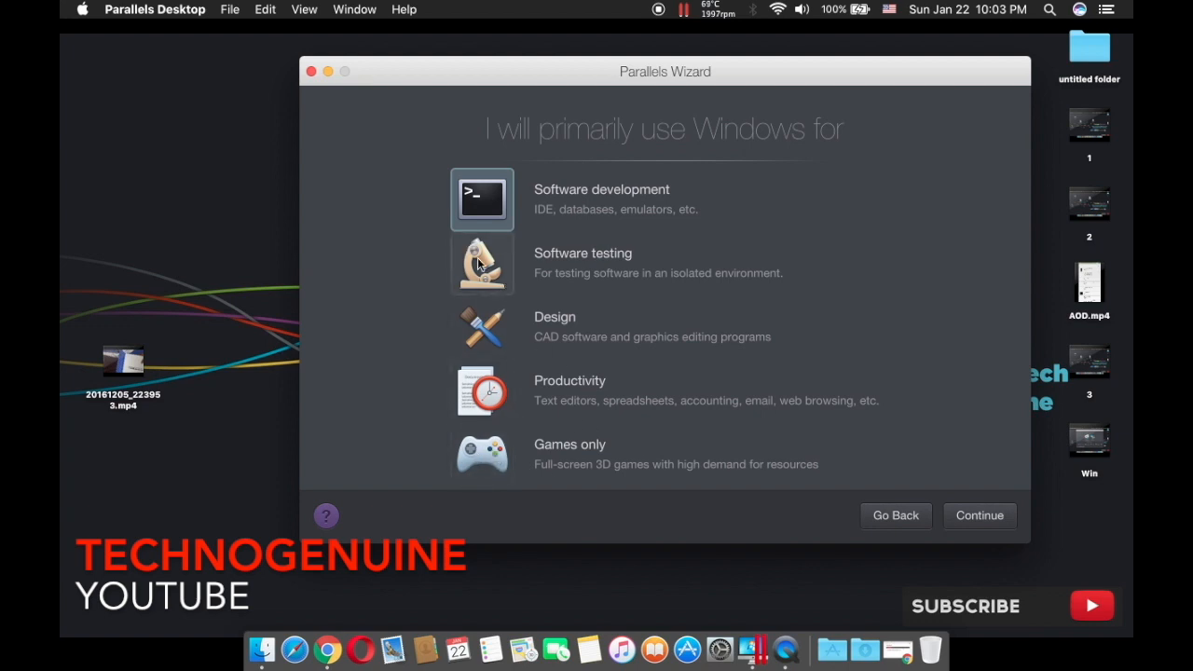
click(979, 515)
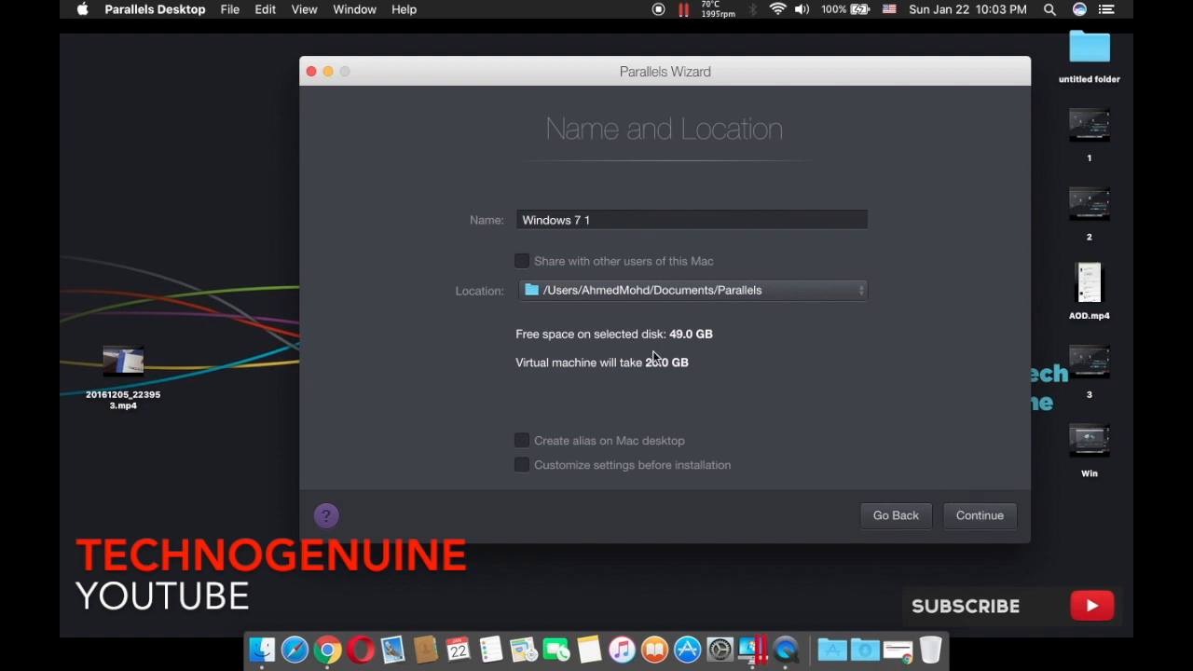
click(980, 514)
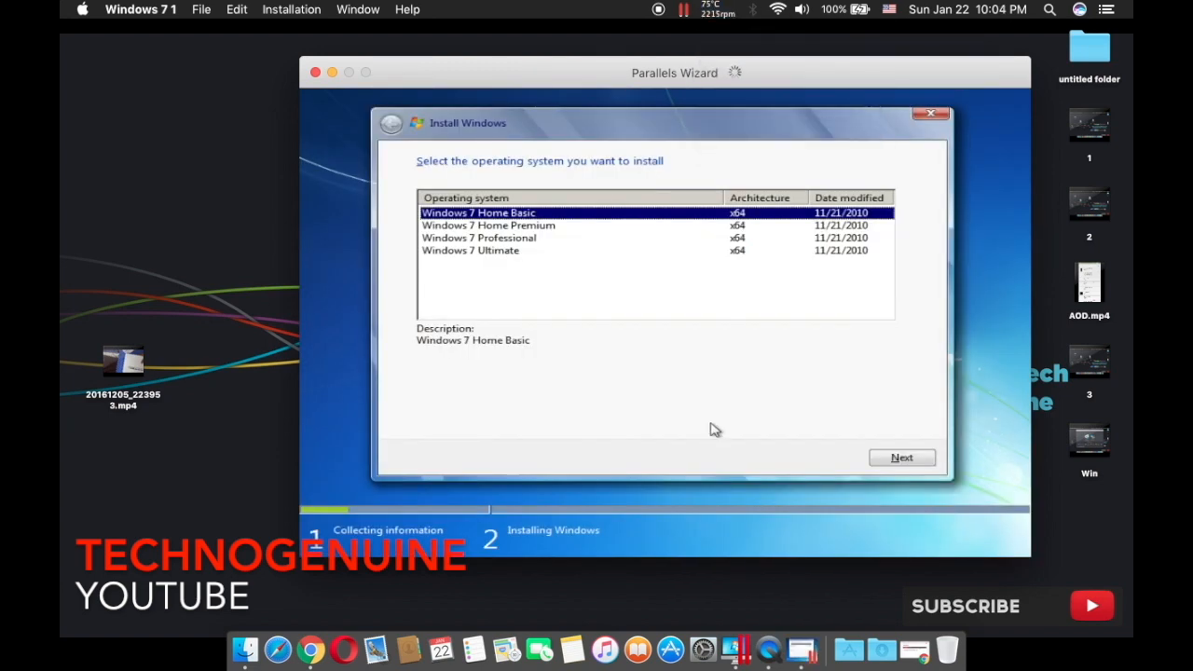
mouse_move(586, 358)
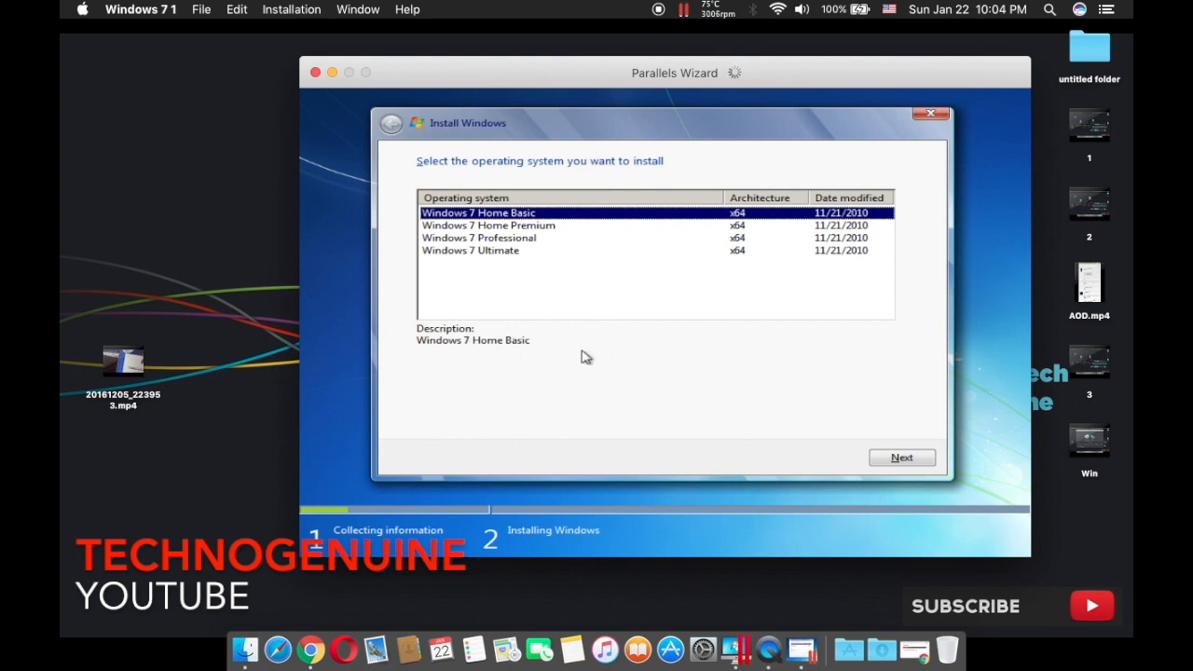
mouse_move(505, 250)
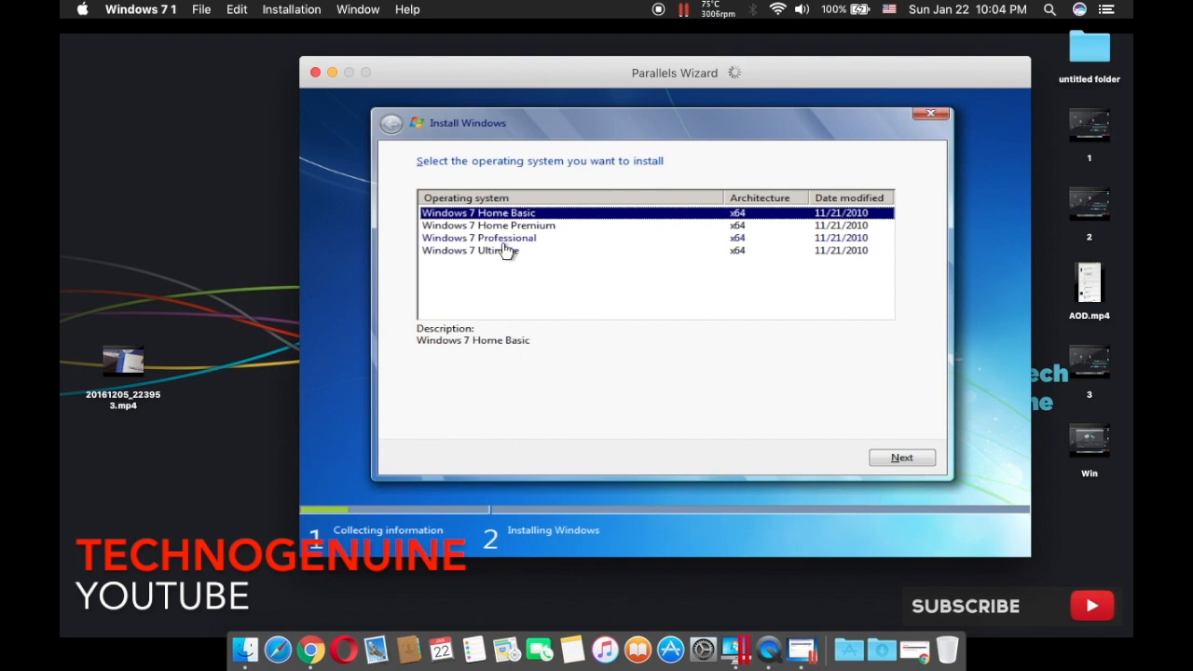
Select the Windows 7 Ultimate edition and begin its installation.
click(470, 250)
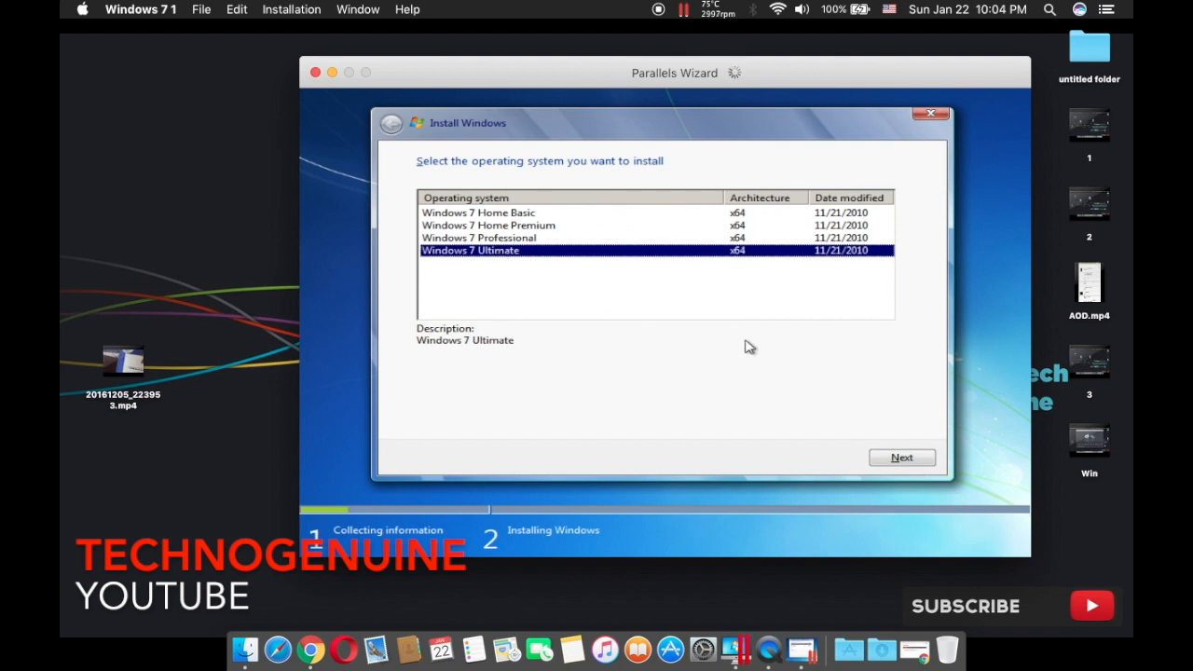
click(902, 458)
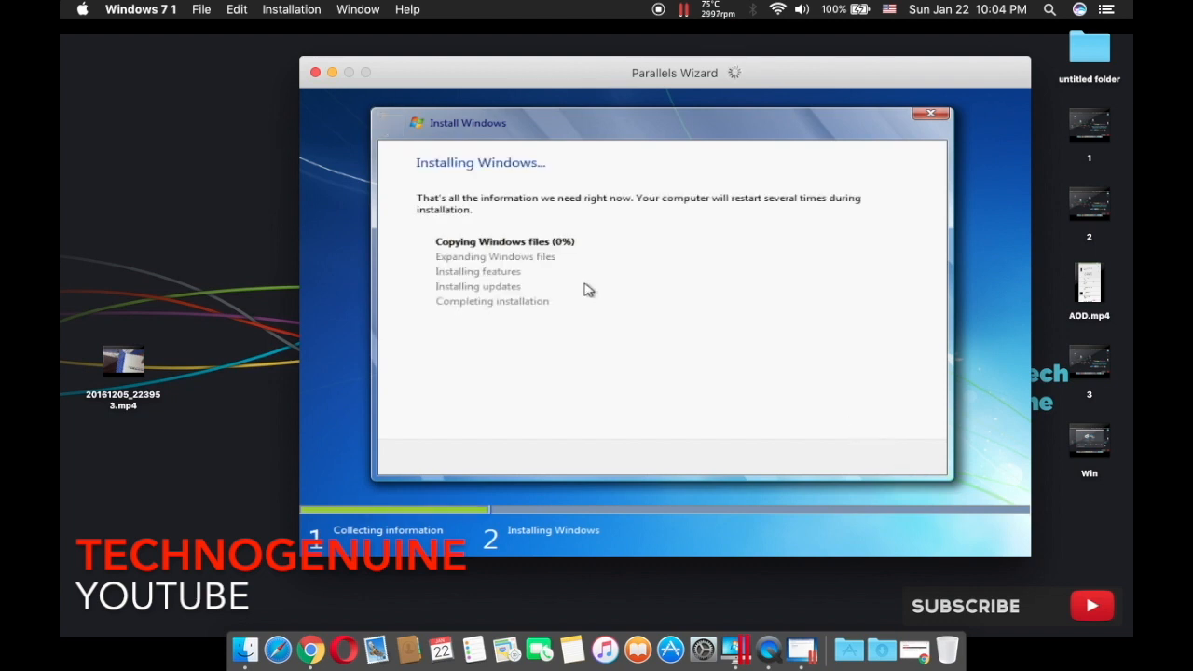
mouse_move(626, 332)
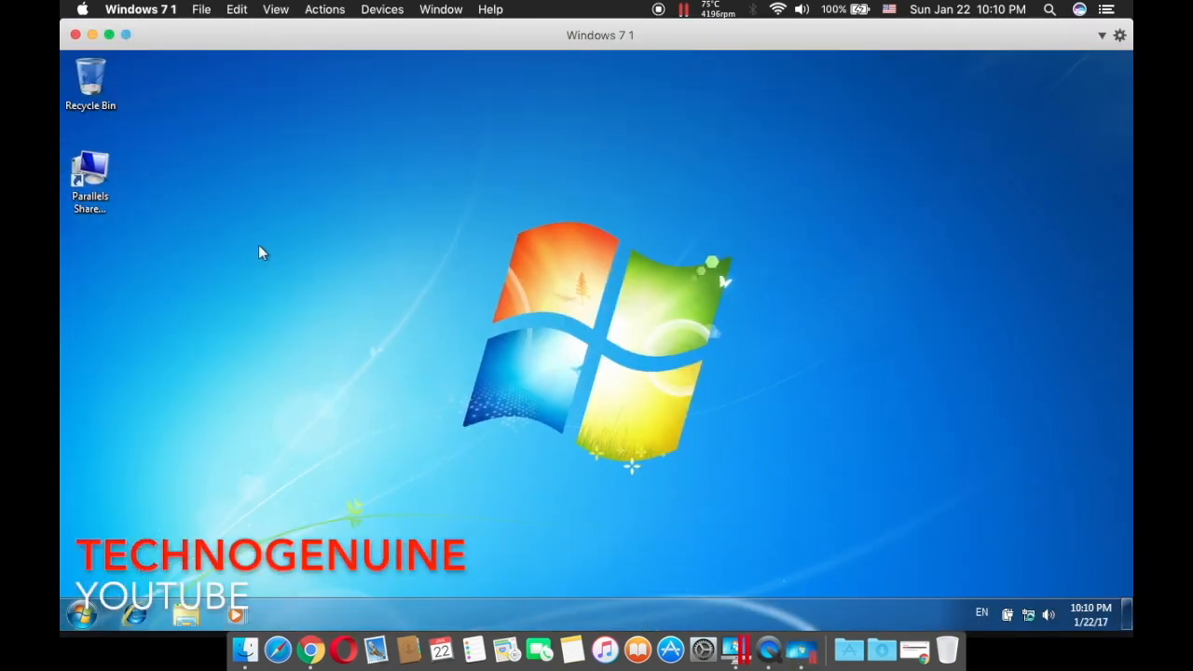
Adjust the virtual machine's Windows screen resolution from the desktop context menu.
right_click(263, 252)
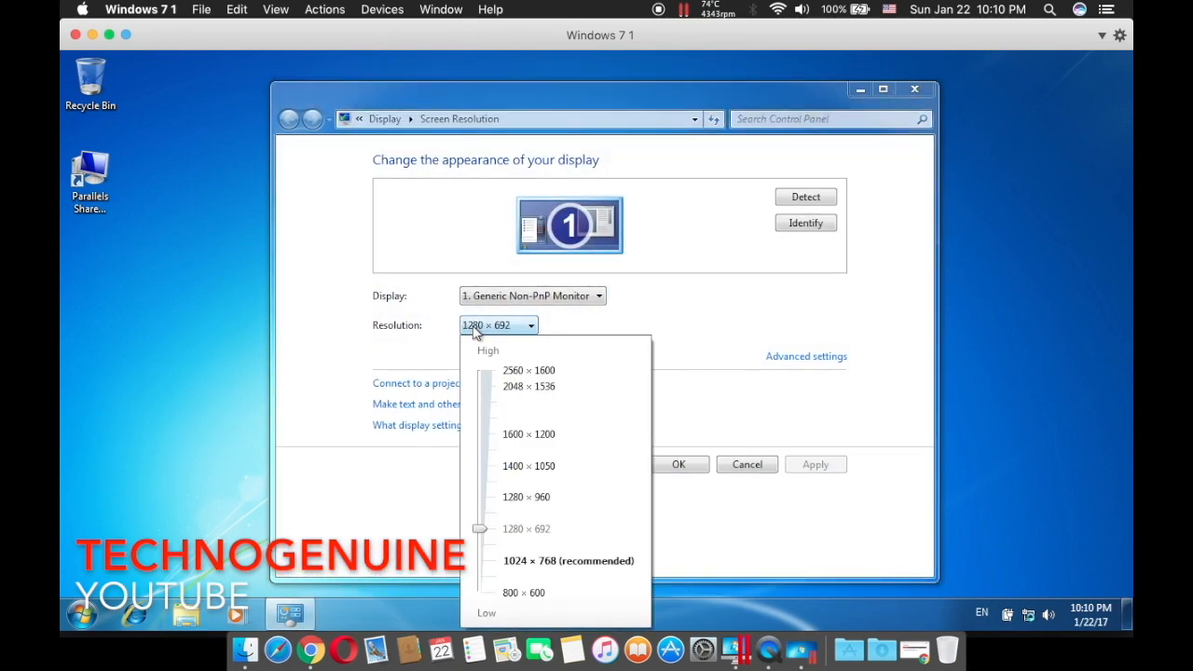
drag(479, 530, 479, 513)
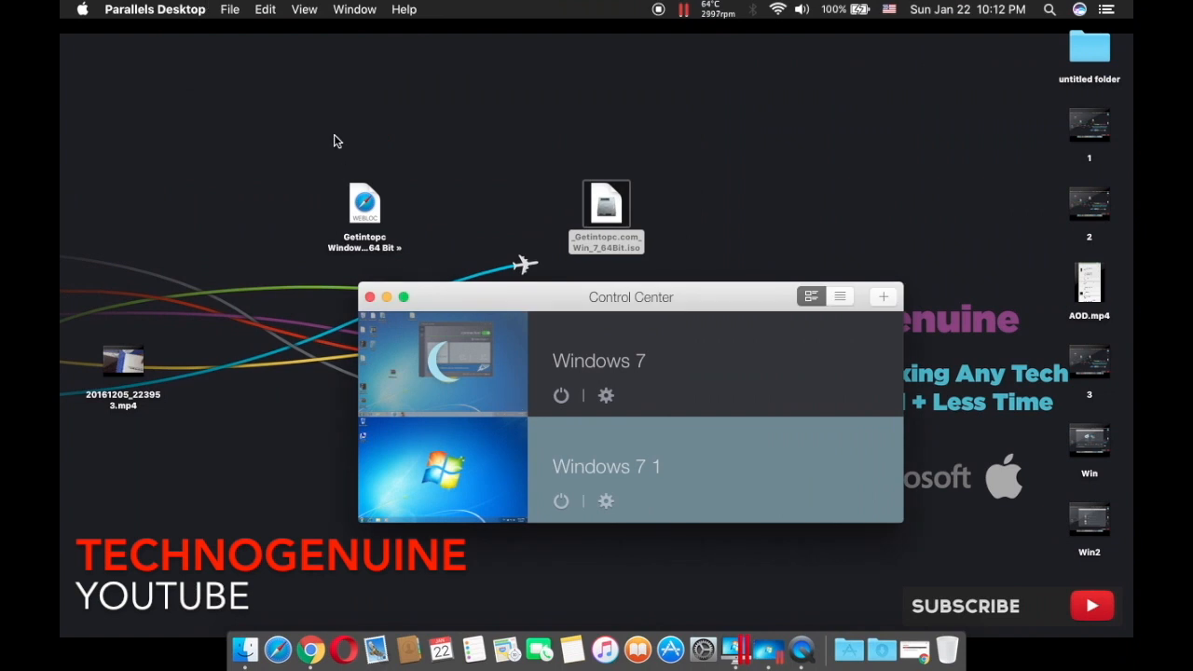
mouse_move(233, 127)
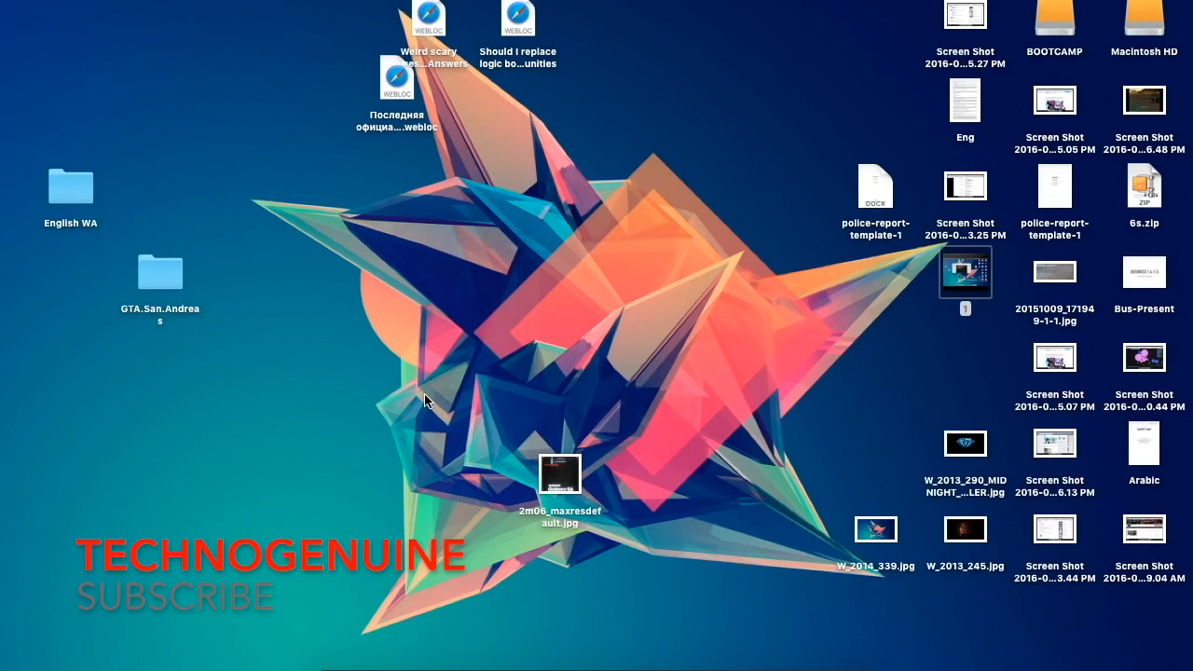
mouse_move(534, 447)
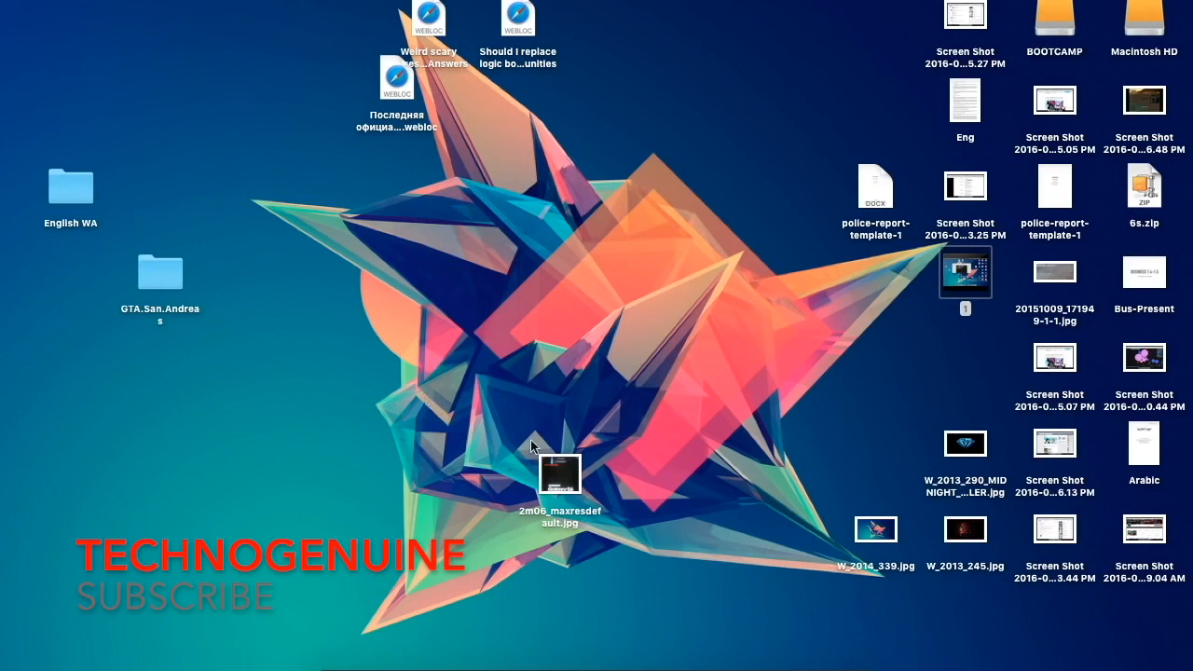
View the 2m06_maxresdefault.jpg picture of the Samsung recovery warning in Preview.
click(559, 489)
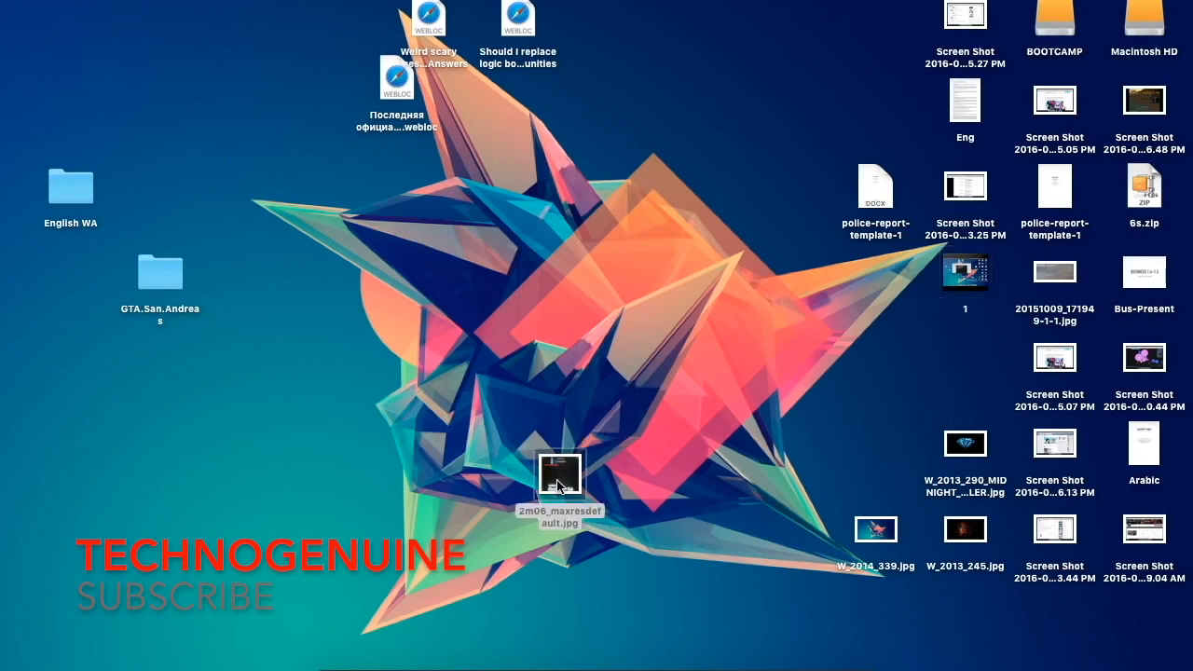
double_click(560, 485)
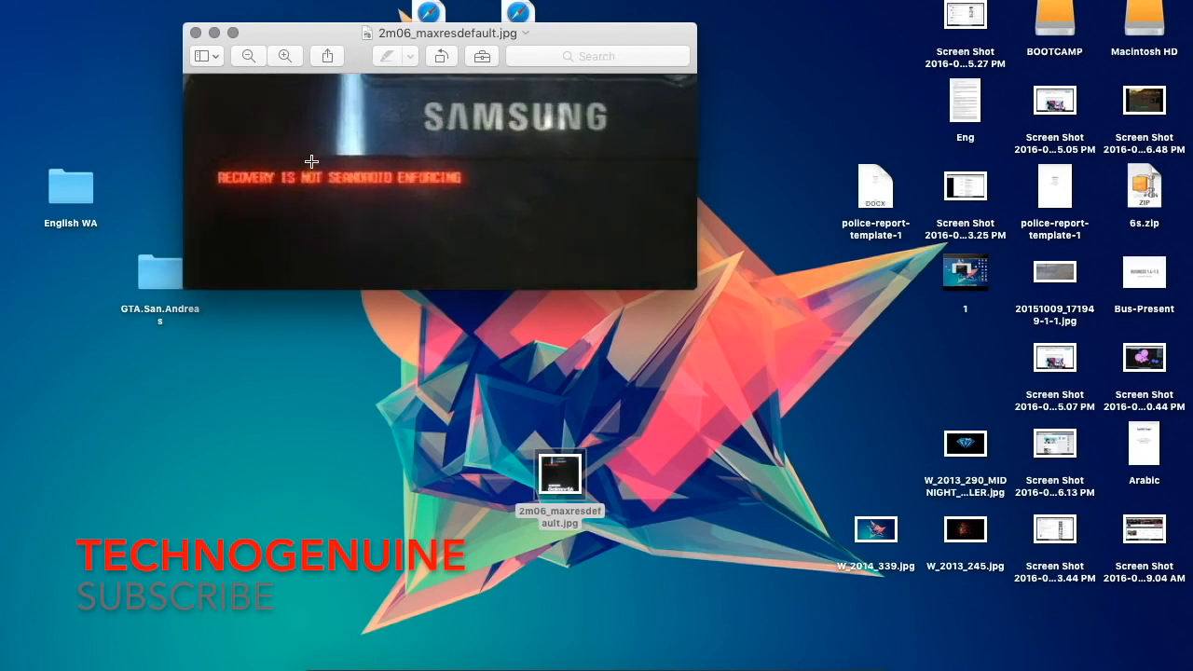
drag(233, 180, 499, 218)
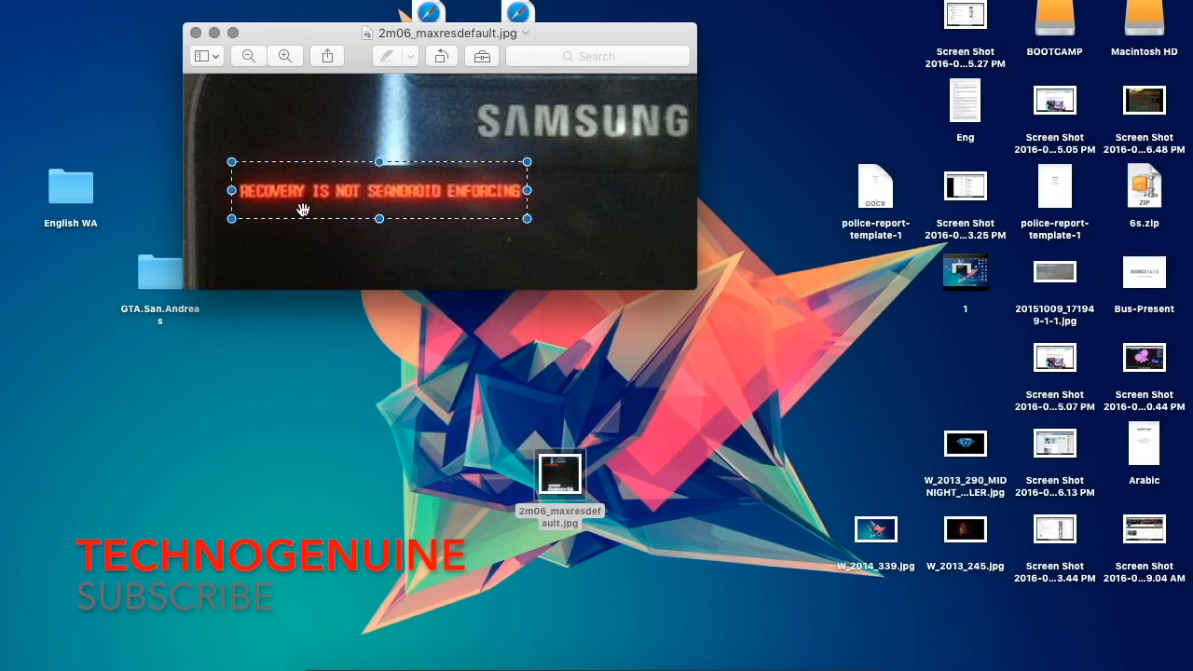
mouse_move(487, 197)
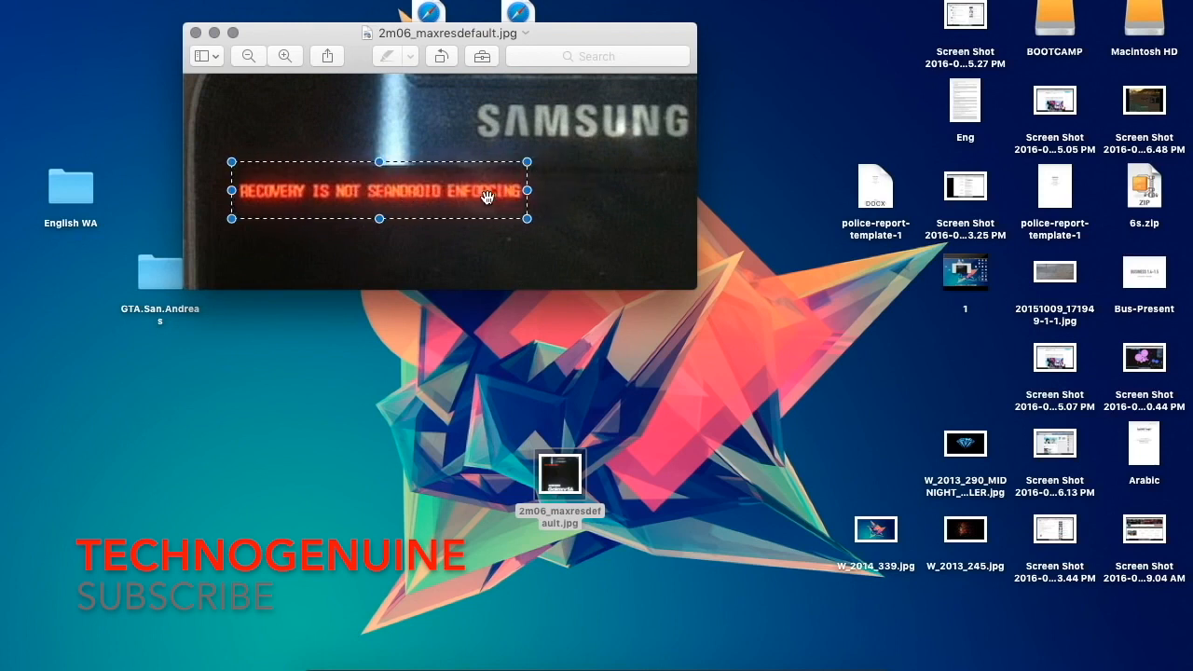
click(231, 213)
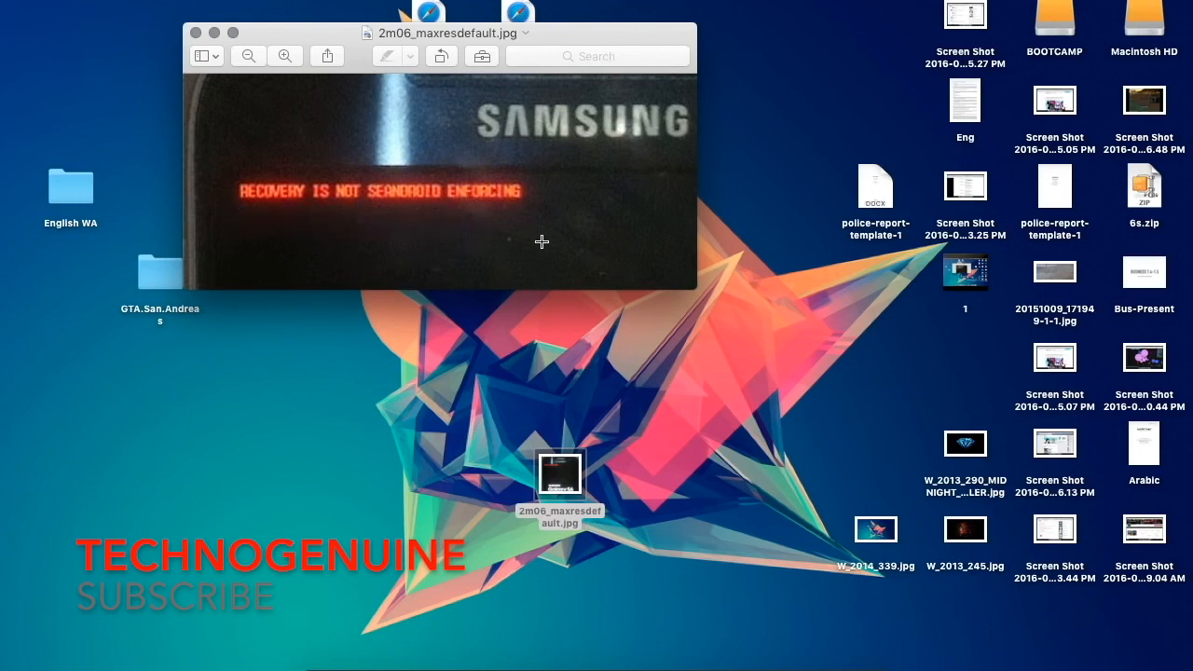
mouse_move(504, 231)
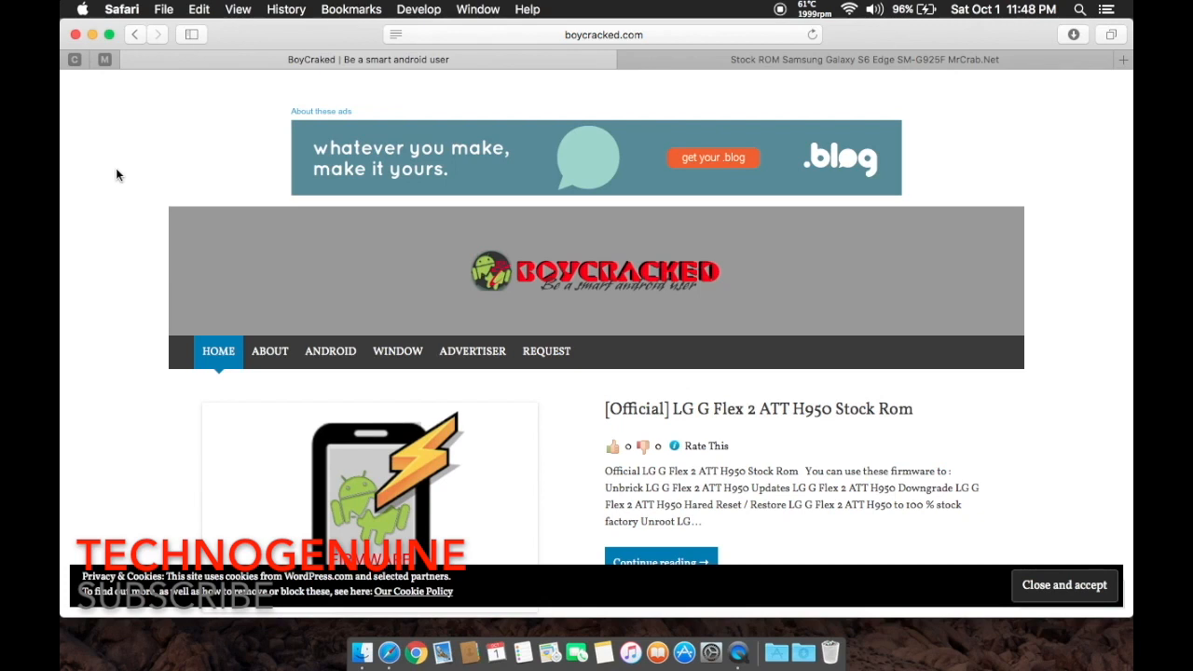
mouse_move(97, 298)
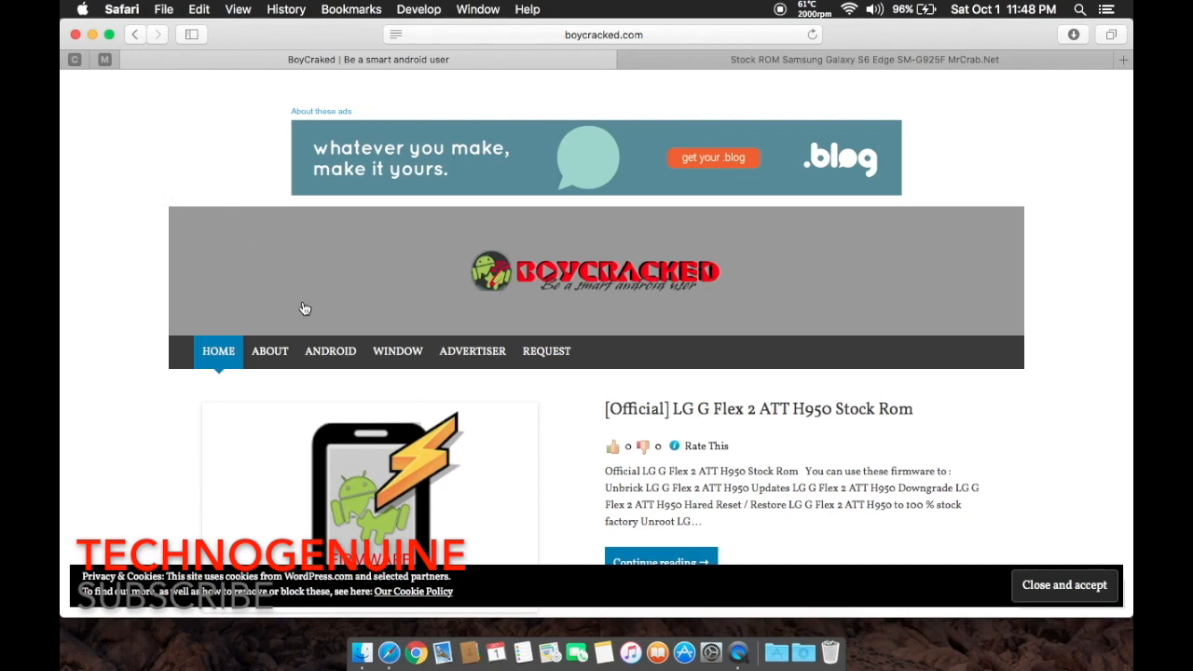
Go to the Android stock ROM listings and search BoyCracked for SM-G925F.
click(330, 350)
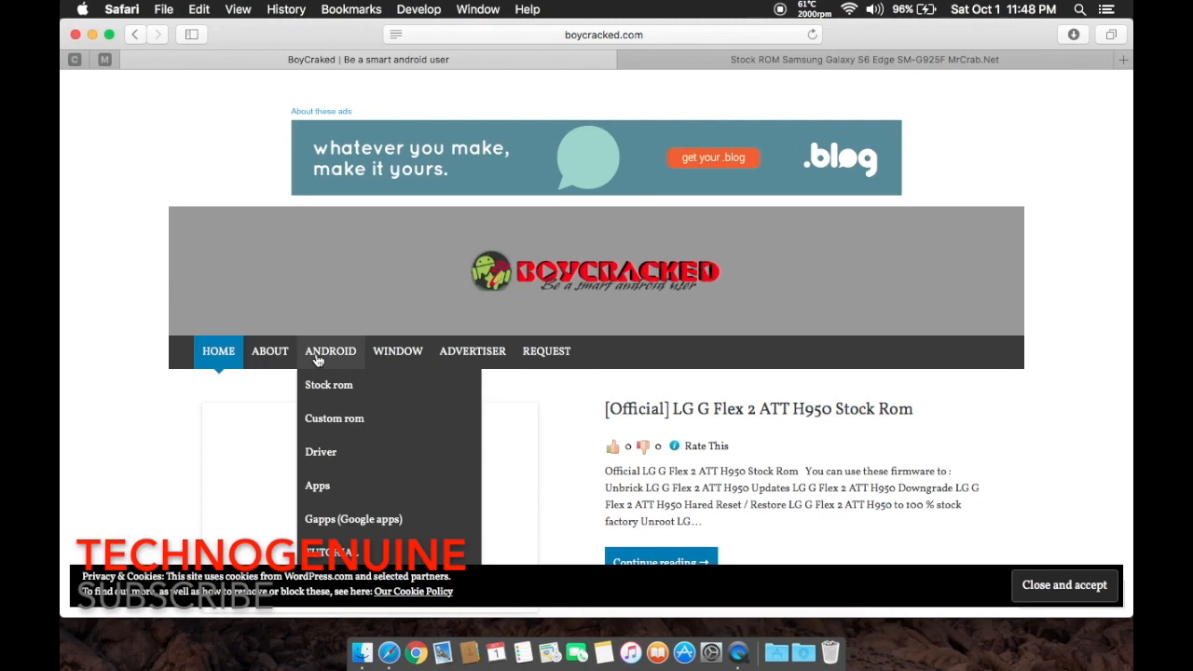
click(330, 351)
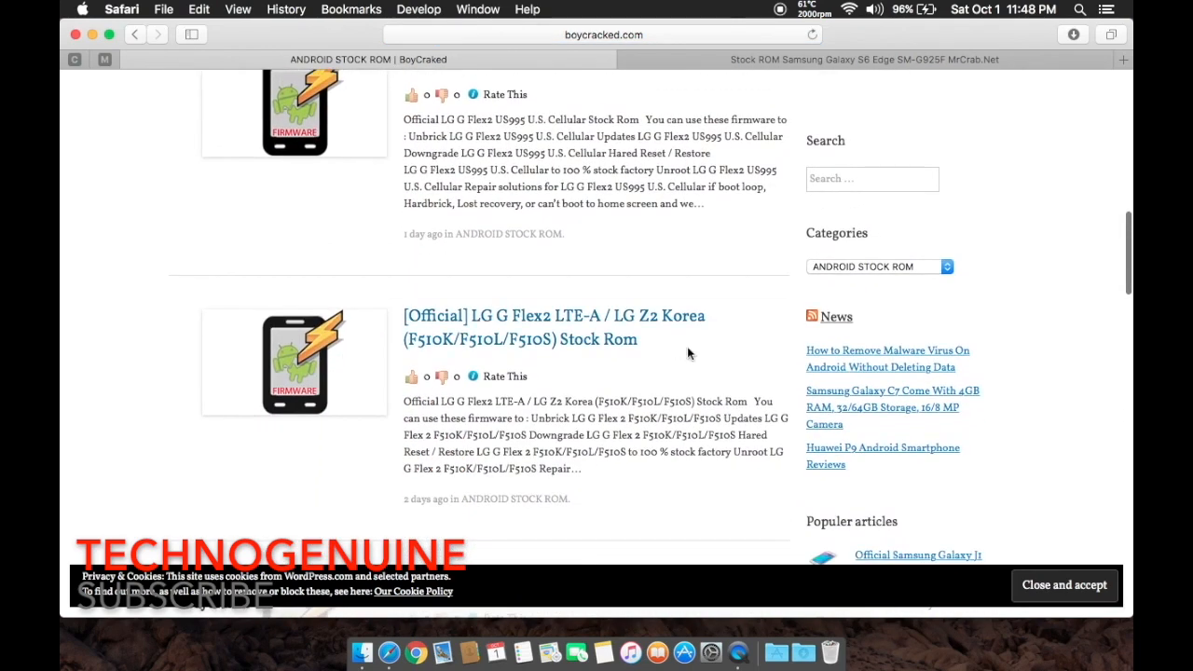
text(SM-G925F)
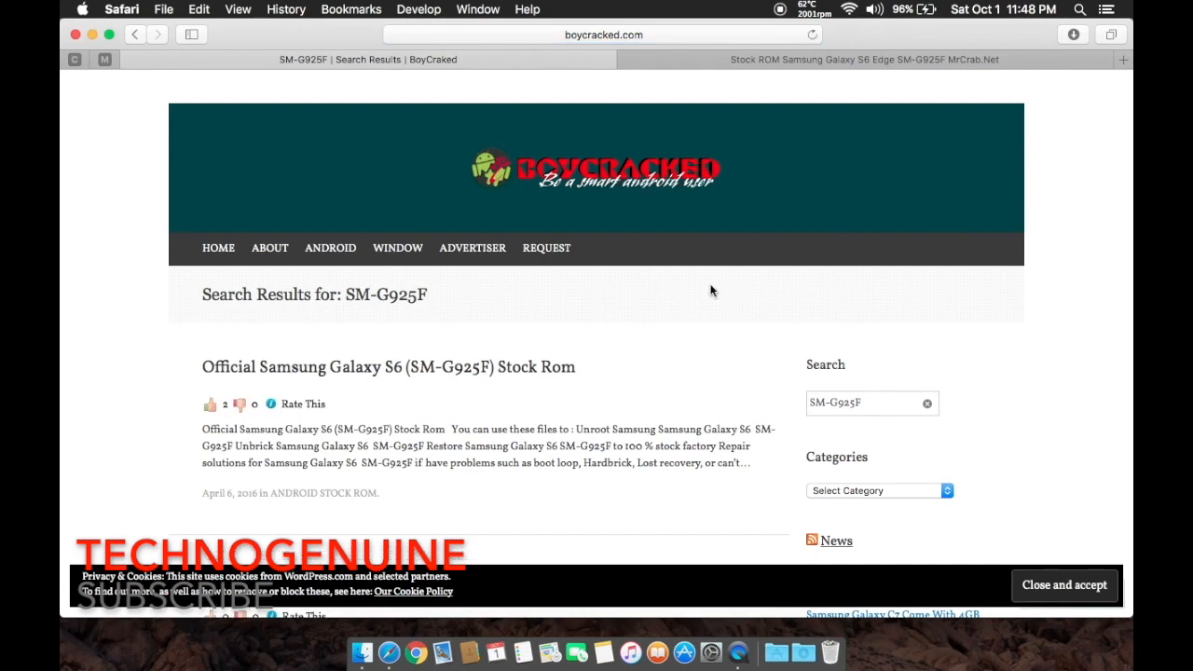
scroll(down, 3)
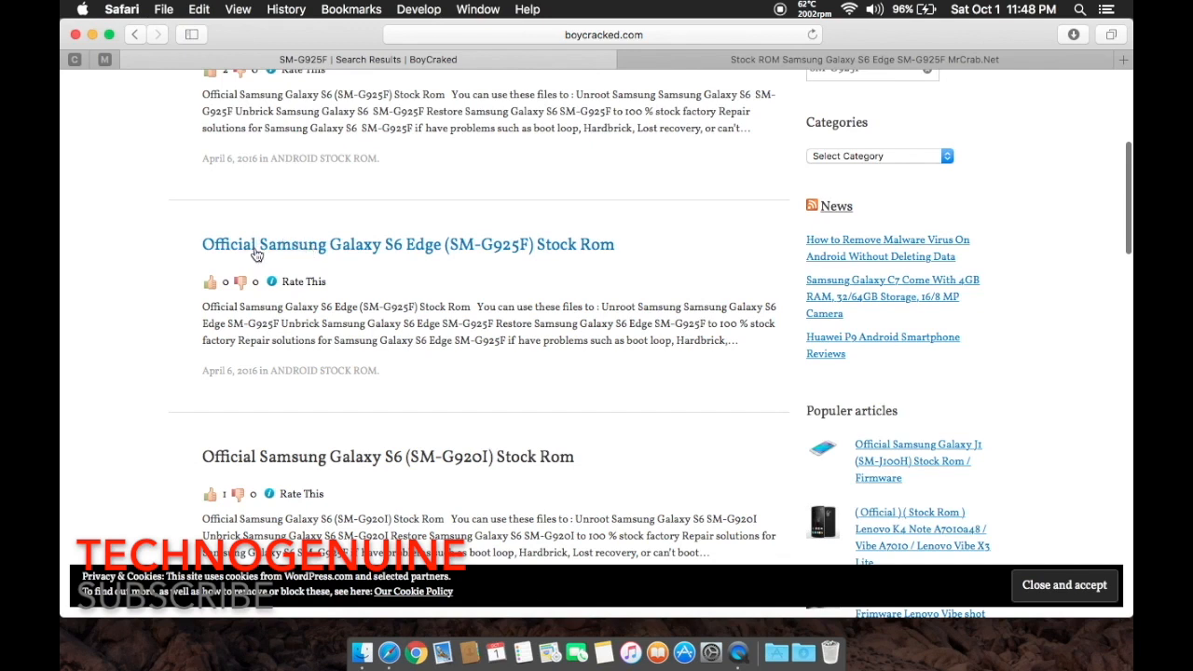
mouse_move(373, 264)
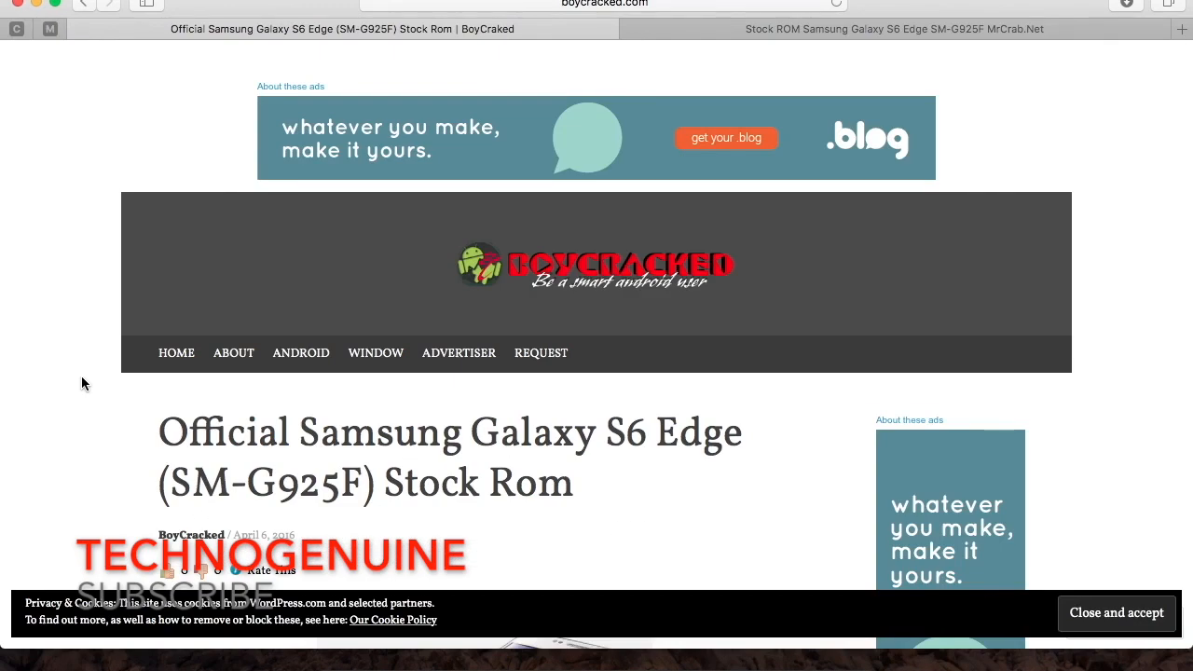
Browse down through the article's country firmware table for the SM-G925F.
scroll(down, 3)
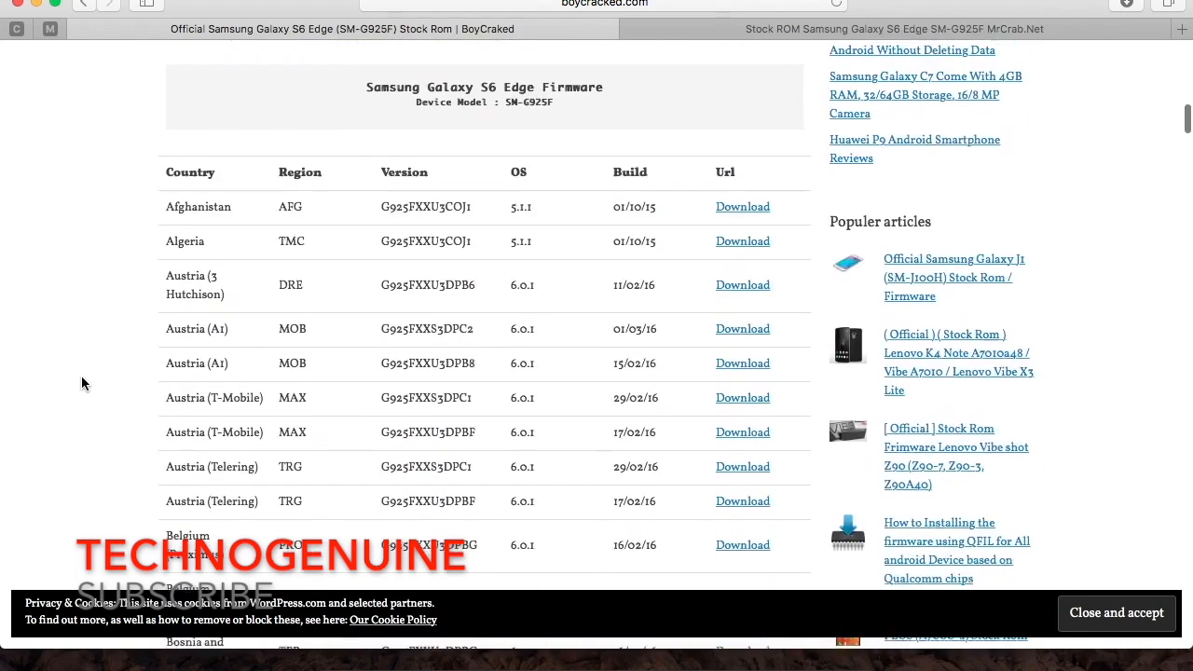
scroll(down, 3)
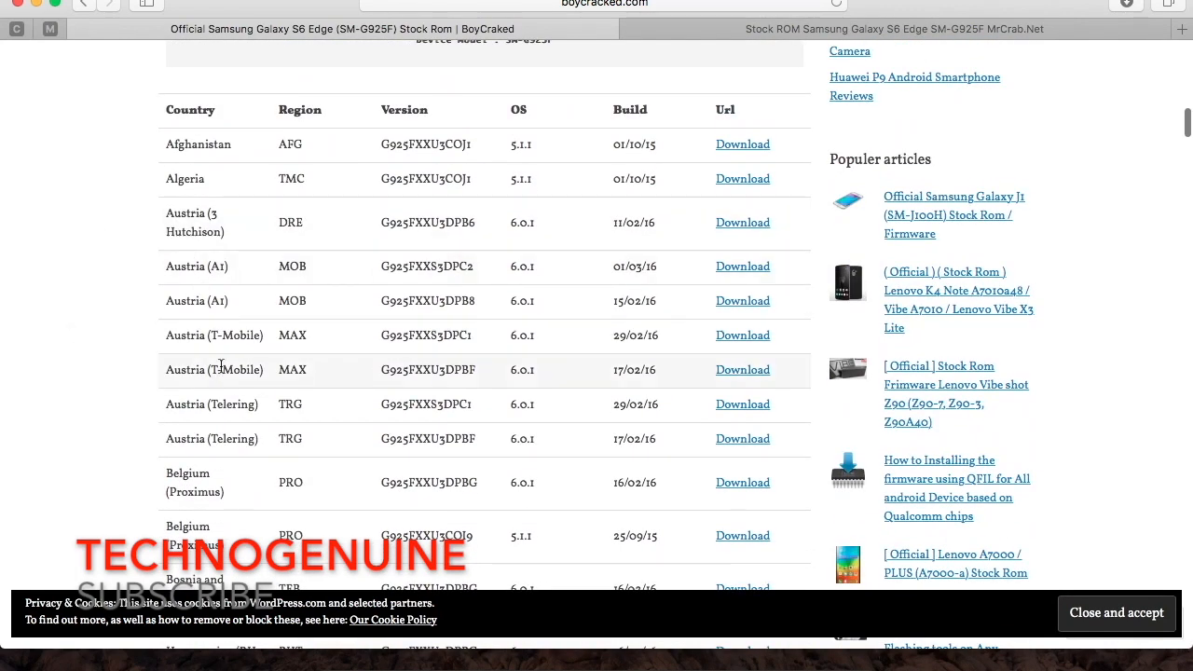
mouse_move(239, 335)
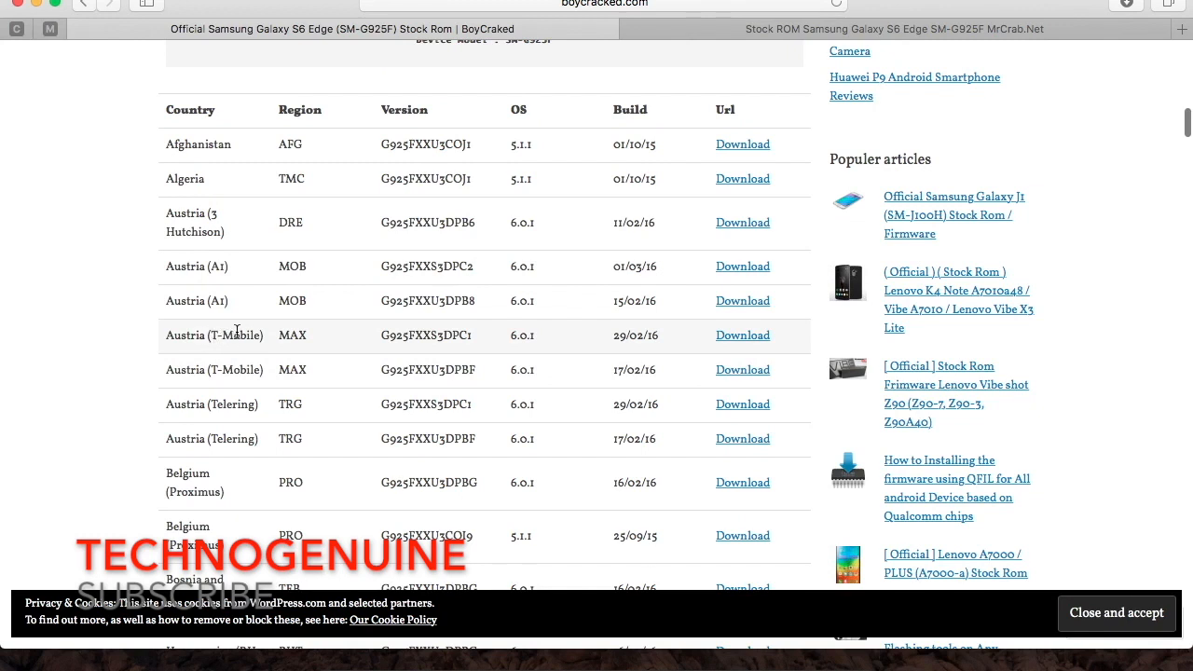
mouse_move(213, 354)
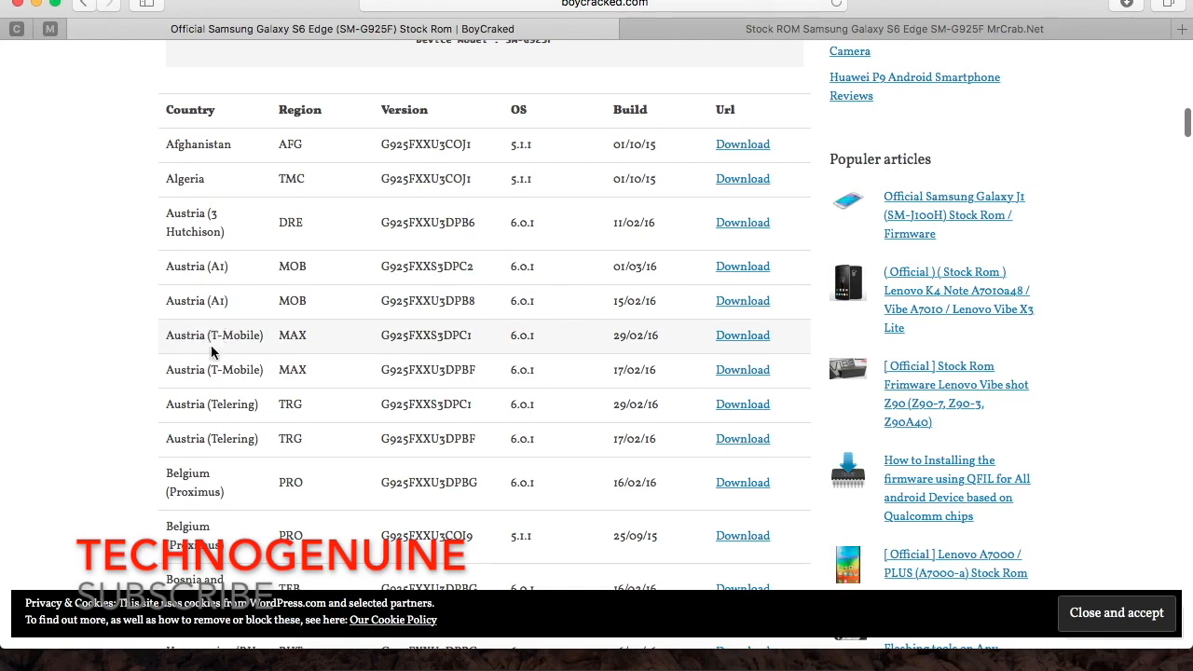
mouse_move(234, 368)
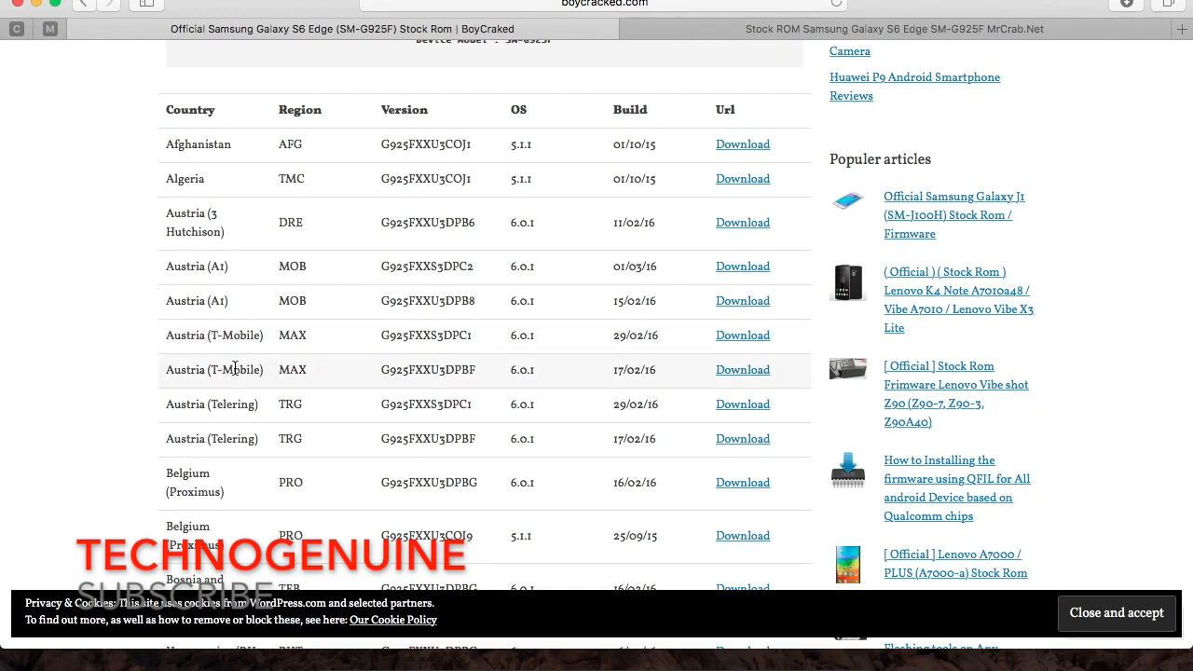
scroll(down, 3)
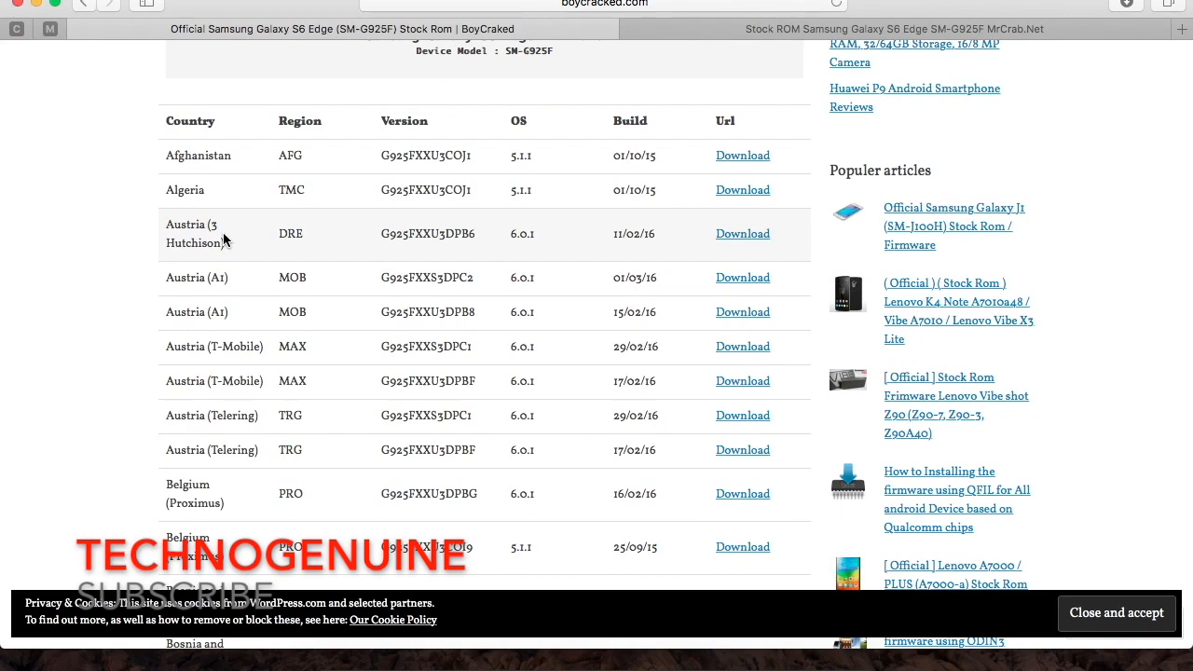
mouse_move(232, 369)
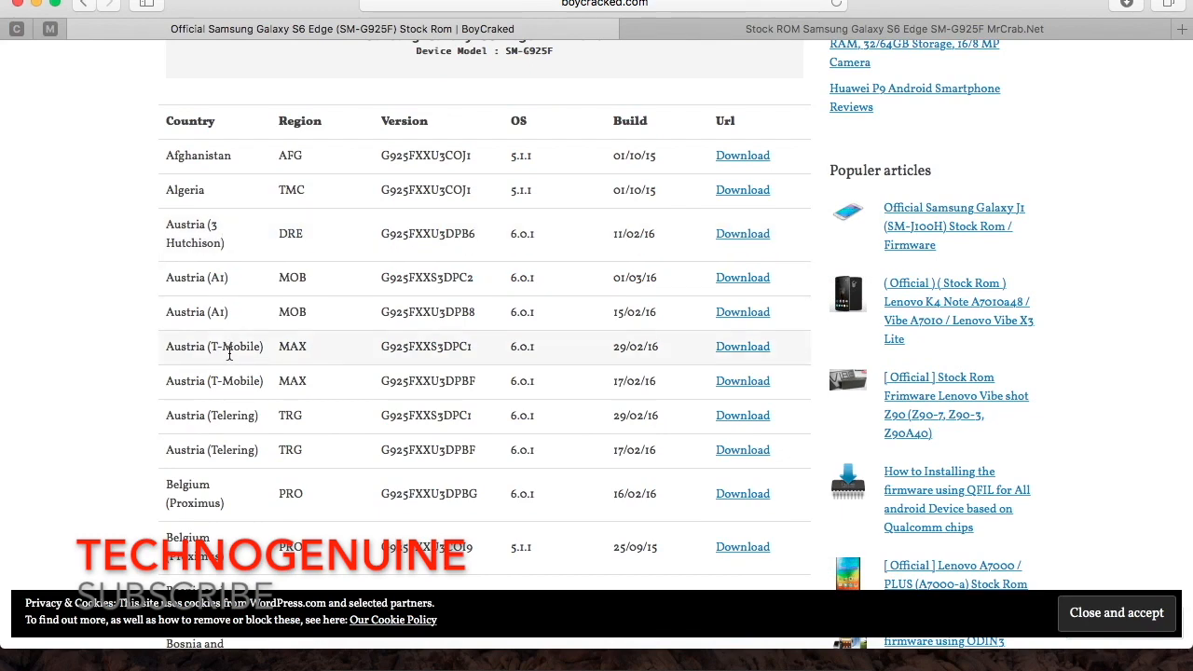
scroll(down, 3)
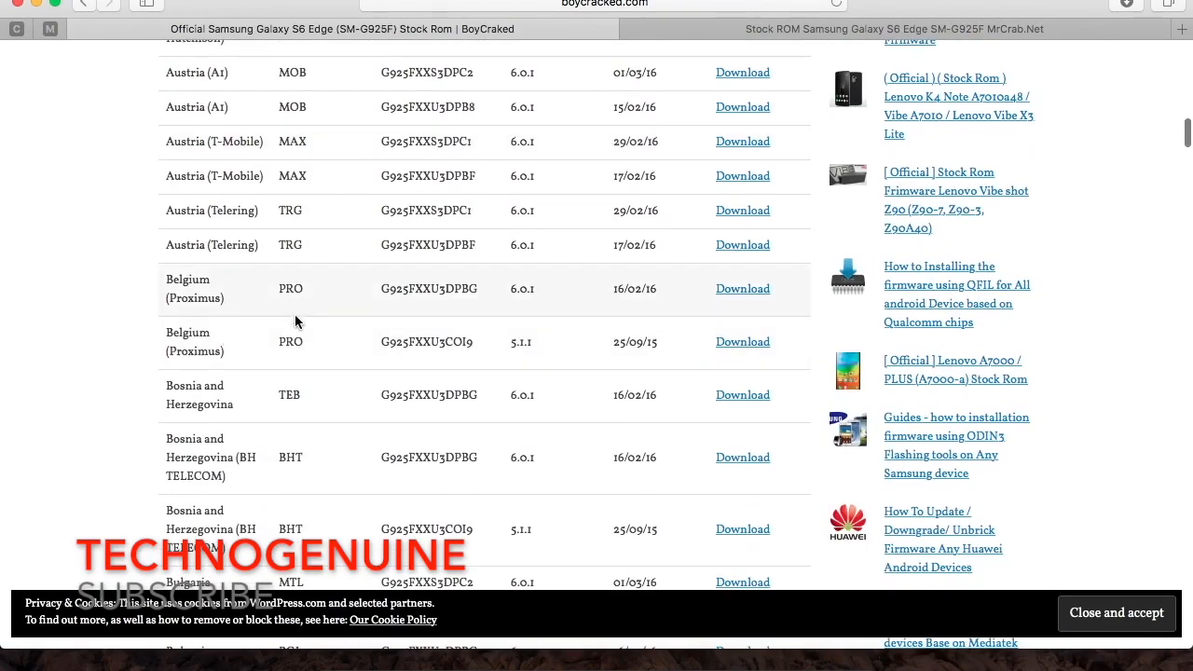
mouse_move(266, 391)
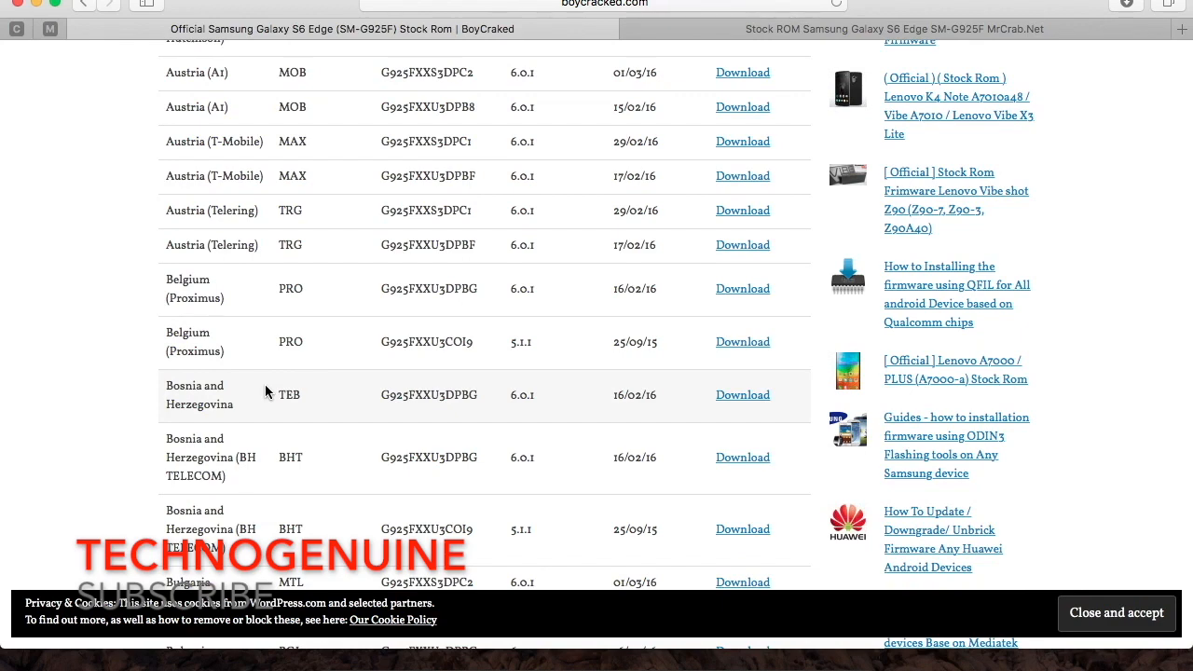
scroll(down, 3)
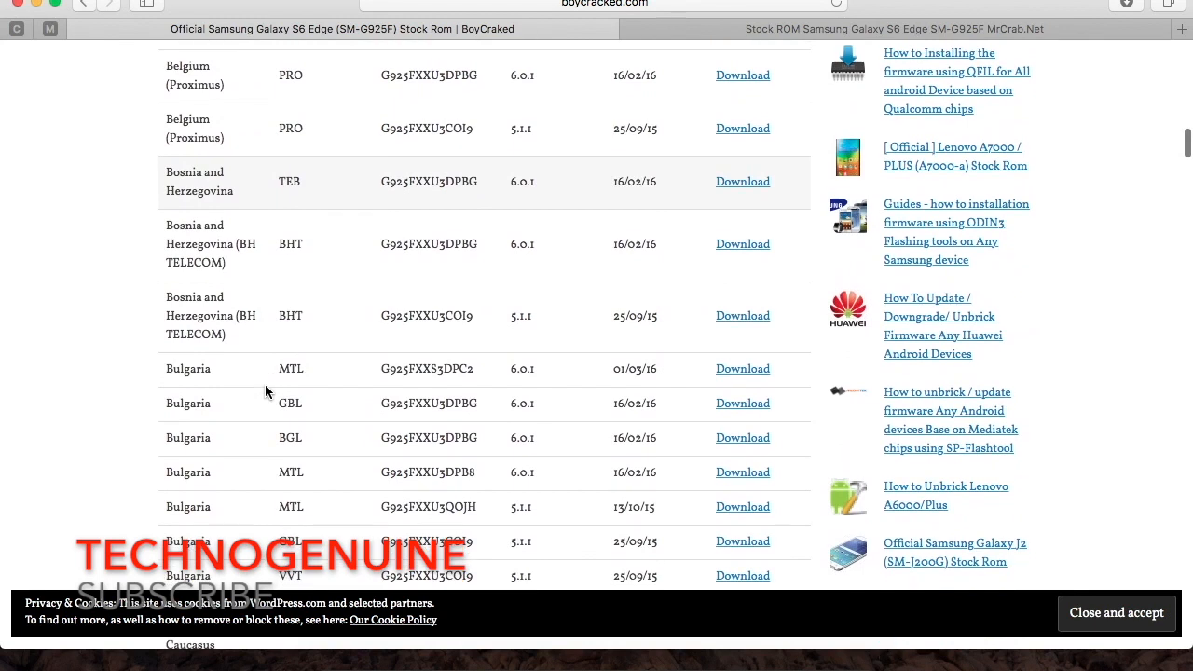
mouse_move(268, 392)
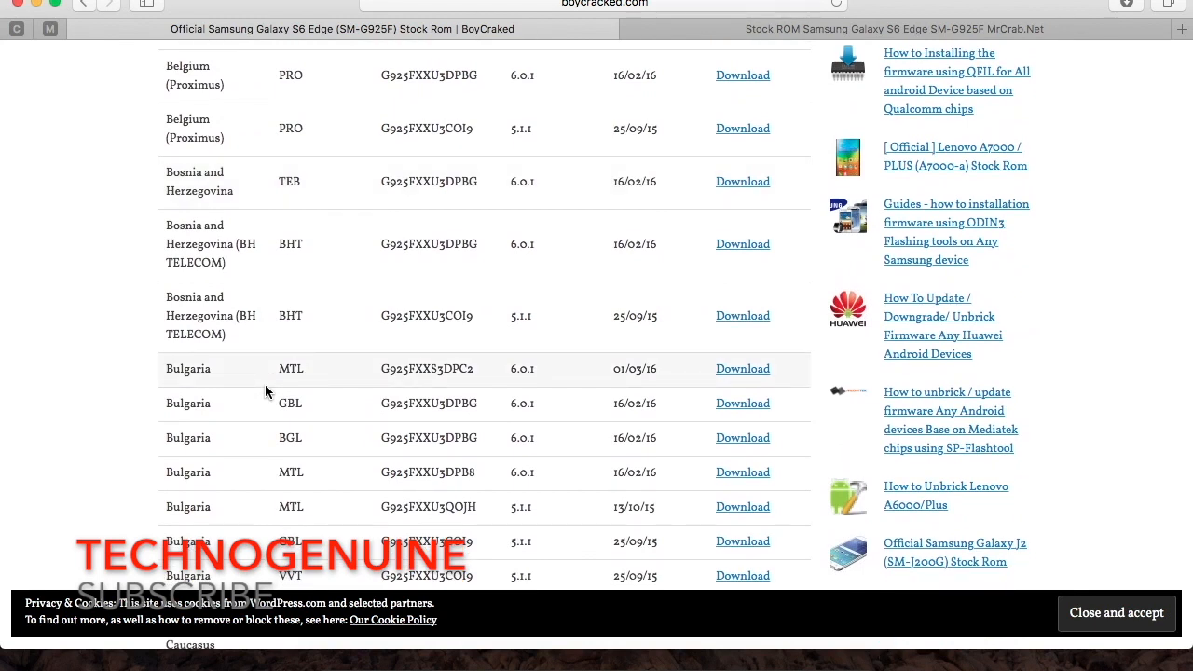
mouse_move(589, 179)
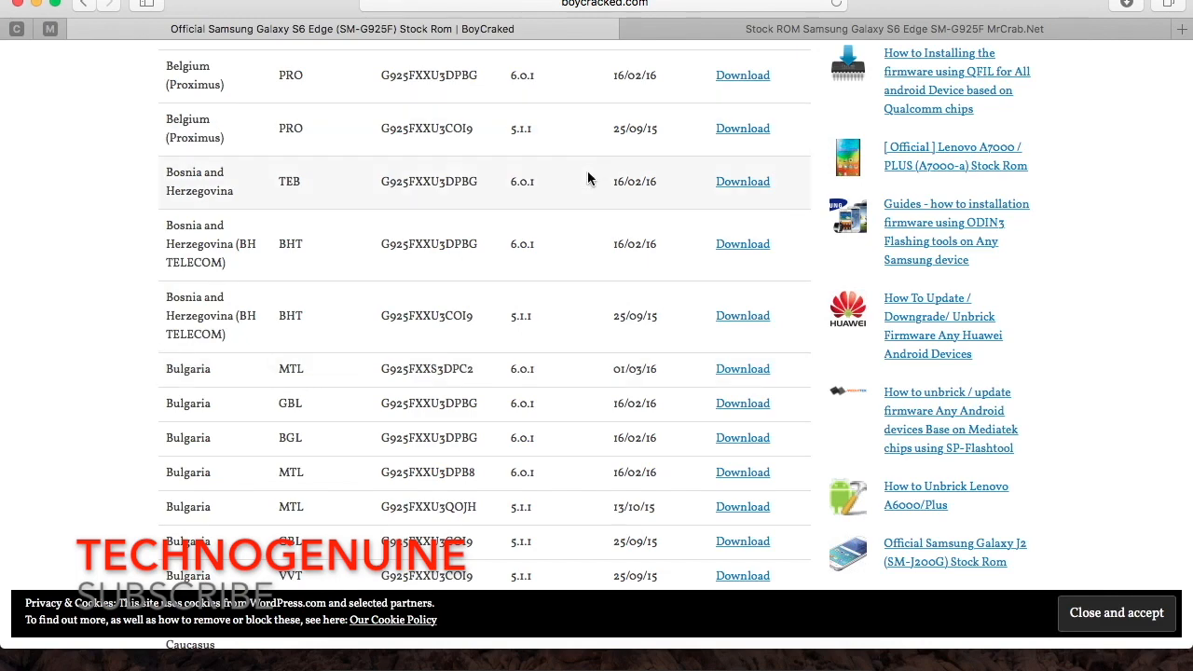
mouse_move(522, 153)
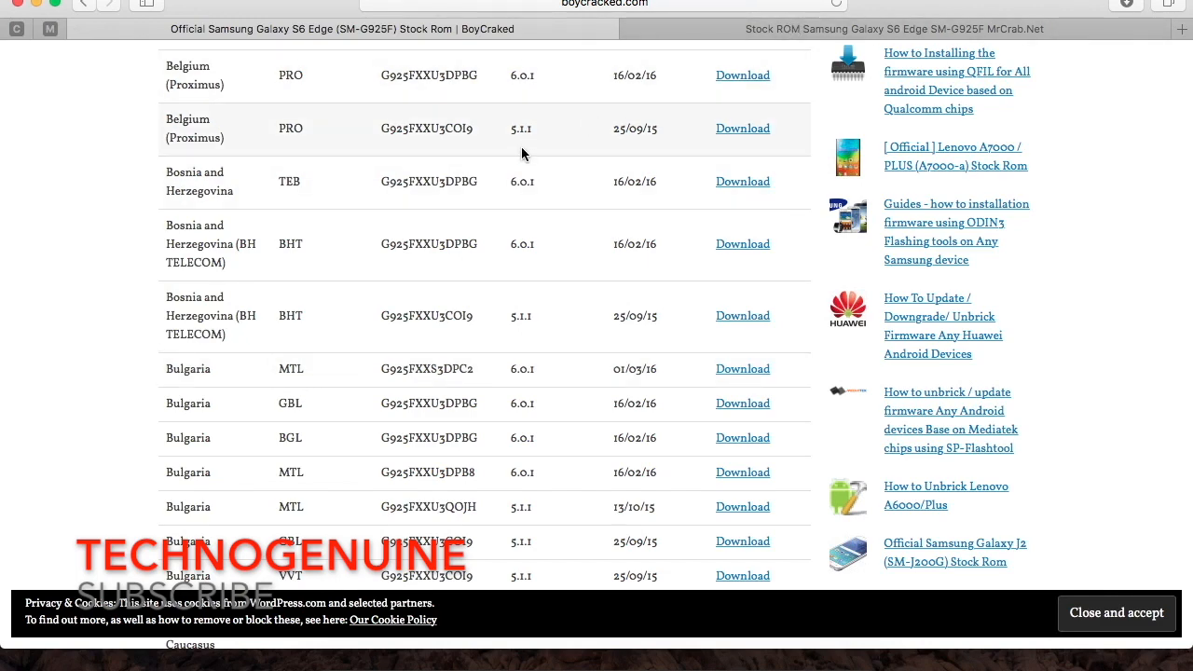
scroll(down, 3)
text(SM-G925)
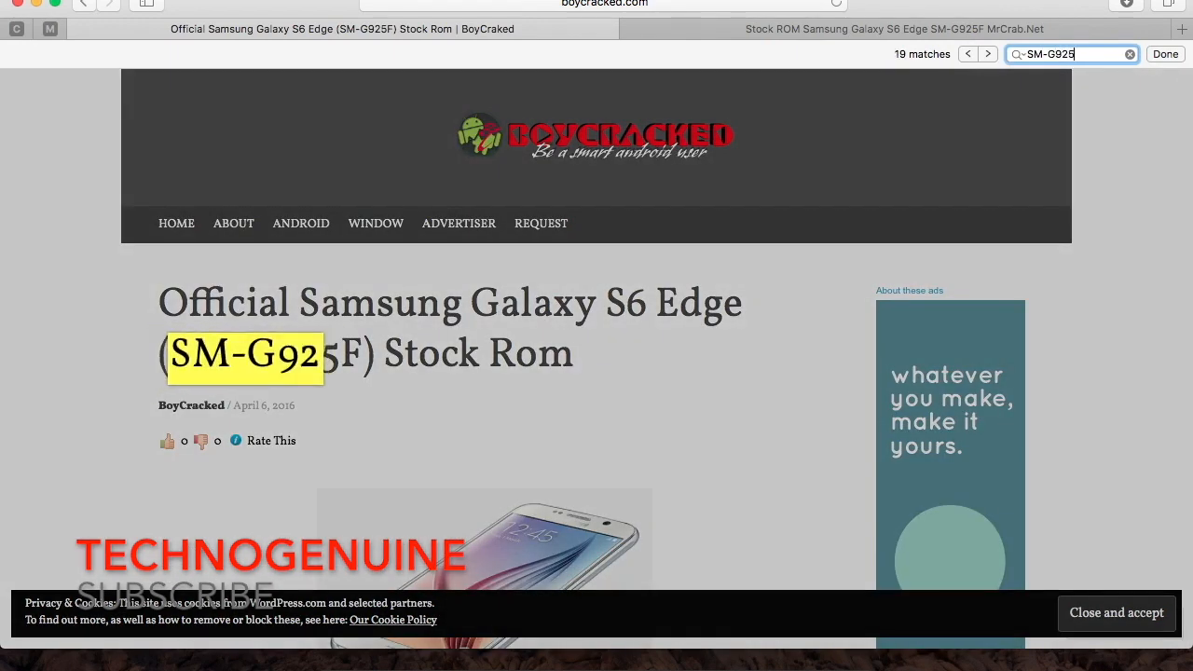
Search the page for Emirates to reach the United Arab Emirates firmware rows.
click(1129, 52)
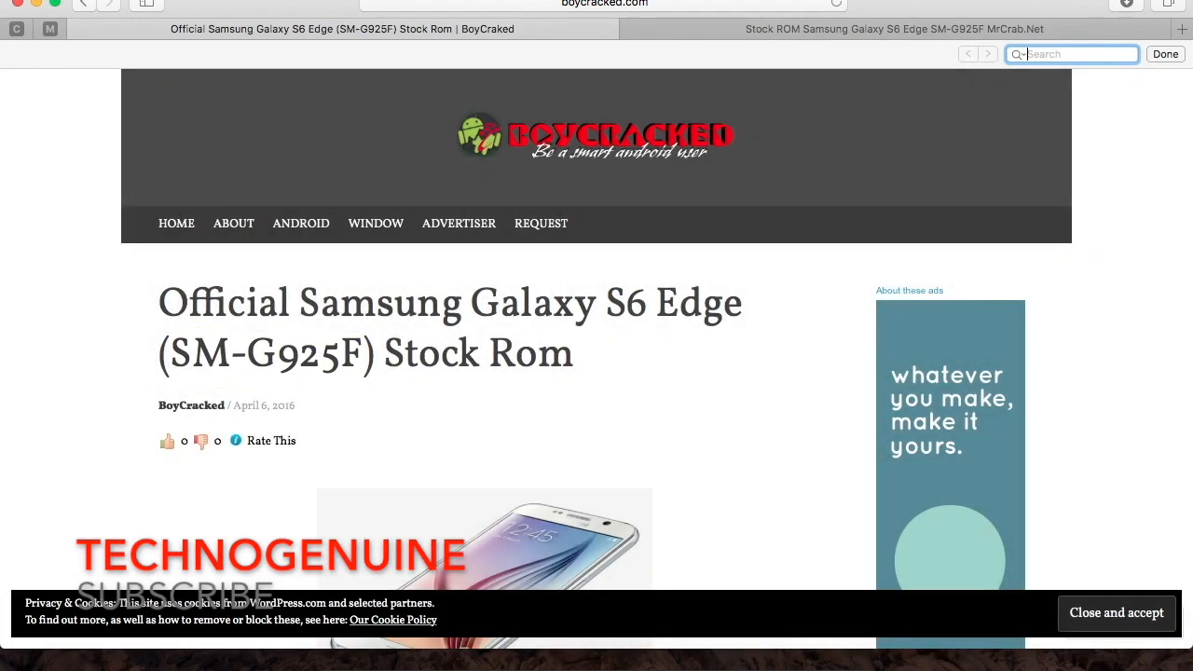
text(Emirates)
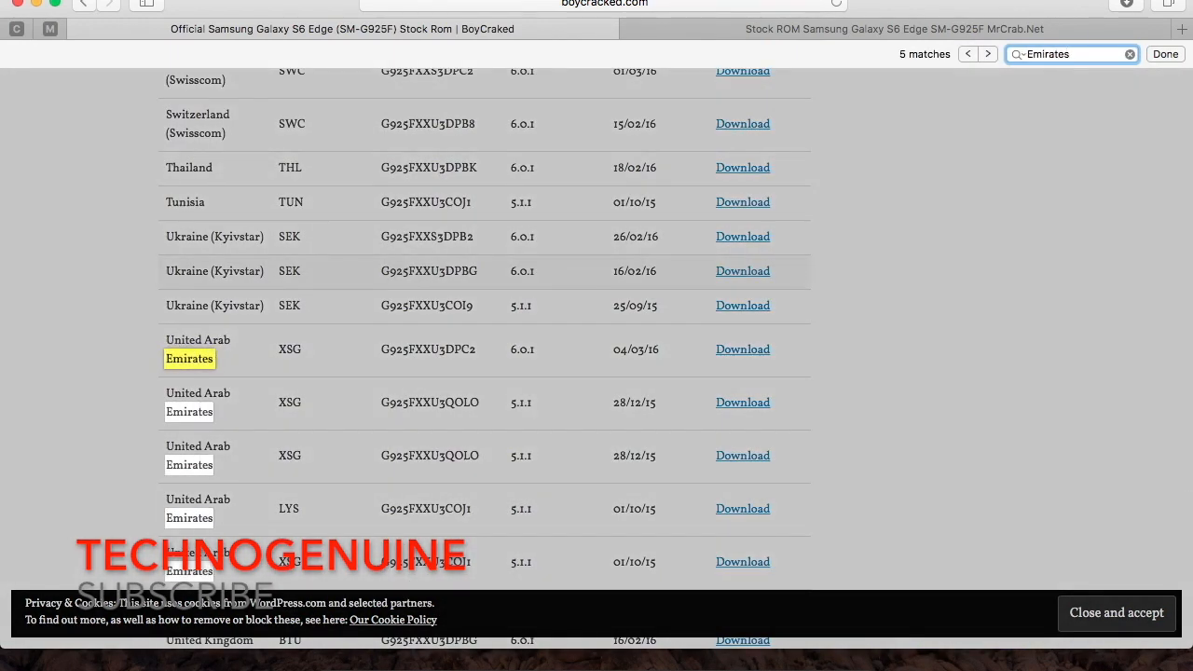
mouse_move(742, 352)
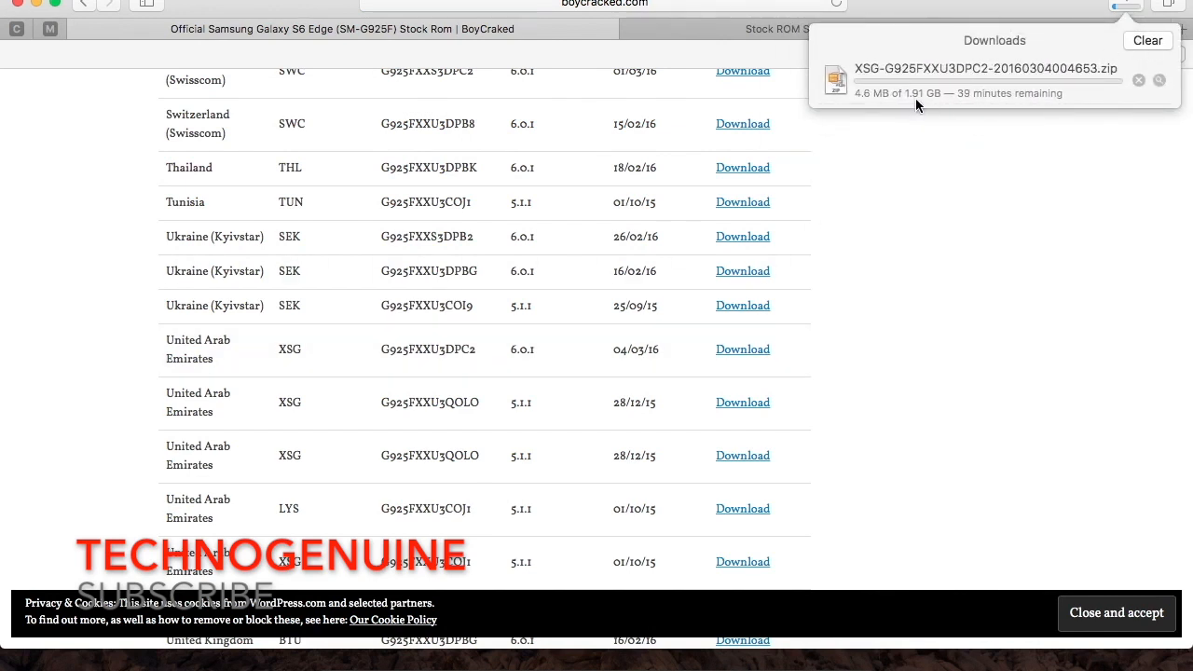
mouse_move(1007, 108)
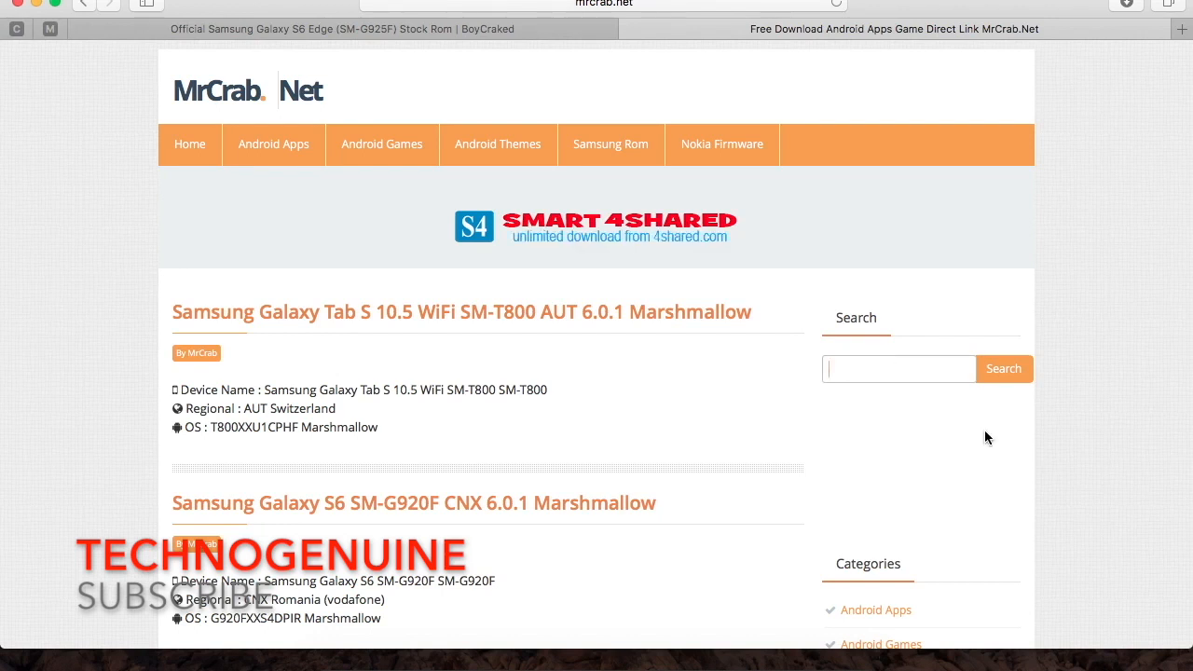
Search MrCrab.net for SM-G925F and open the stock ROM result.
text(SM-G925F)
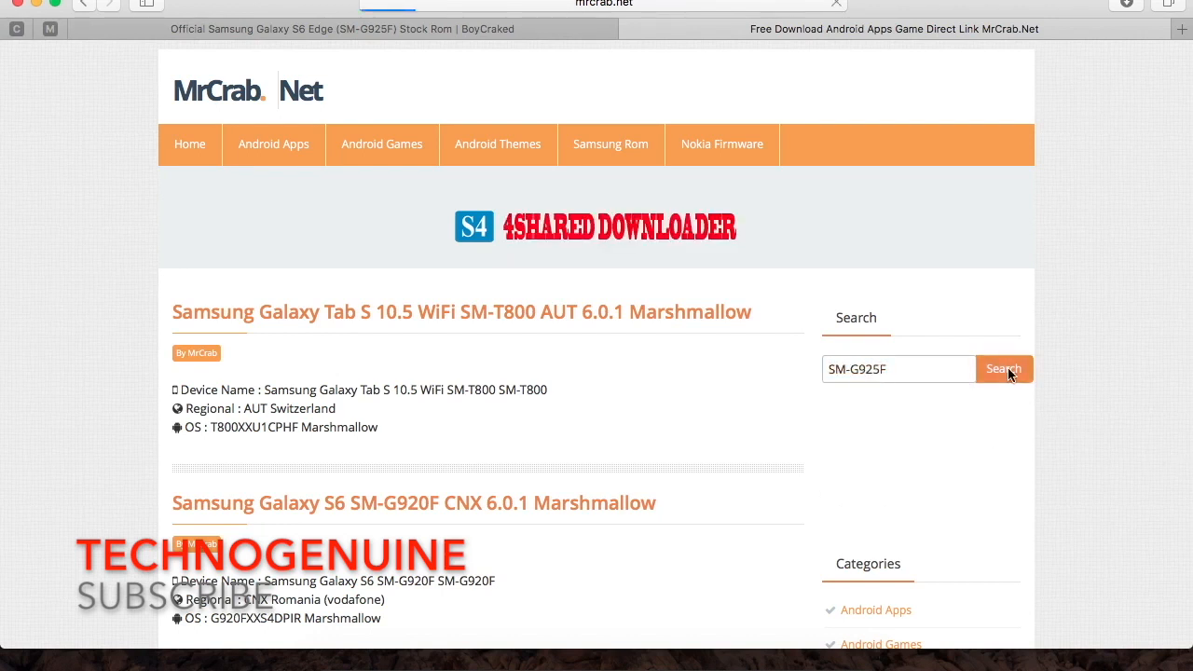
click(1003, 369)
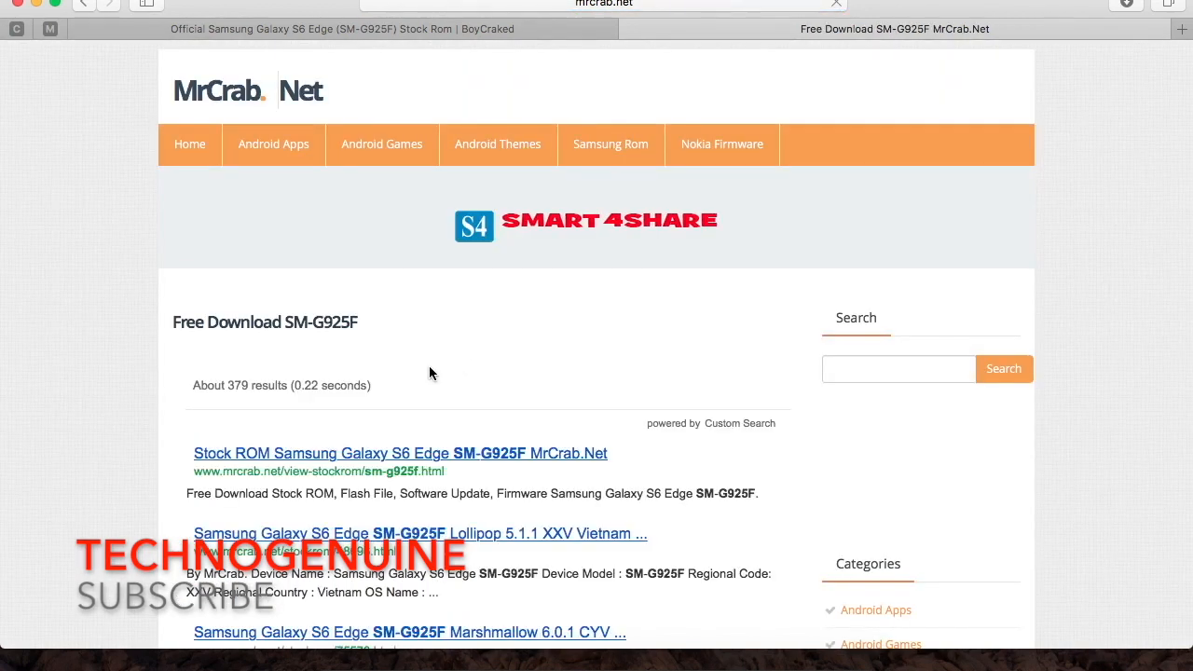
mouse_move(373, 466)
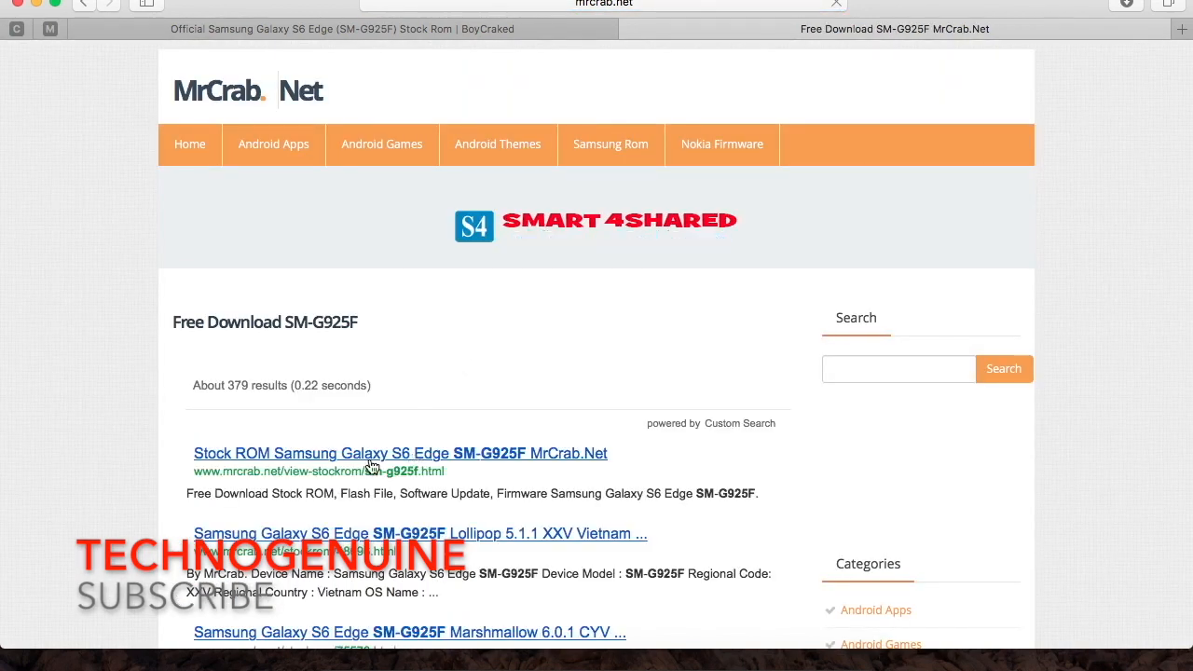
click(373, 453)
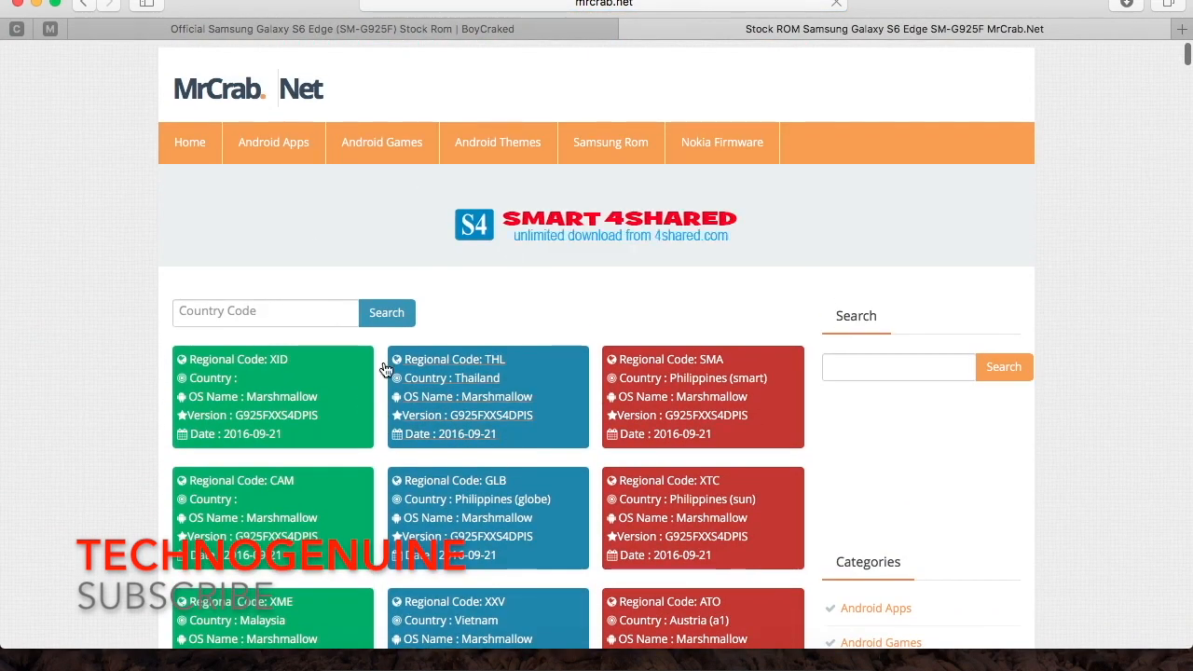
Reach the UAE XSG firmware card and start Download Mirror 1.
scroll(down, 3)
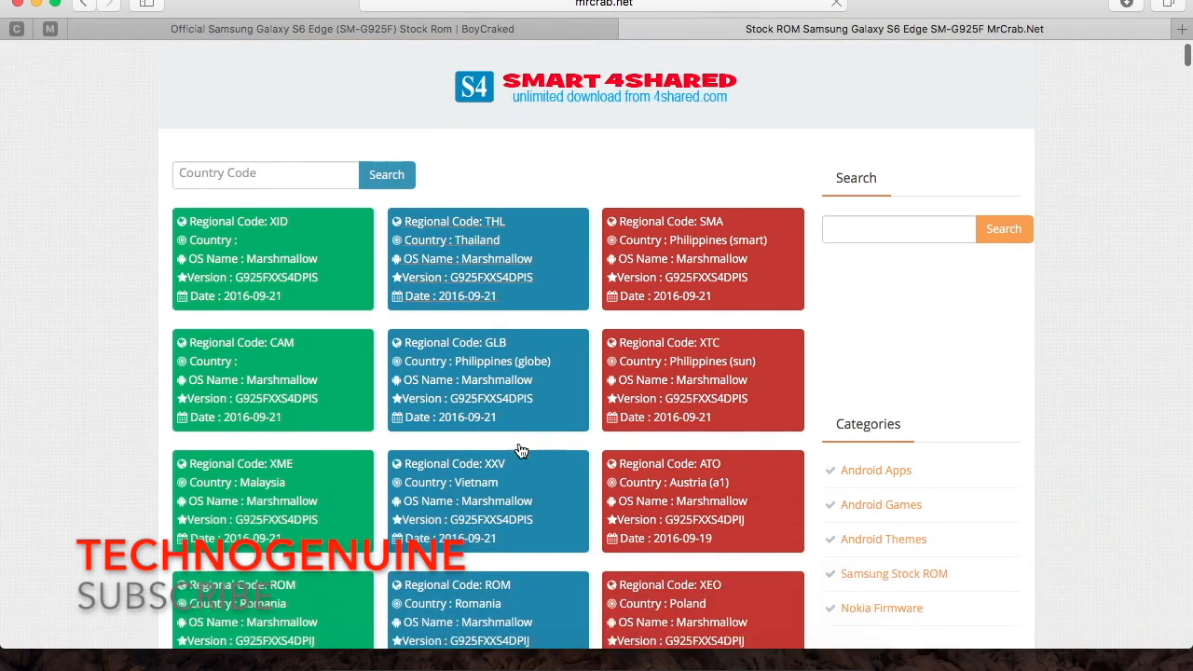
scroll(down, 3)
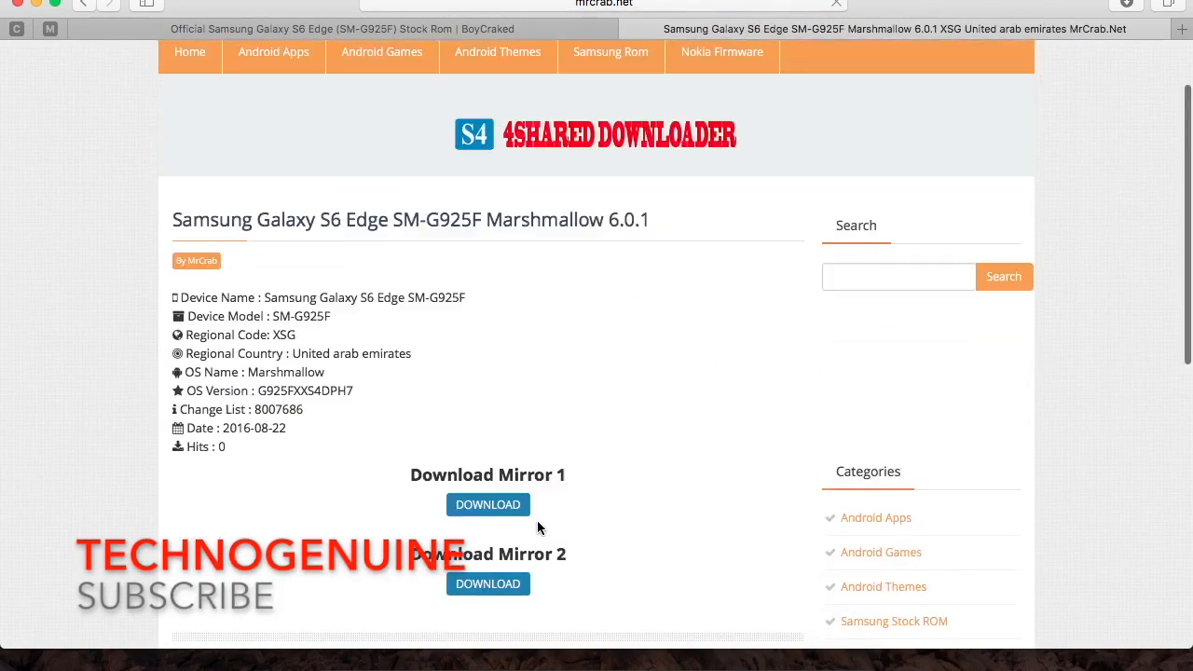
scroll(down, 3)
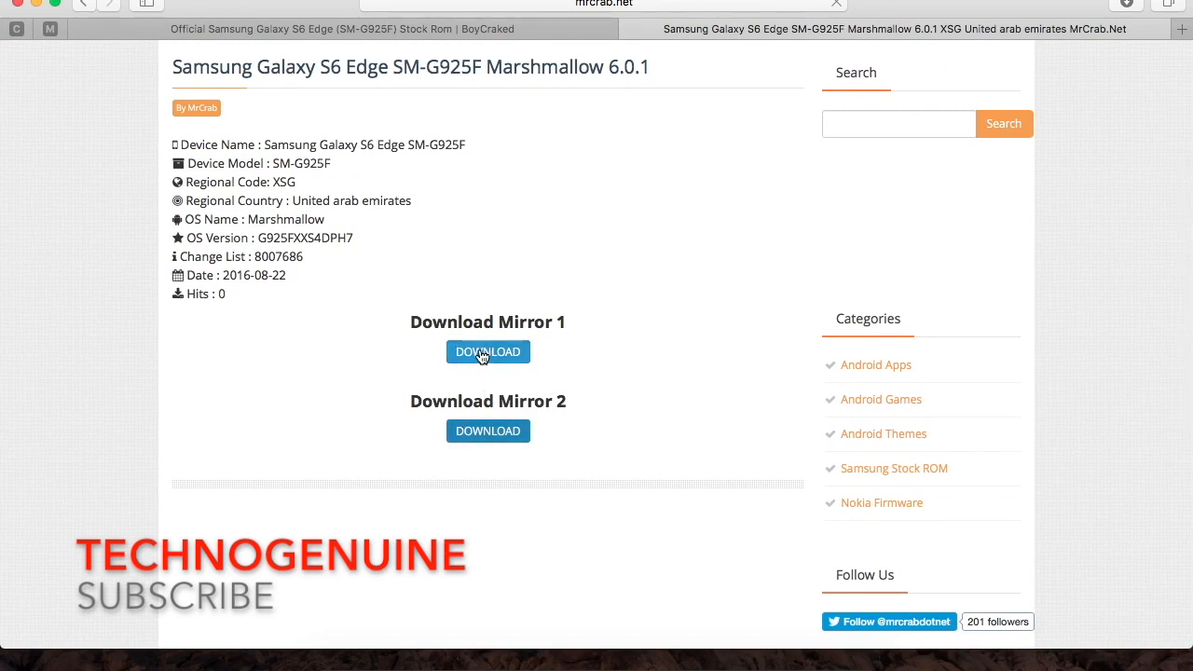
click(488, 351)
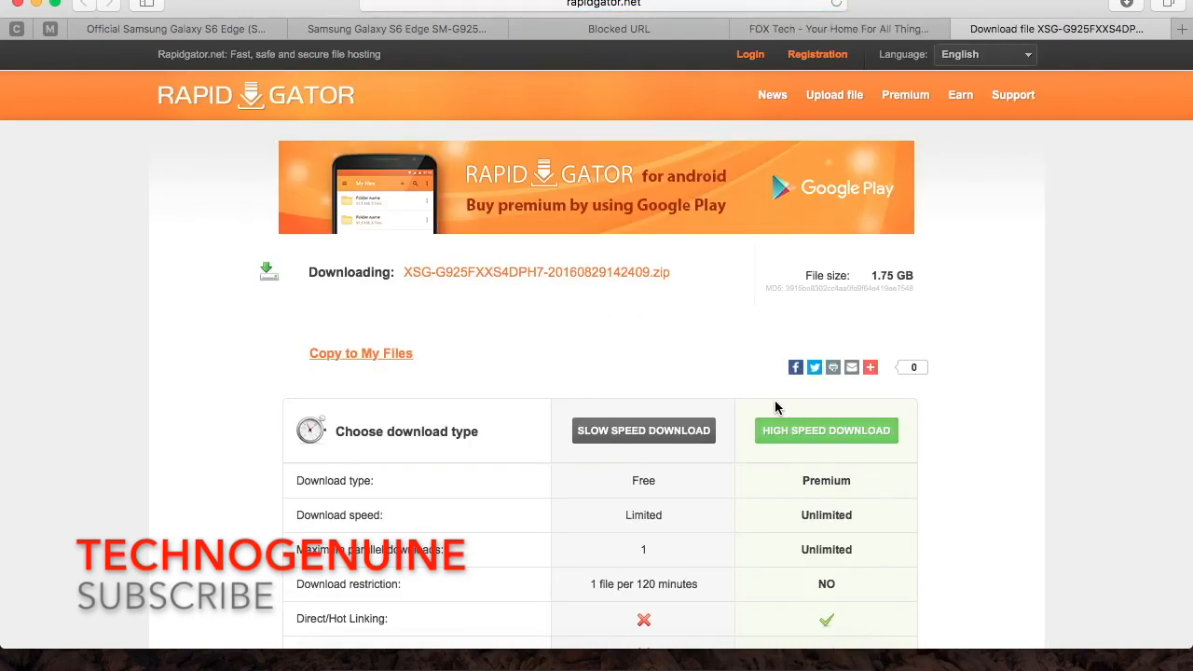
mouse_move(764, 400)
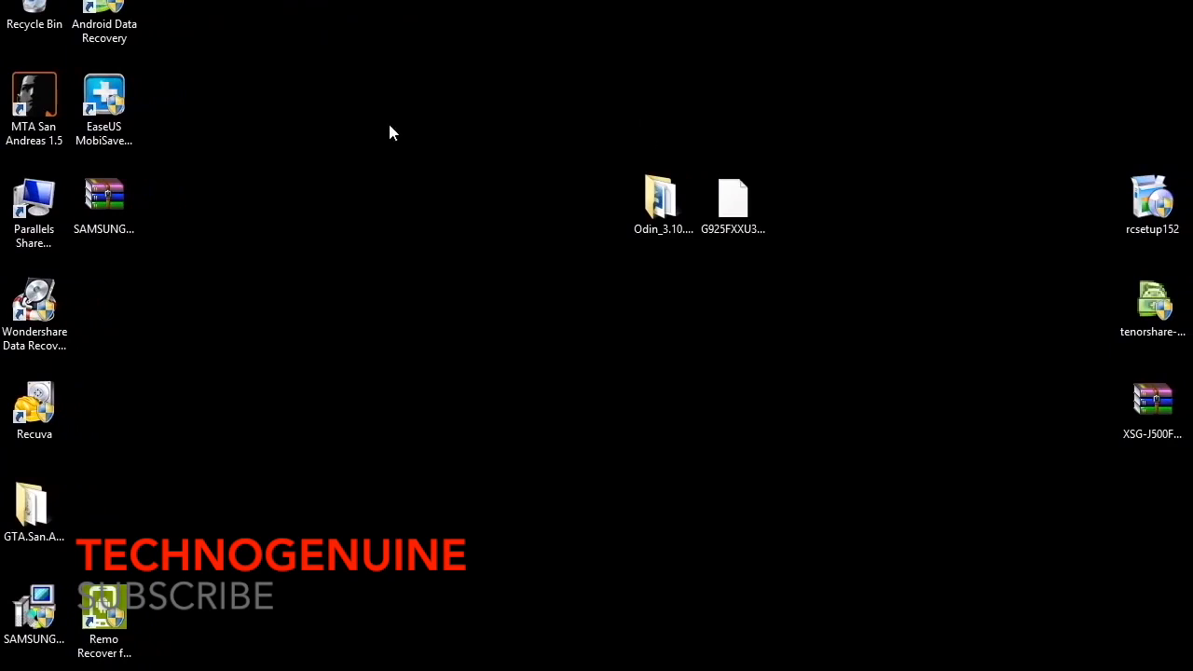
mouse_move(705, 287)
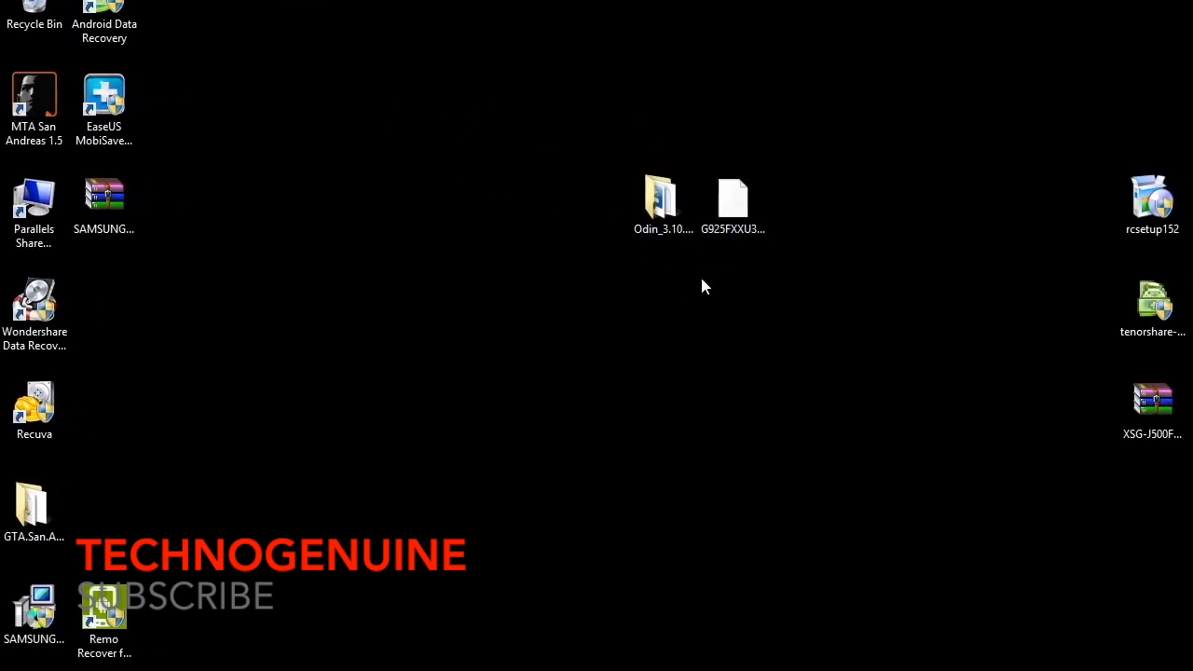
Launch Odin3 v3.10.7 from the Odin_3.10.7_NaldoTech desktop folder with empty file slots.
click(732, 196)
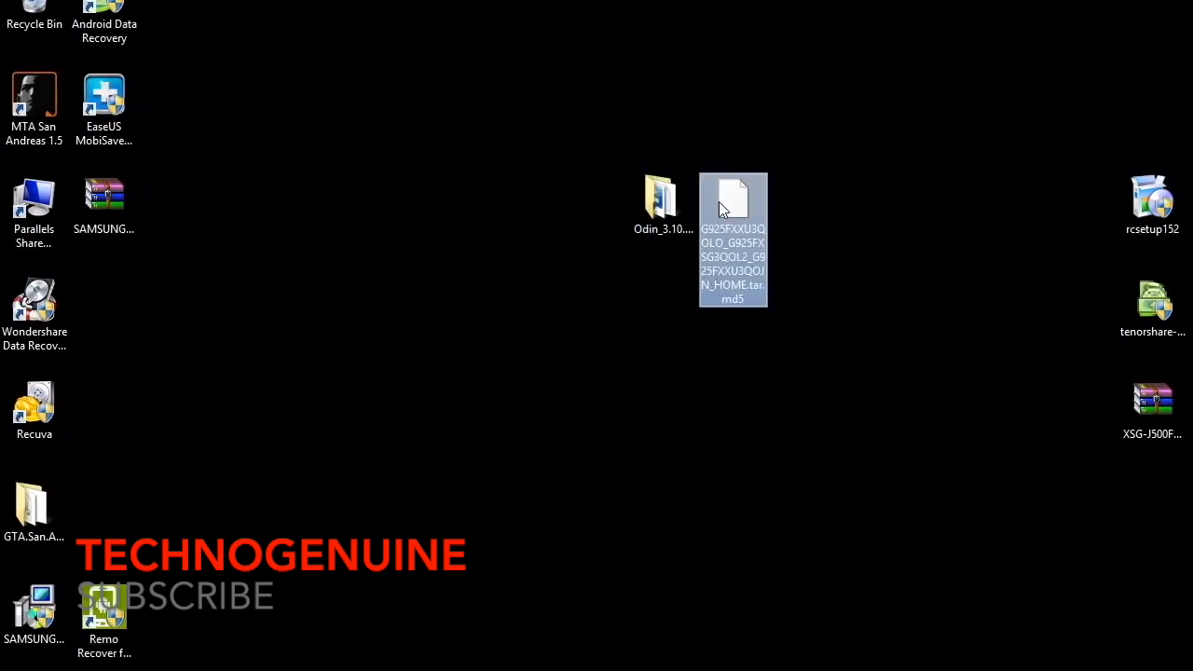
click(663, 196)
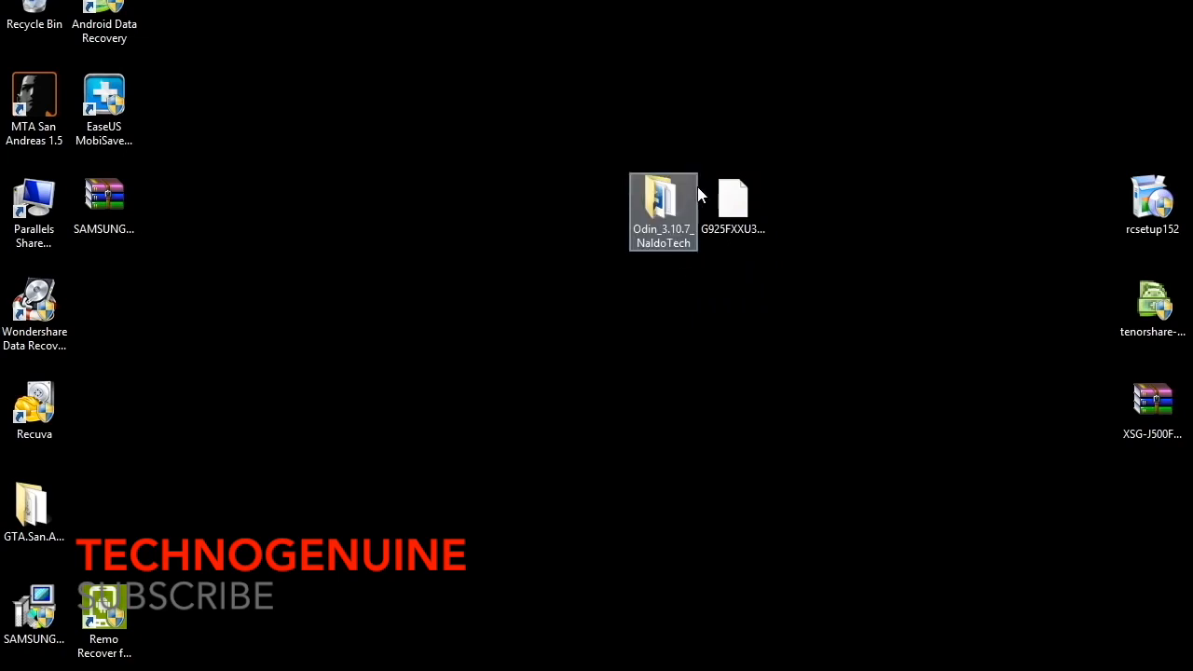
double_click(663, 203)
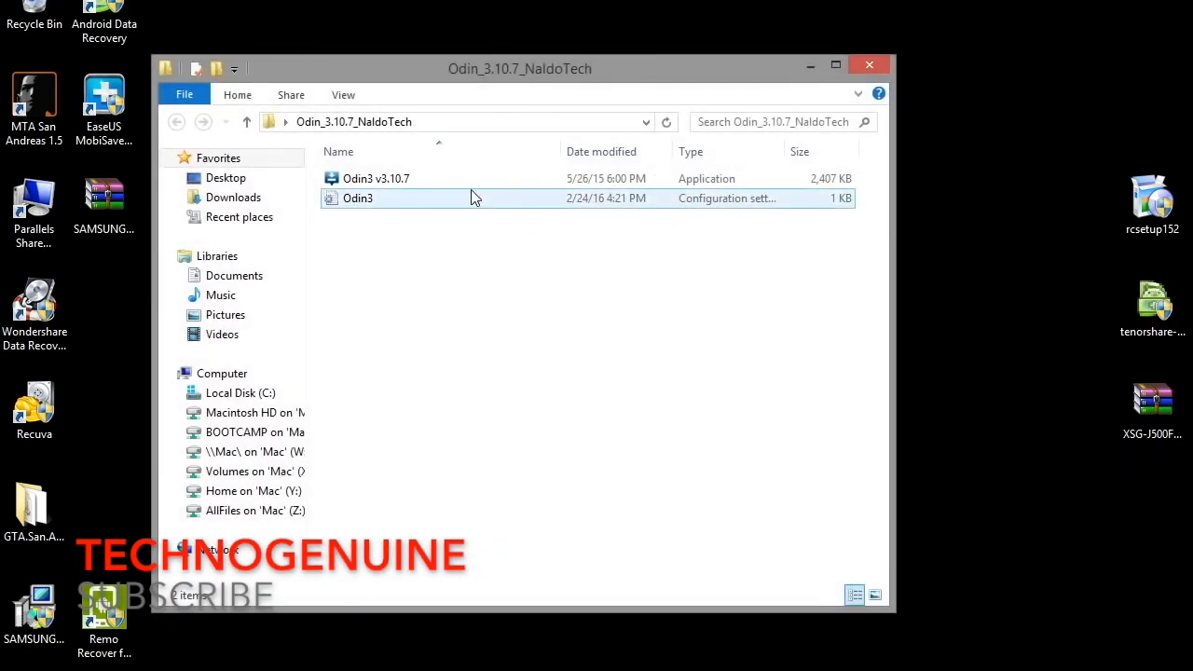
double_click(373, 179)
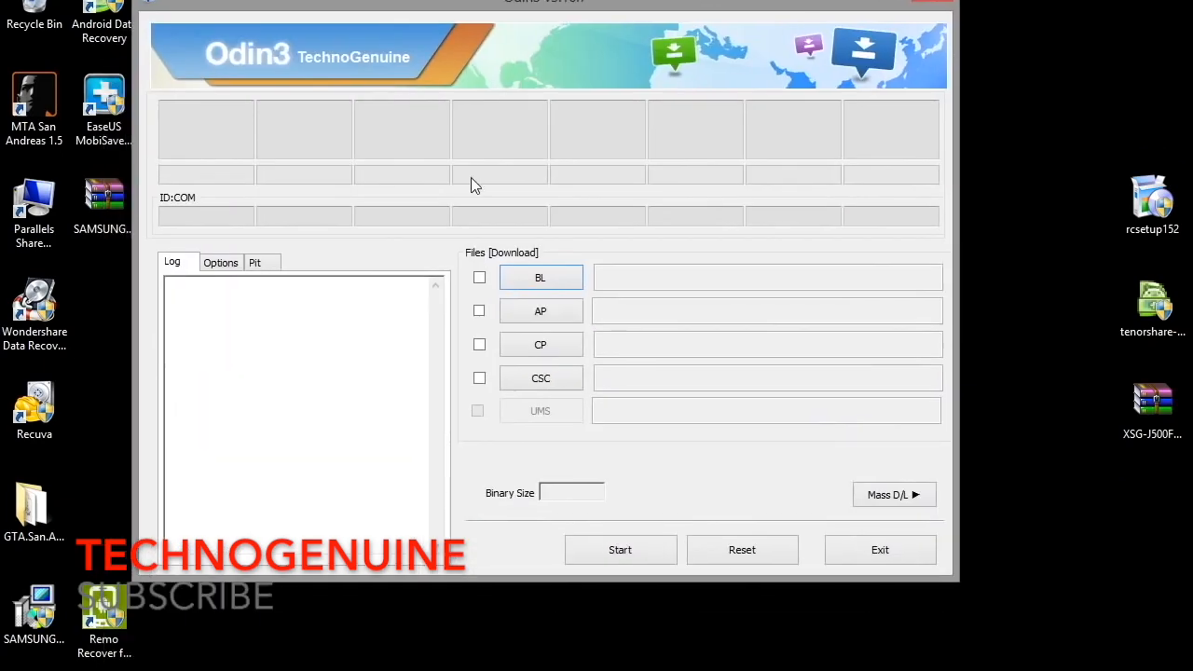
mouse_move(212, 232)
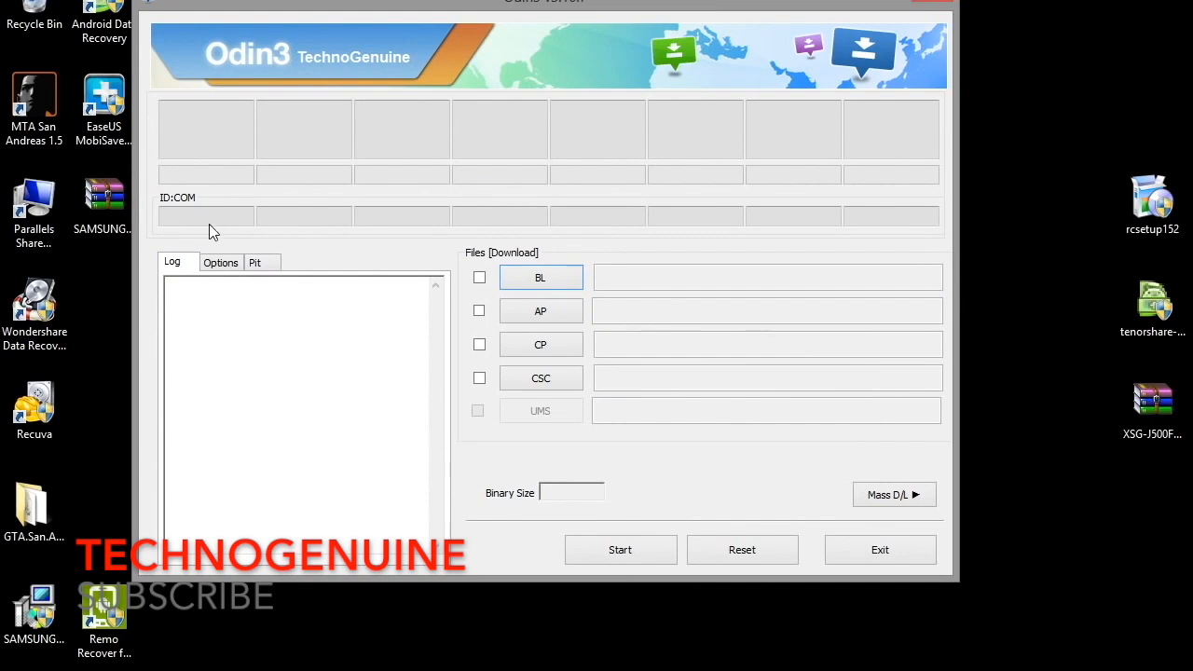
mouse_move(197, 184)
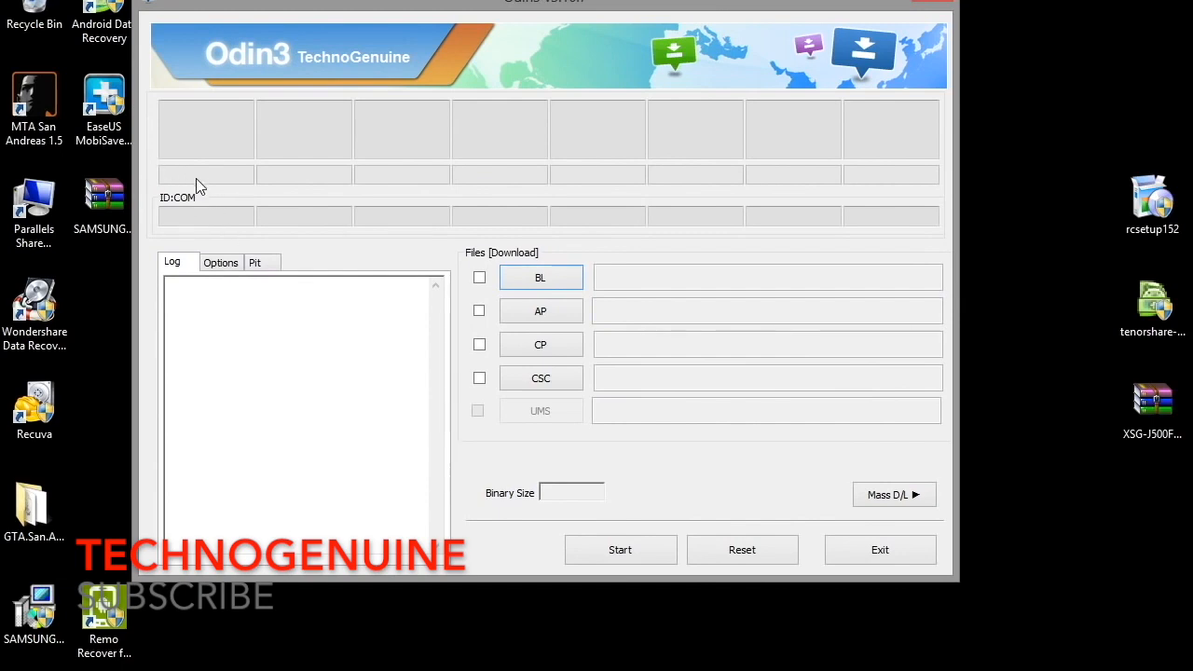
mouse_move(191, 220)
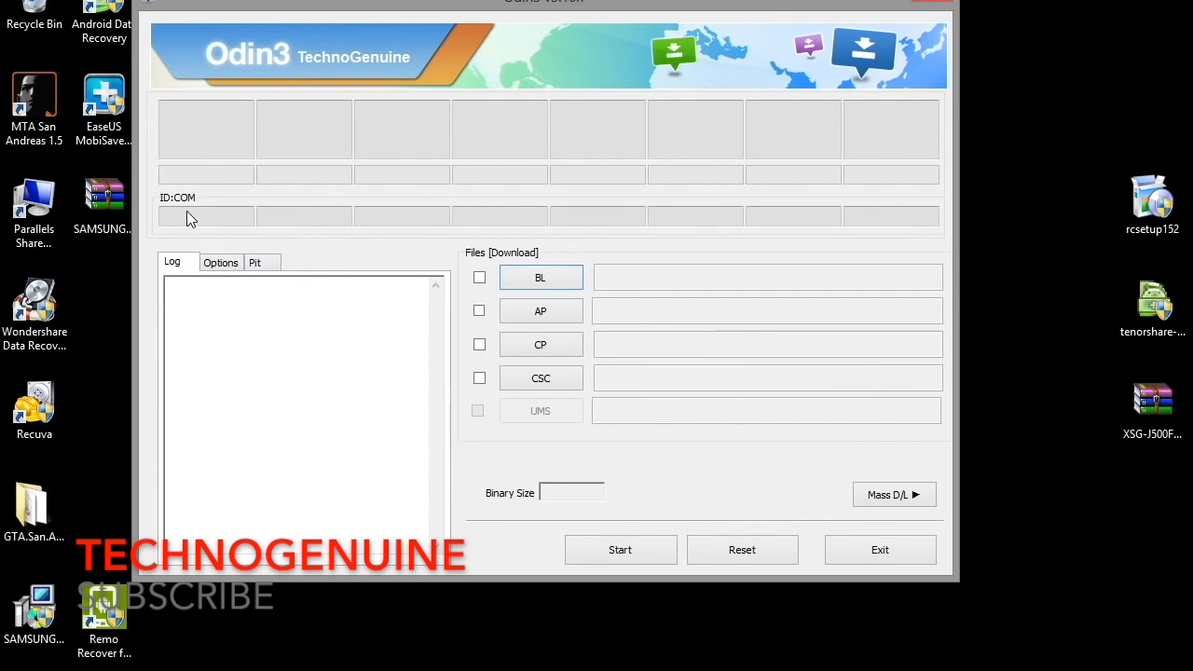
mouse_move(201, 232)
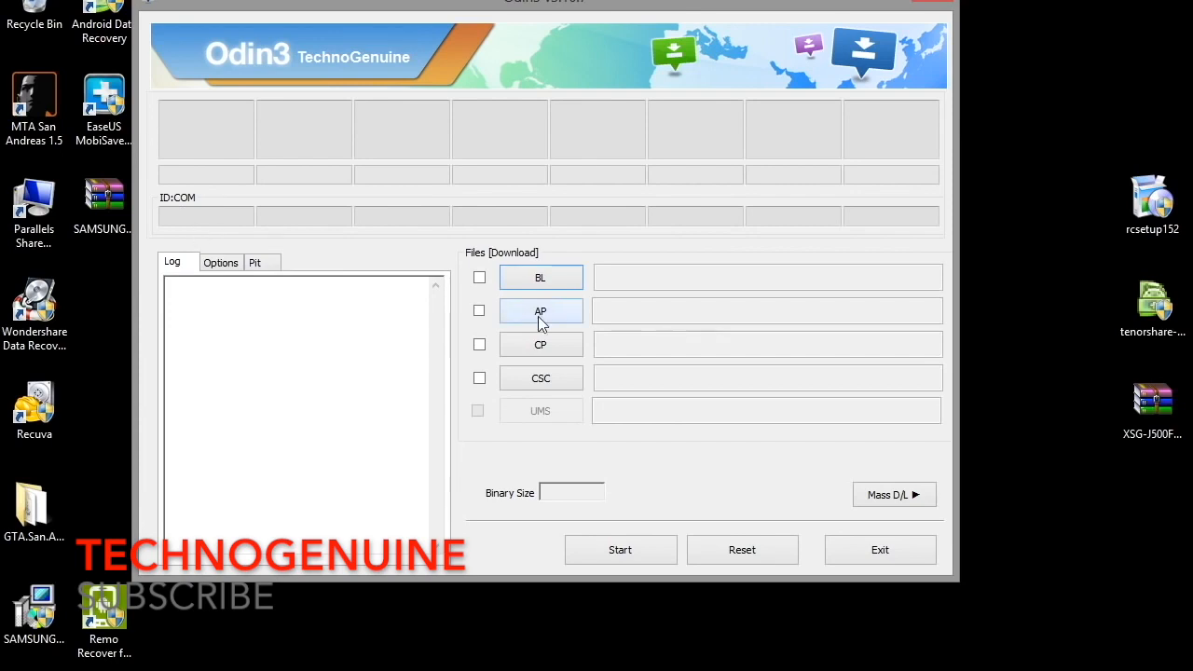
Load the G925FXXU3QQL0 HOME tar.md5 from the Desktop into the AP slot and await the MD5 check.
click(540, 309)
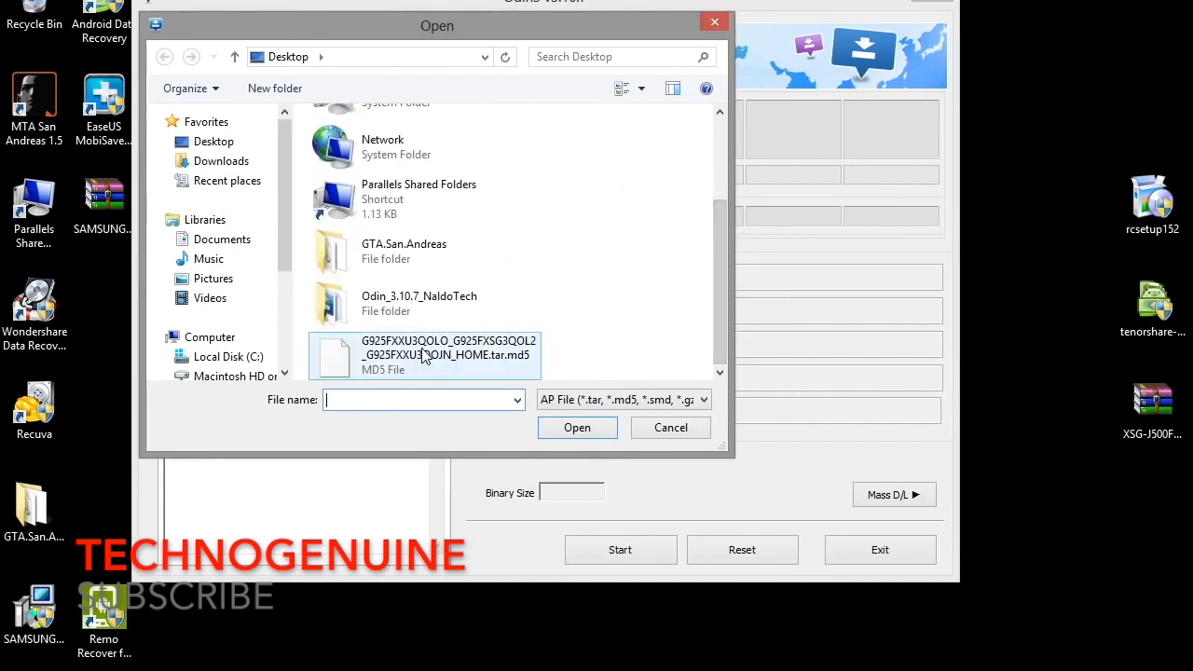
click(425, 354)
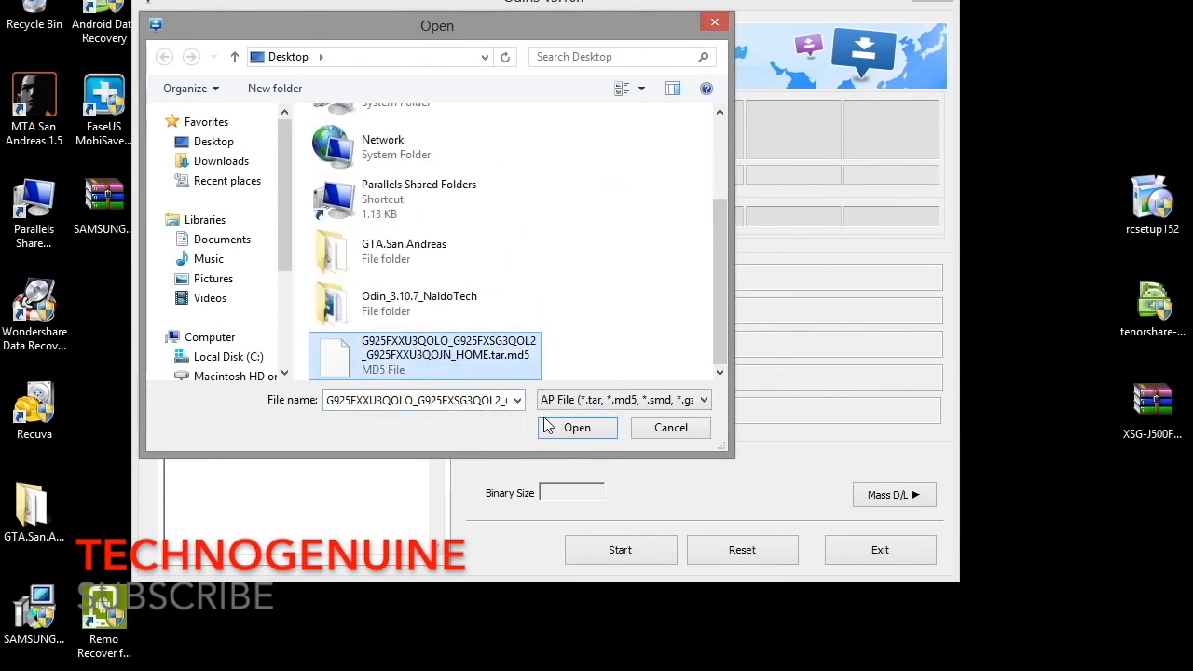
click(578, 427)
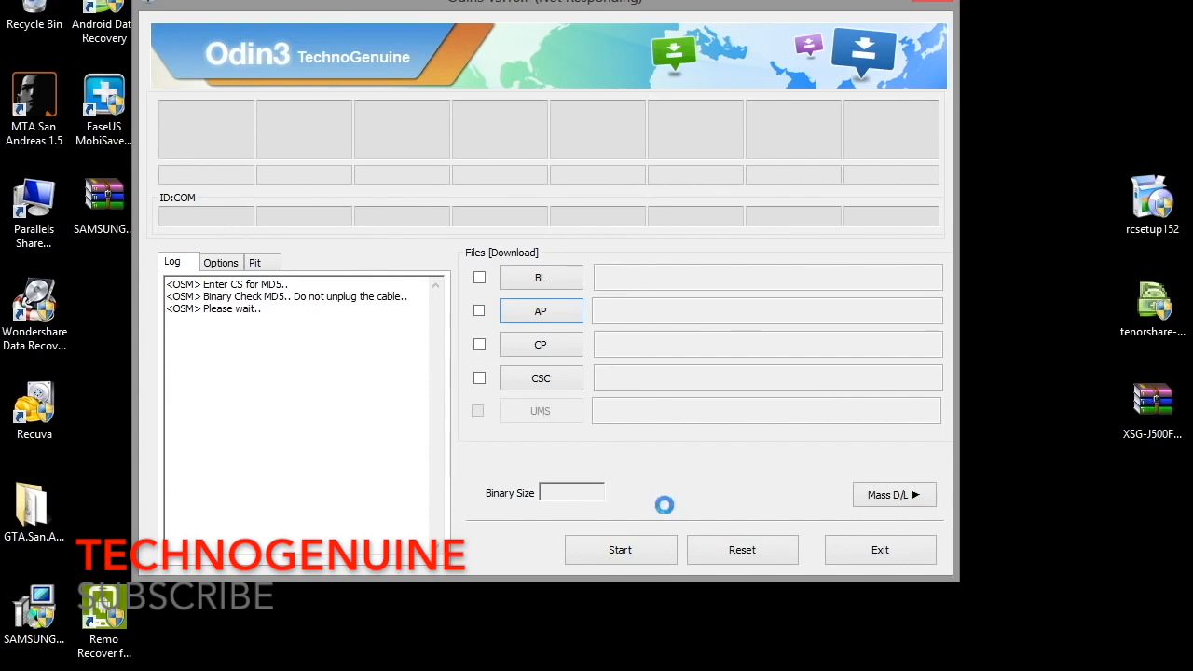
click(615, 550)
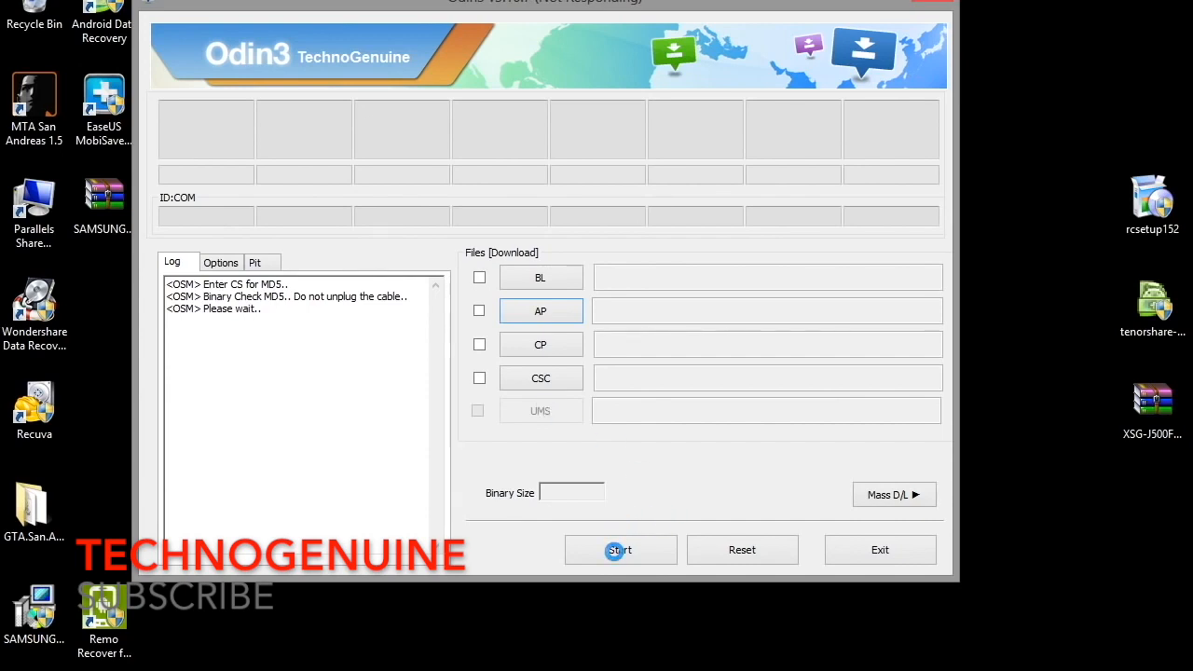
click(619, 550)
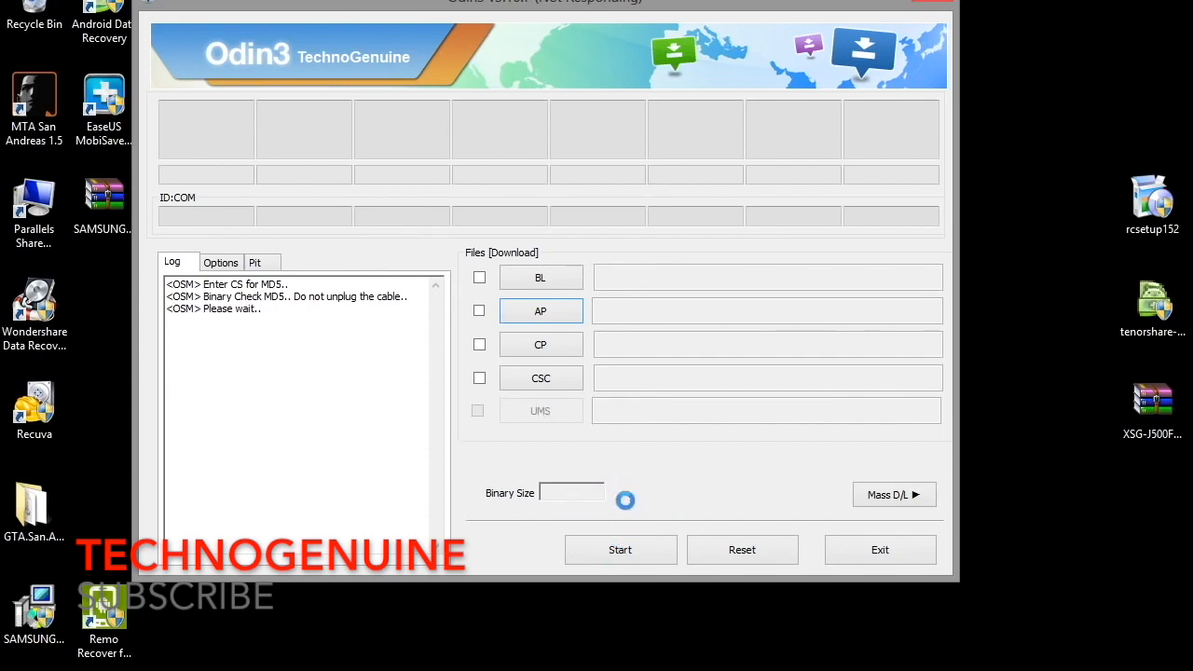